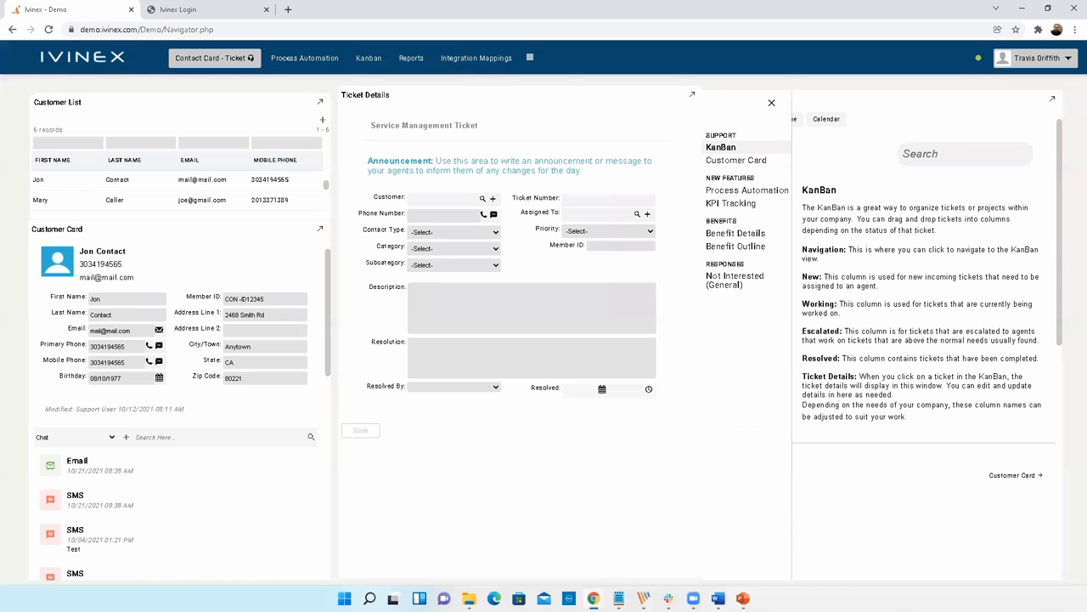
mouse_move(716, 283)
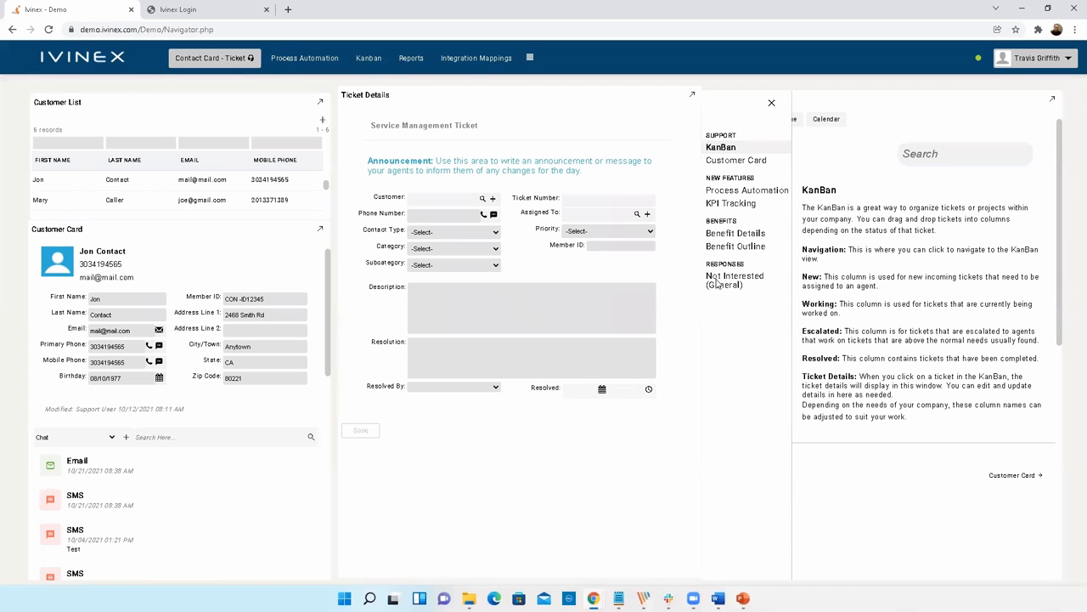
mouse_move(433, 478)
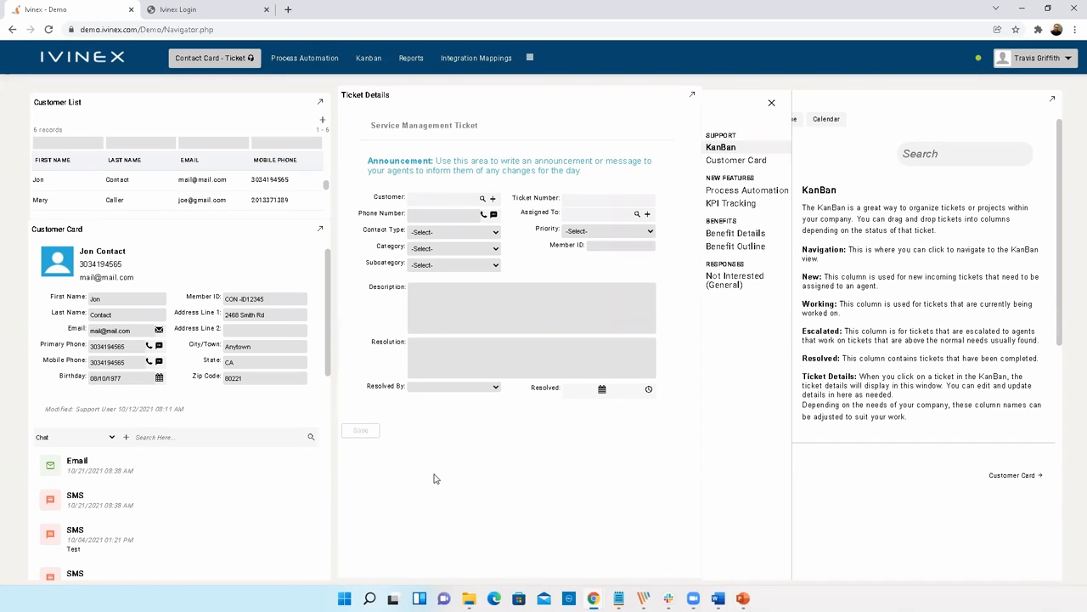
mouse_move(549, 308)
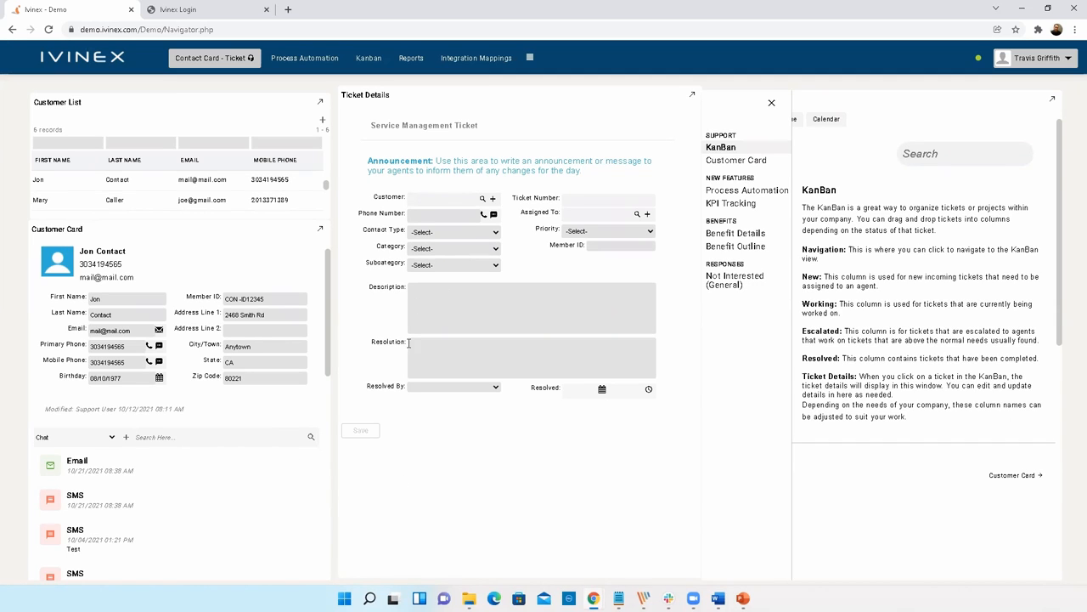
- Open the 11:36 AM SMS from the chat history
left_click(117, 179)
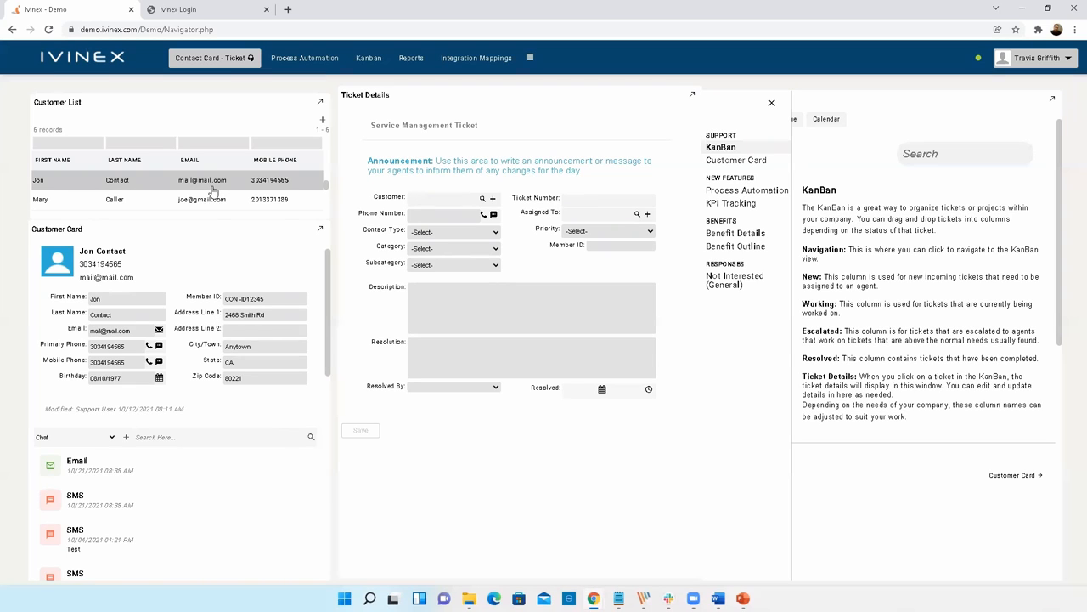
left_click(217, 204)
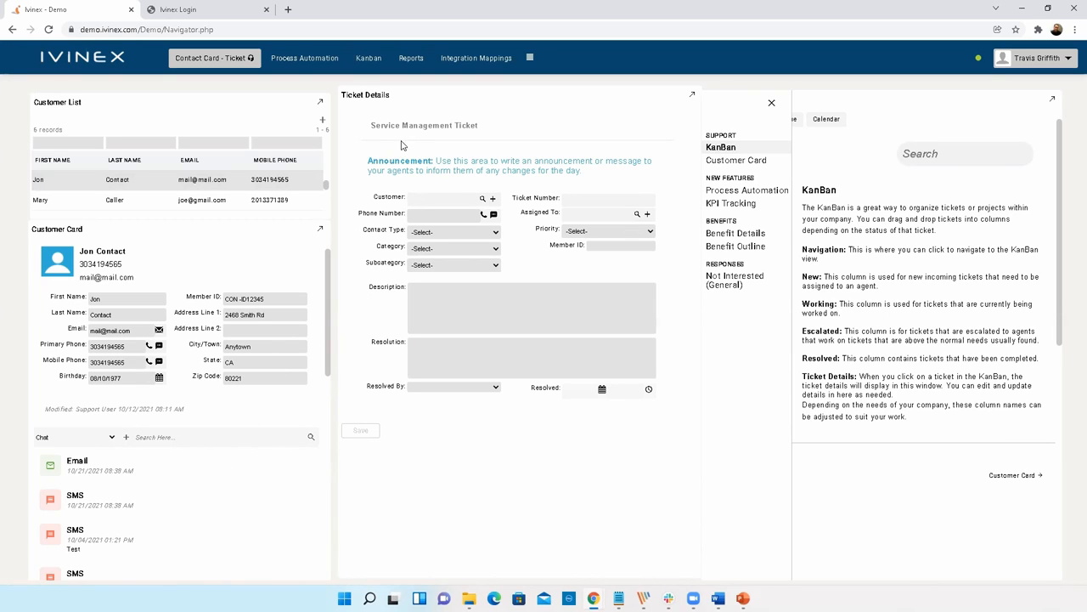
mouse_move(820, 83)
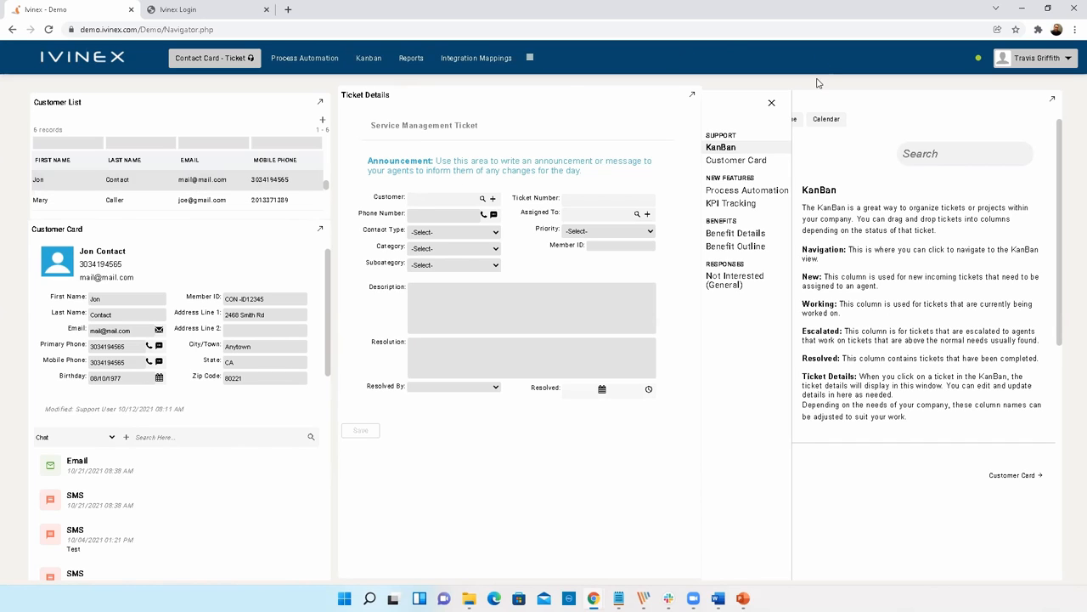
mouse_move(393, 495)
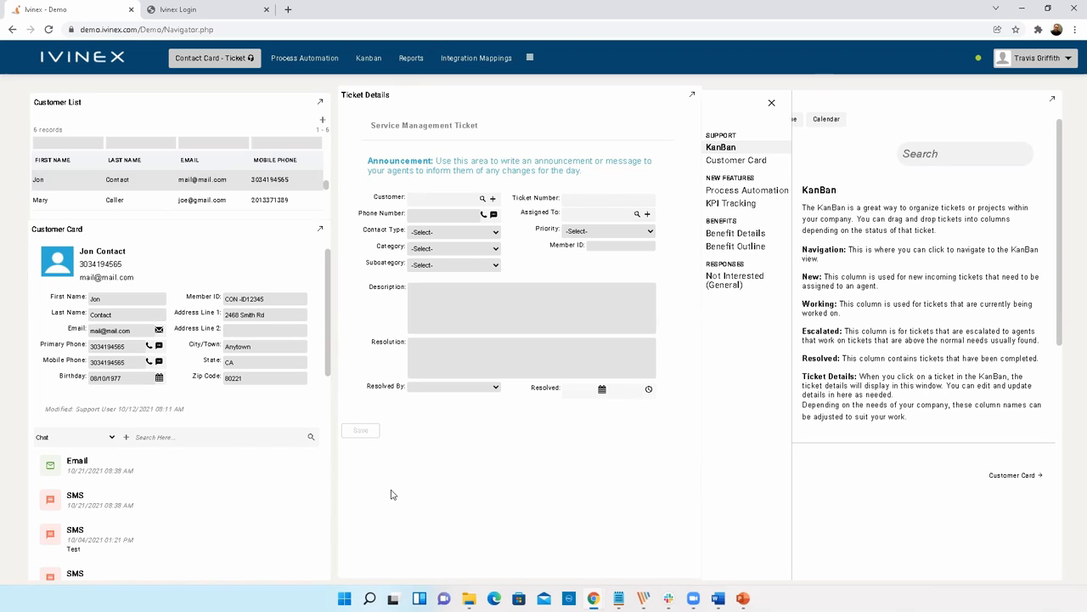
mouse_move(387, 543)
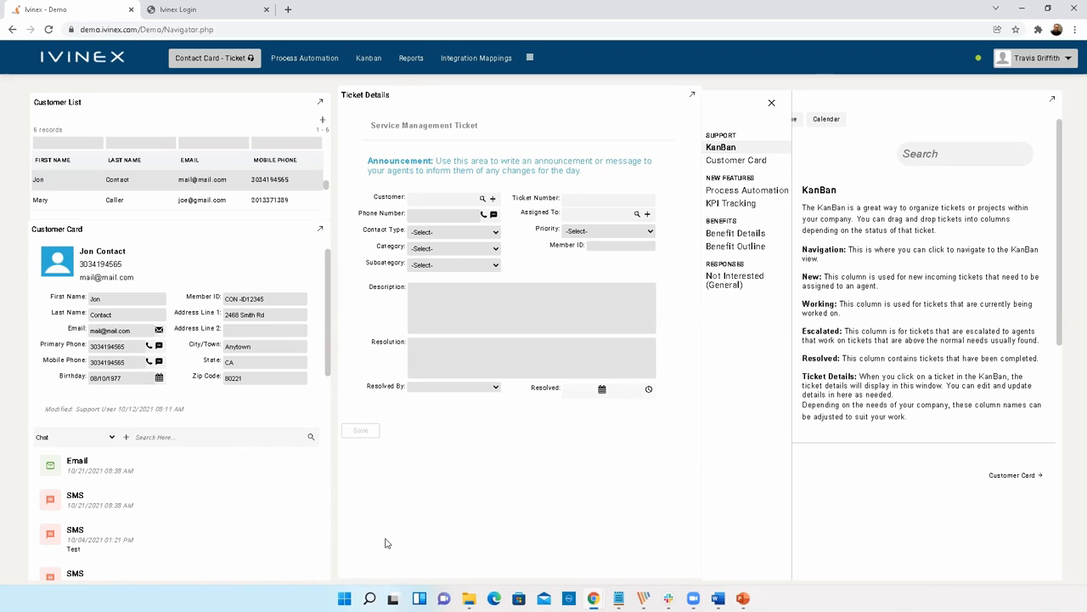
mouse_move(472, 505)
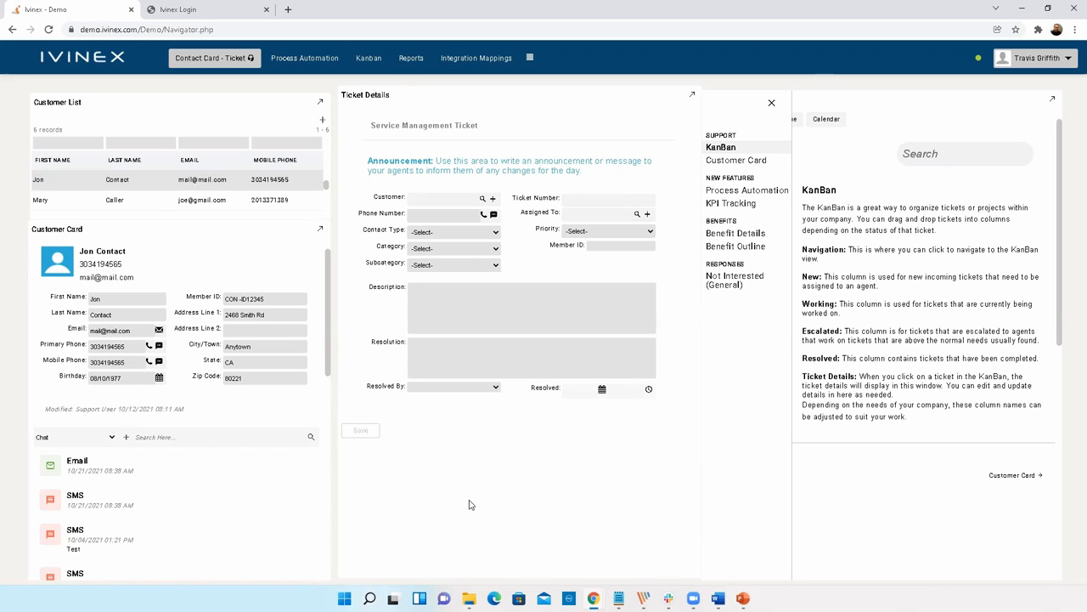
mouse_move(510, 479)
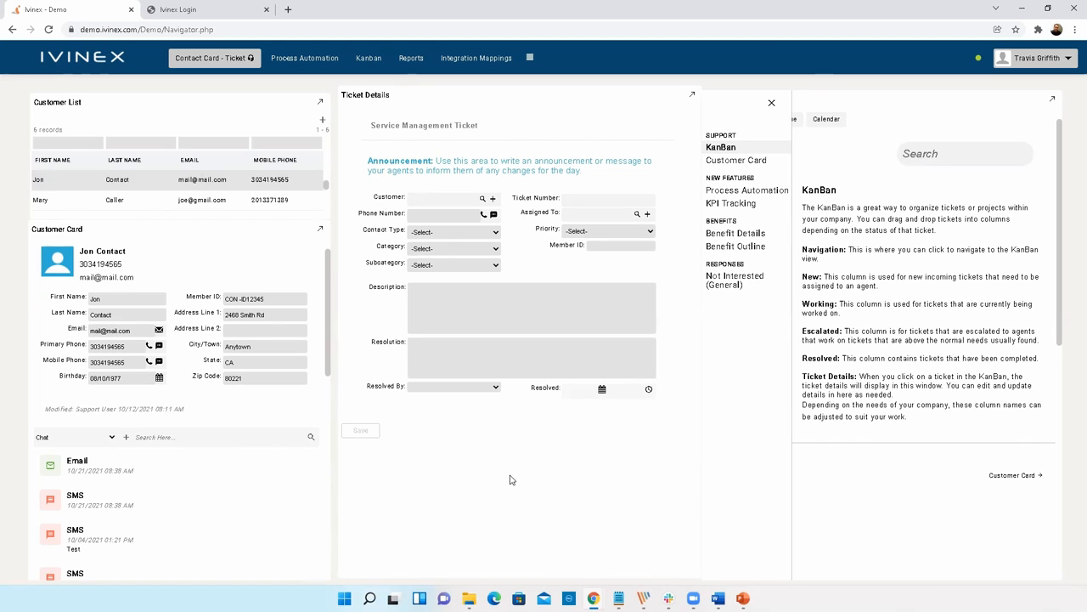
mouse_move(218, 390)
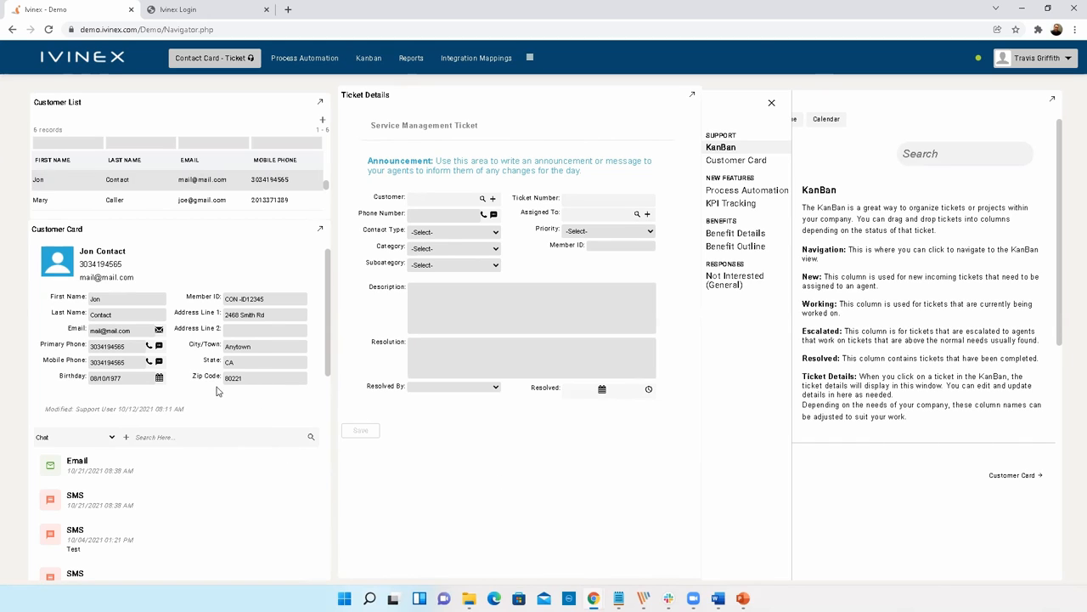
mouse_move(328, 319)
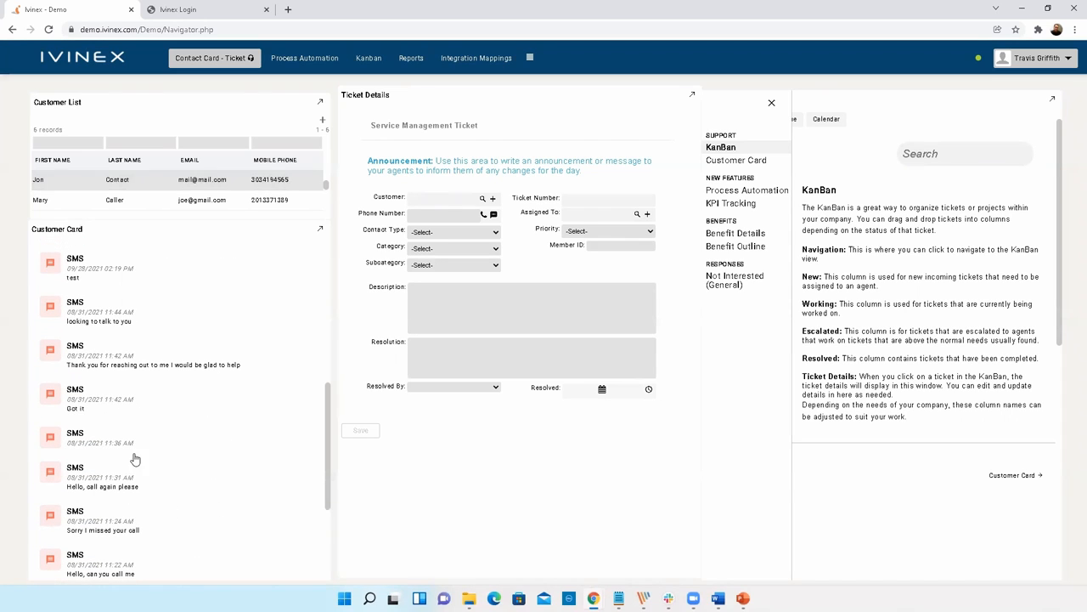
mouse_move(307, 456)
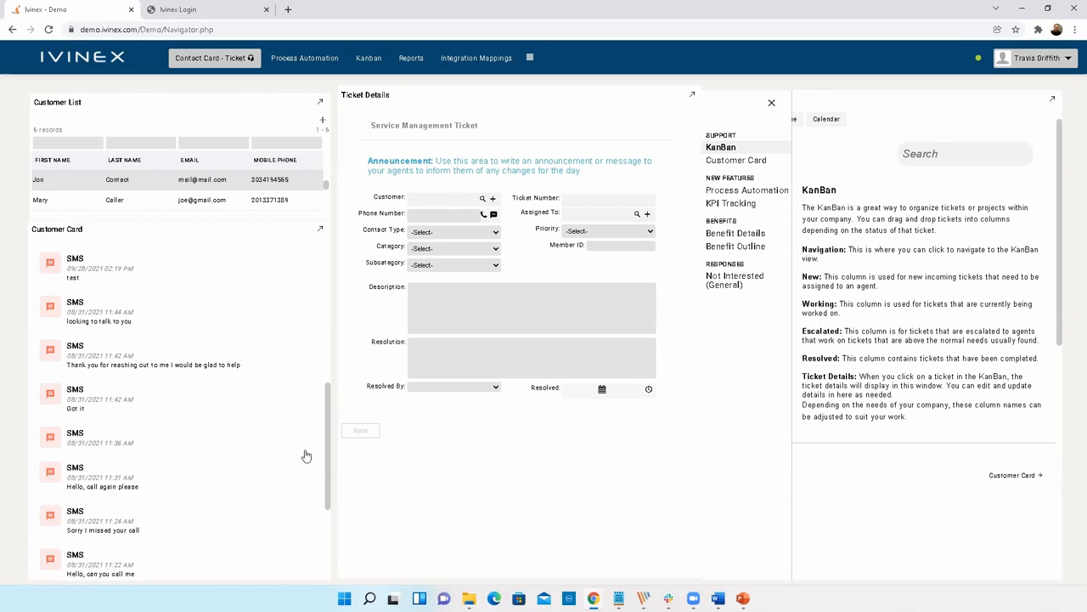
mouse_move(115, 449)
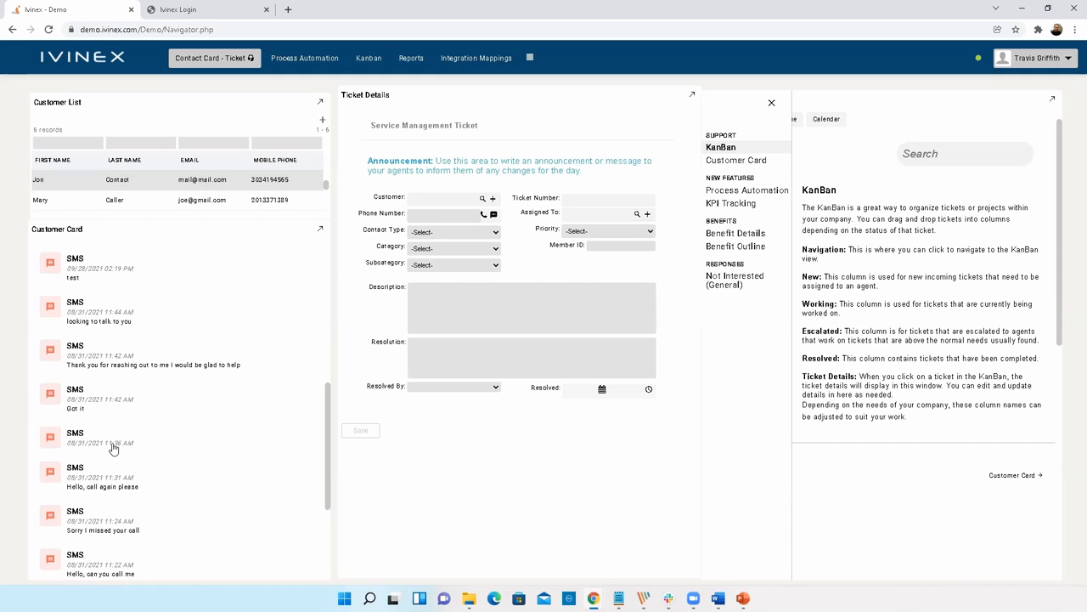
left_click(75, 432)
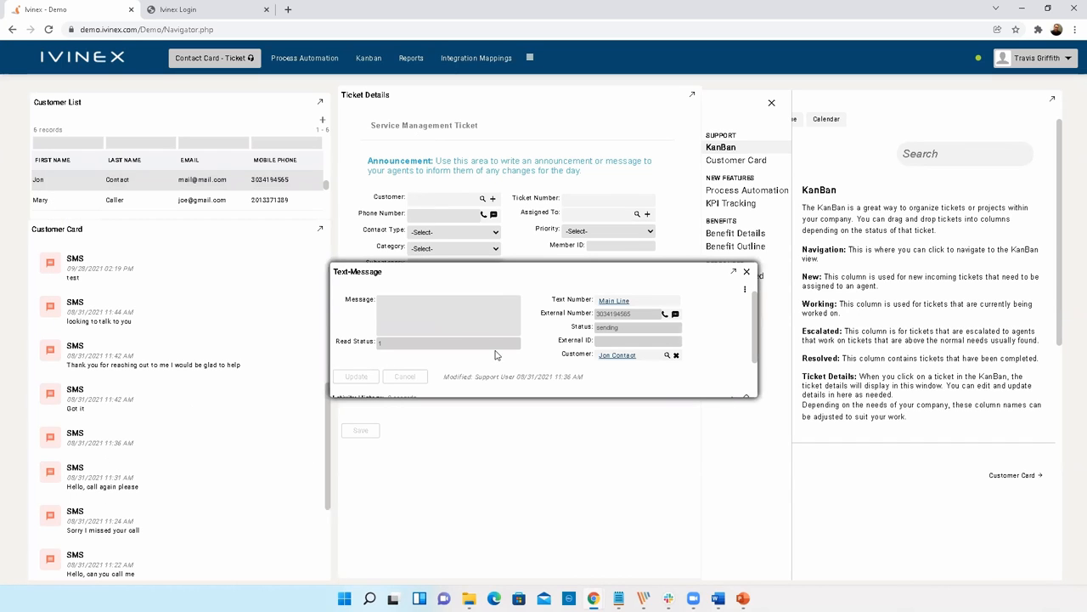
mouse_move(494, 315)
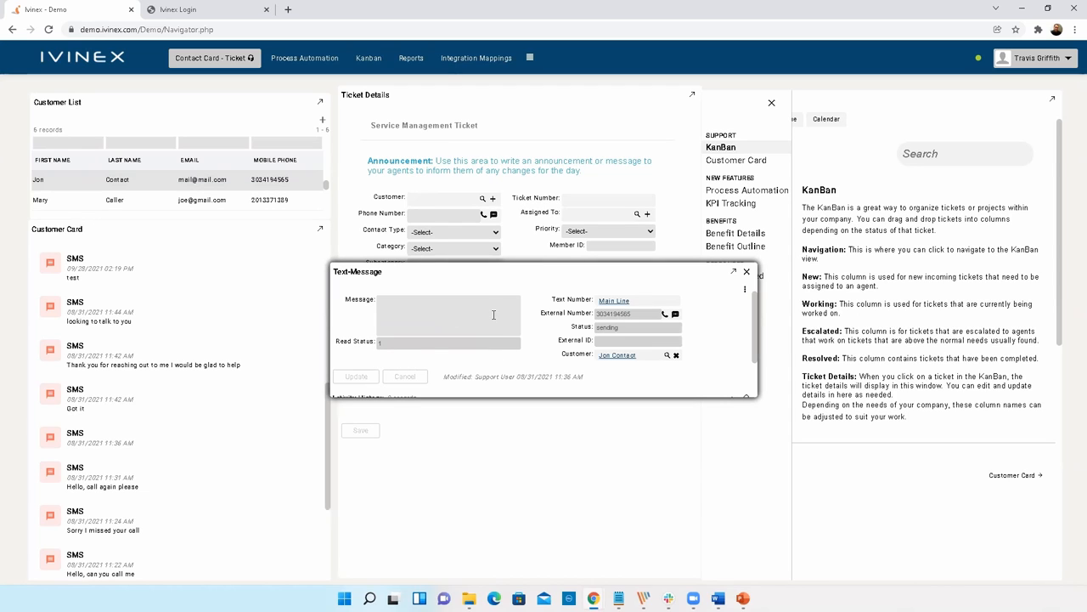
mouse_move(568, 423)
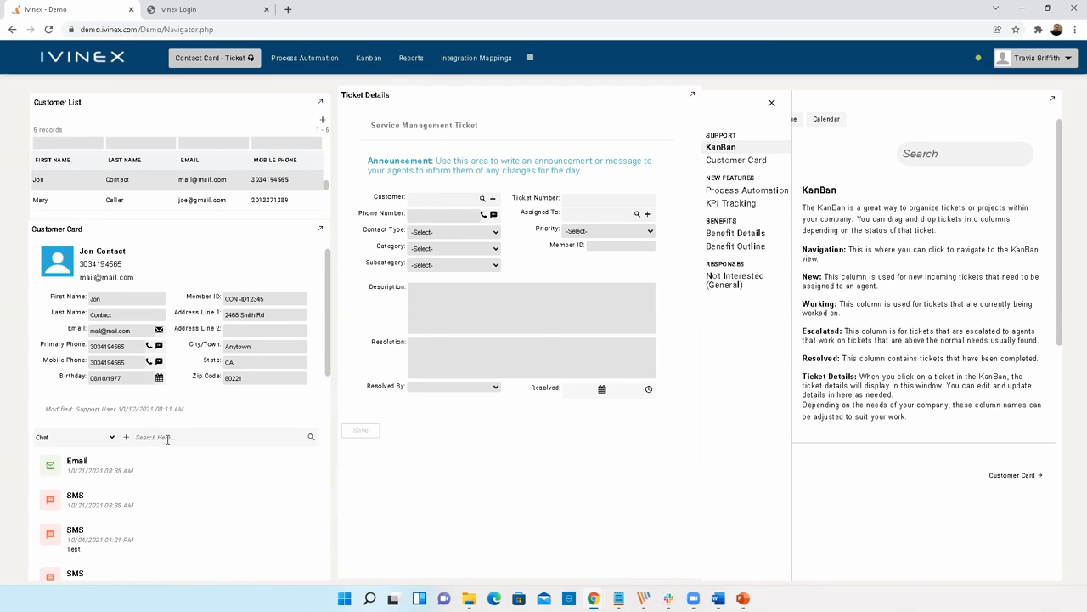
mouse_move(440, 496)
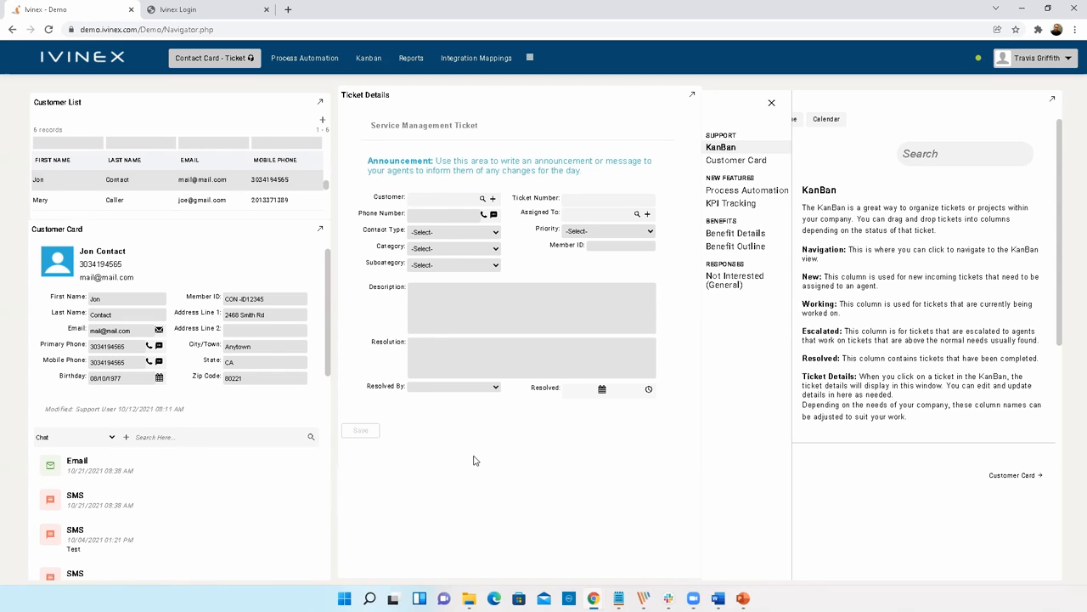
mouse_move(535, 492)
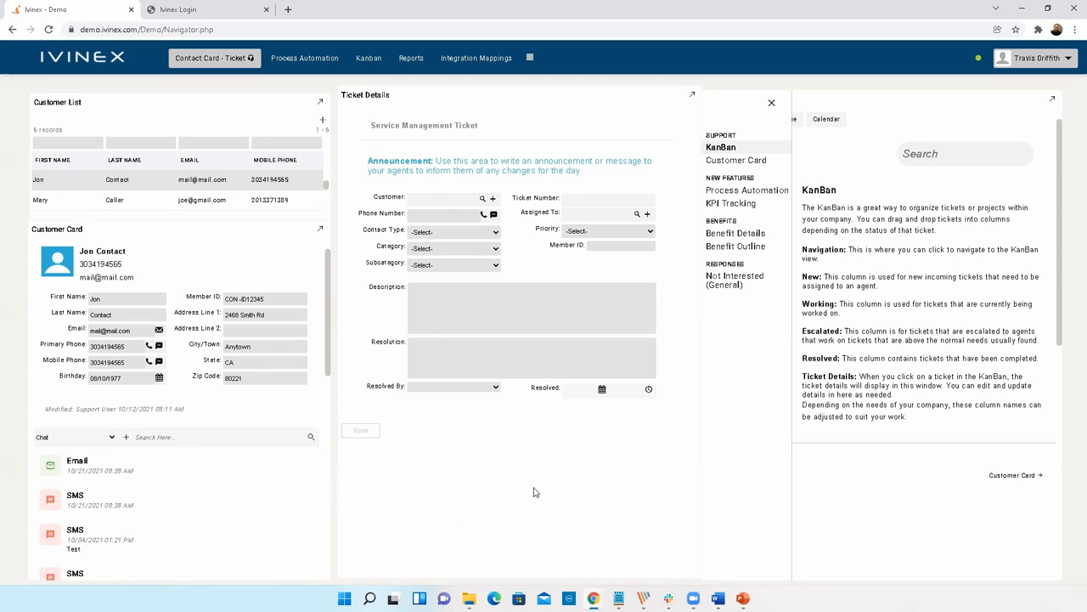
mouse_move(799, 367)
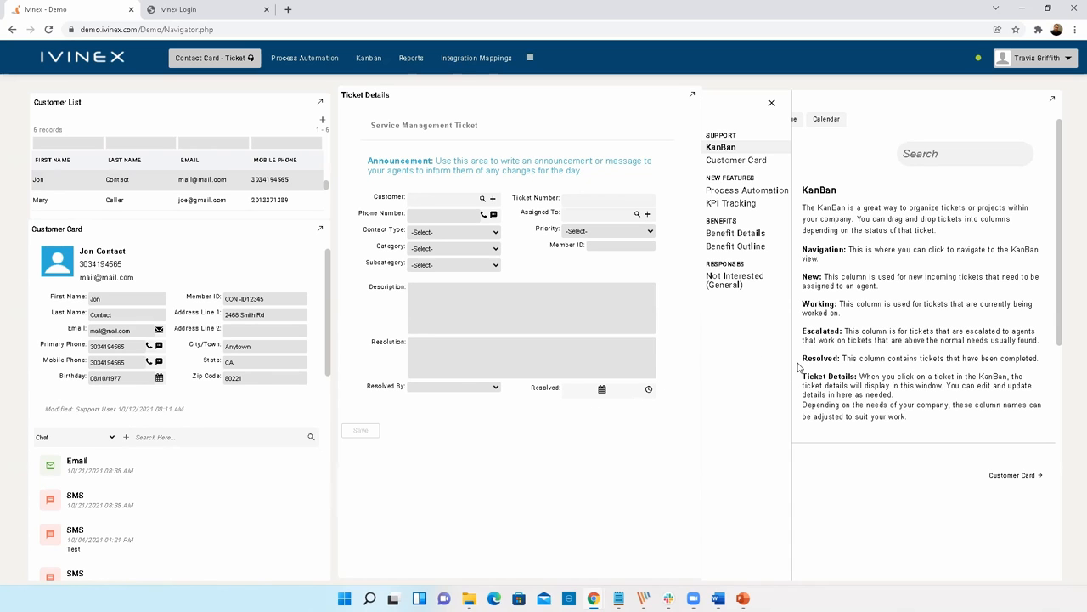
mouse_move(908, 93)
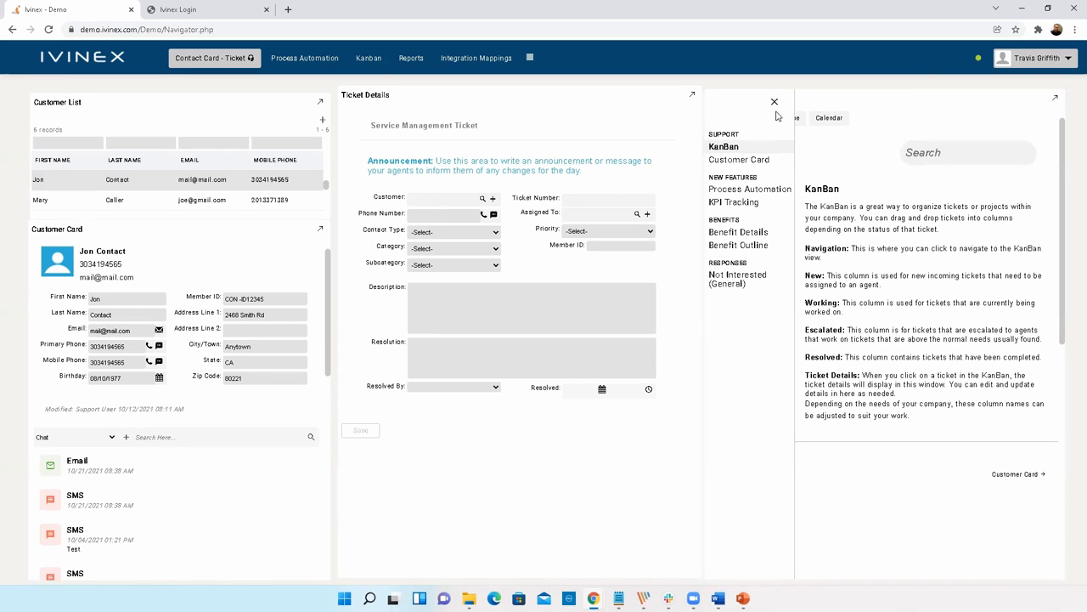
- Close the topics overlay, view the Ivinex website and December 2021 calendar, then return to KanBan
left_click(789, 117)
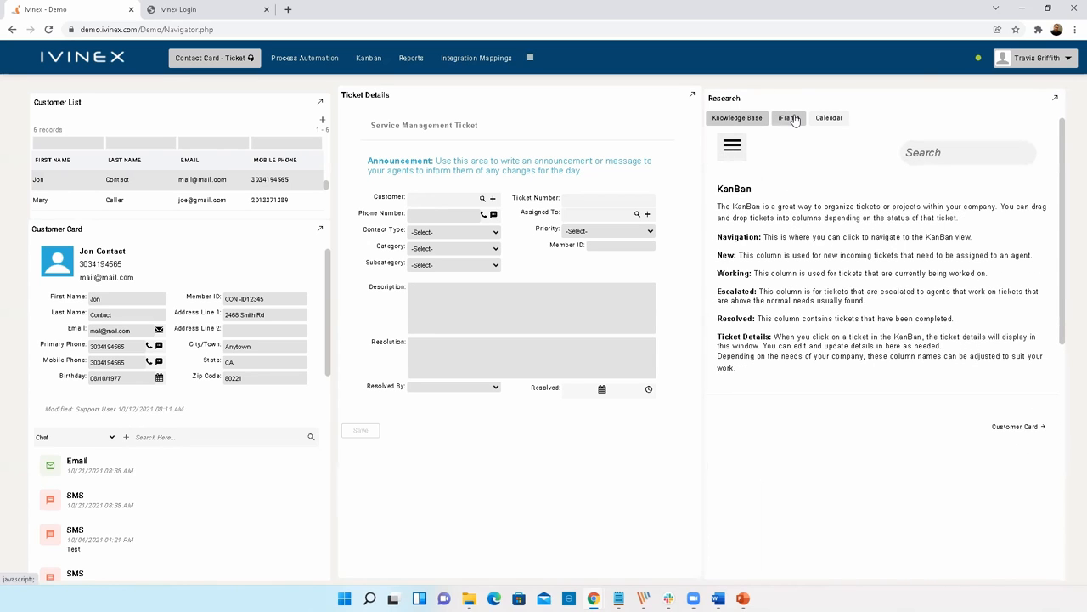
left_click(789, 117)
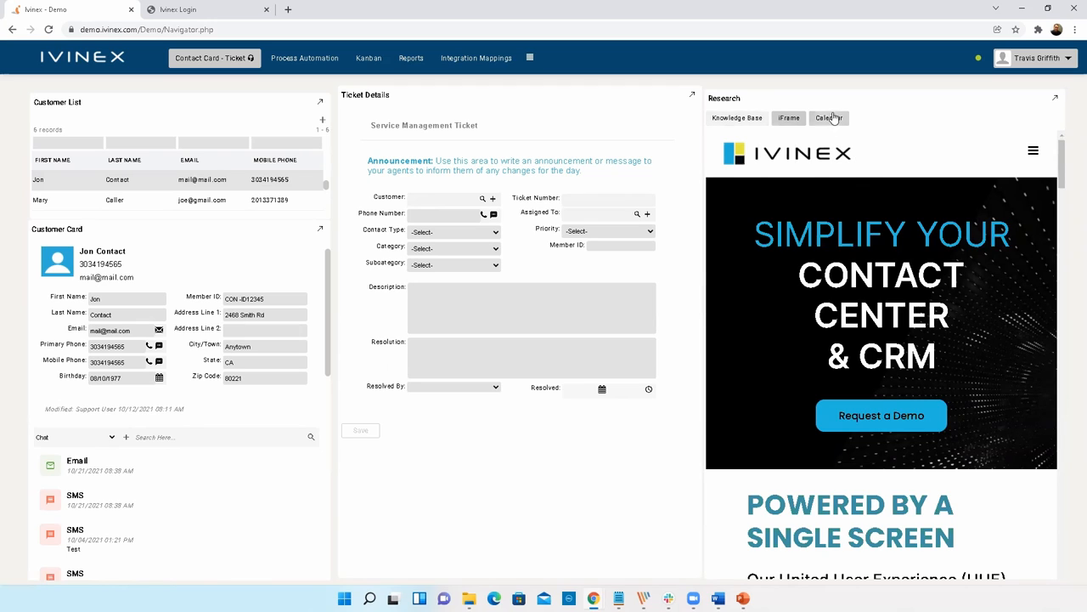
left_click(829, 117)
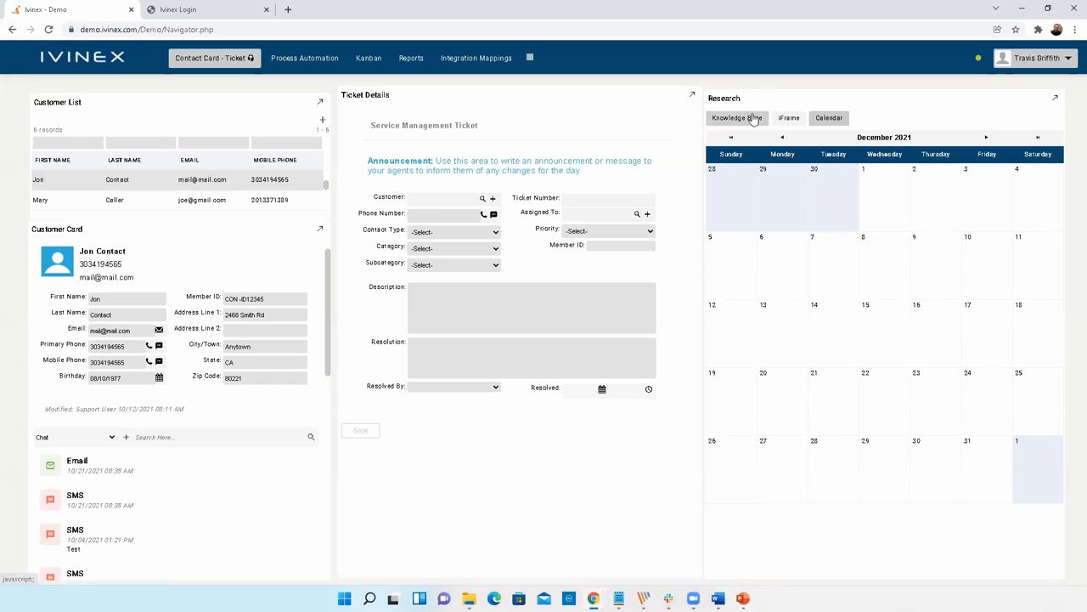
left_click(736, 117)
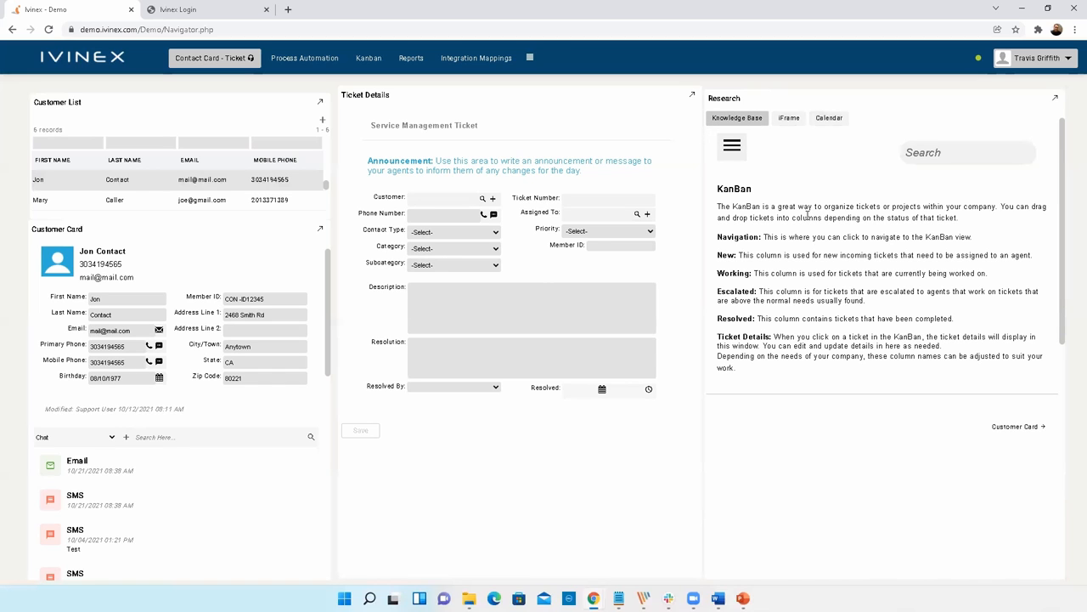
mouse_move(440, 401)
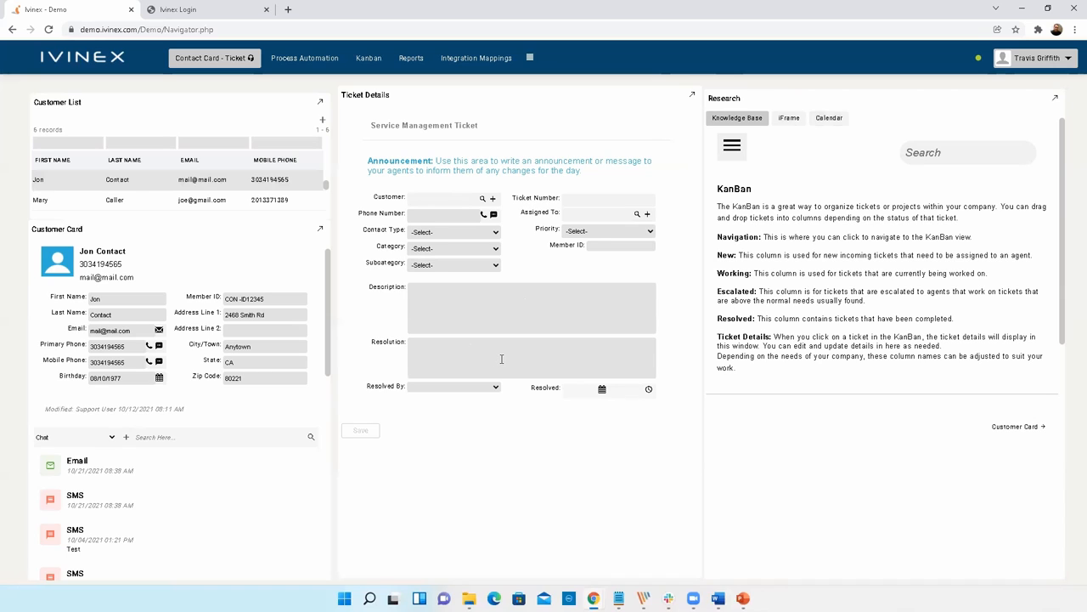
mouse_move(126, 296)
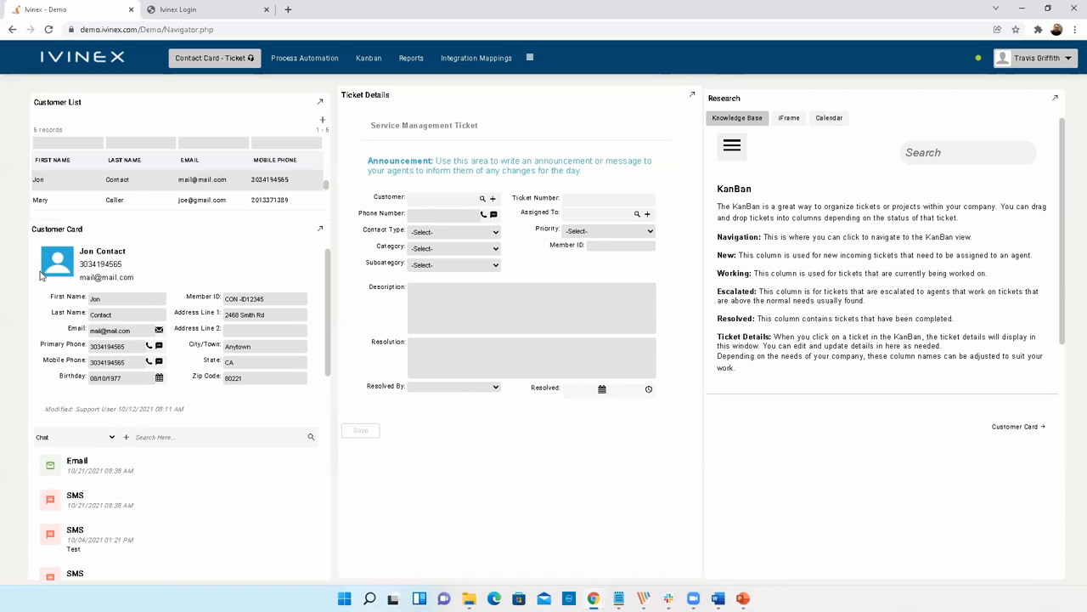
mouse_move(286, 145)
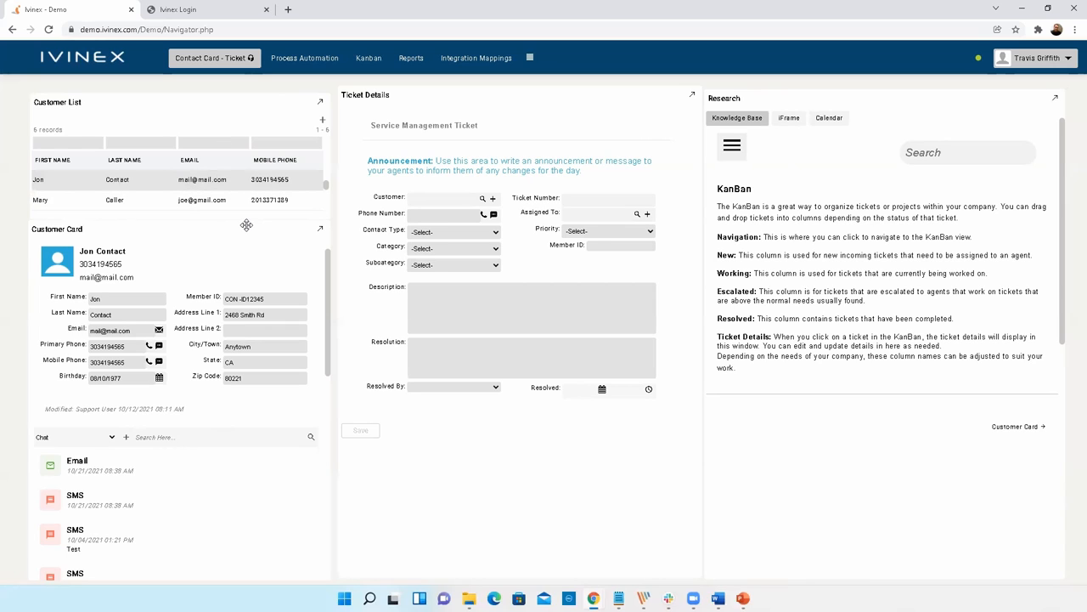
mouse_move(253, 256)
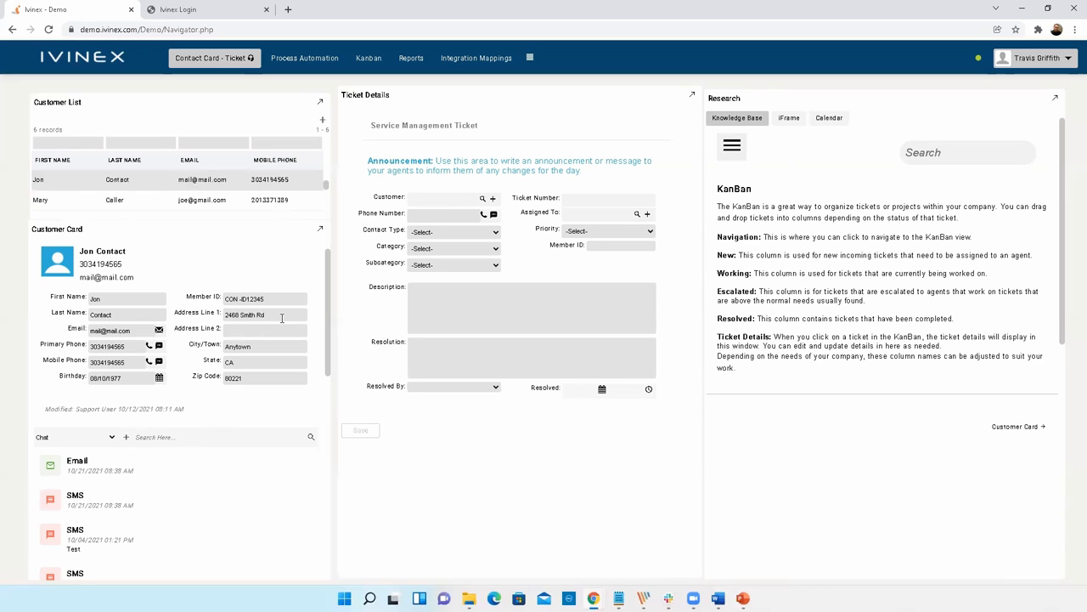
mouse_move(399, 306)
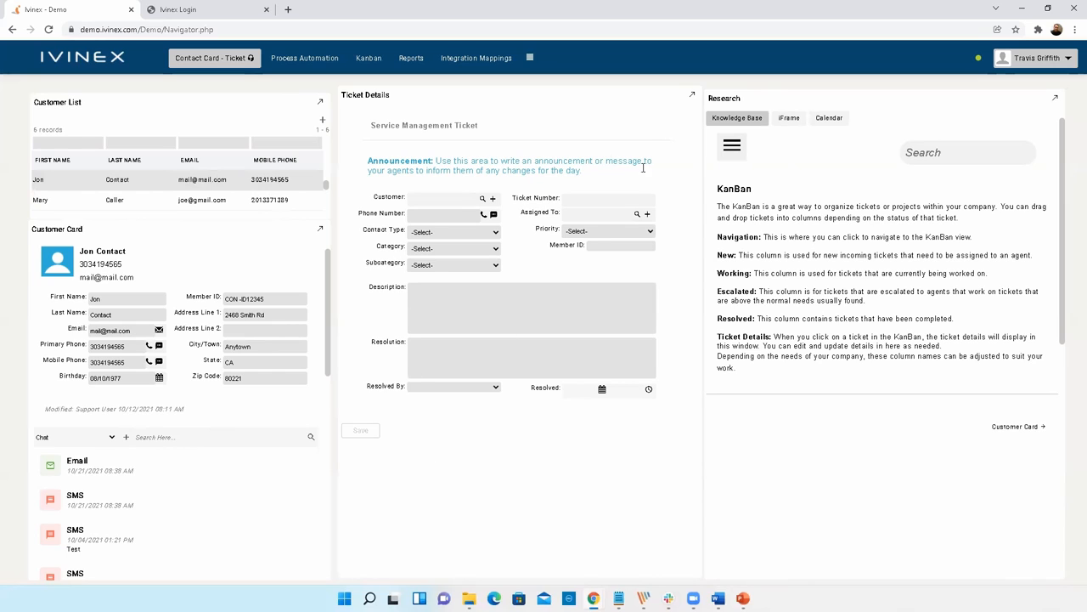
mouse_move(564, 386)
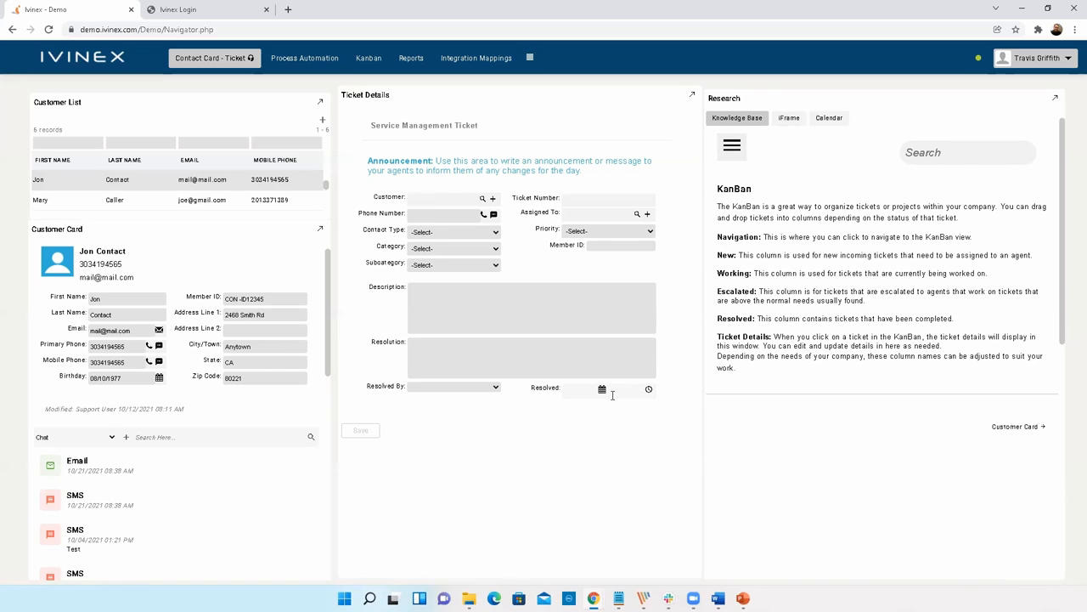
mouse_move(590, 454)
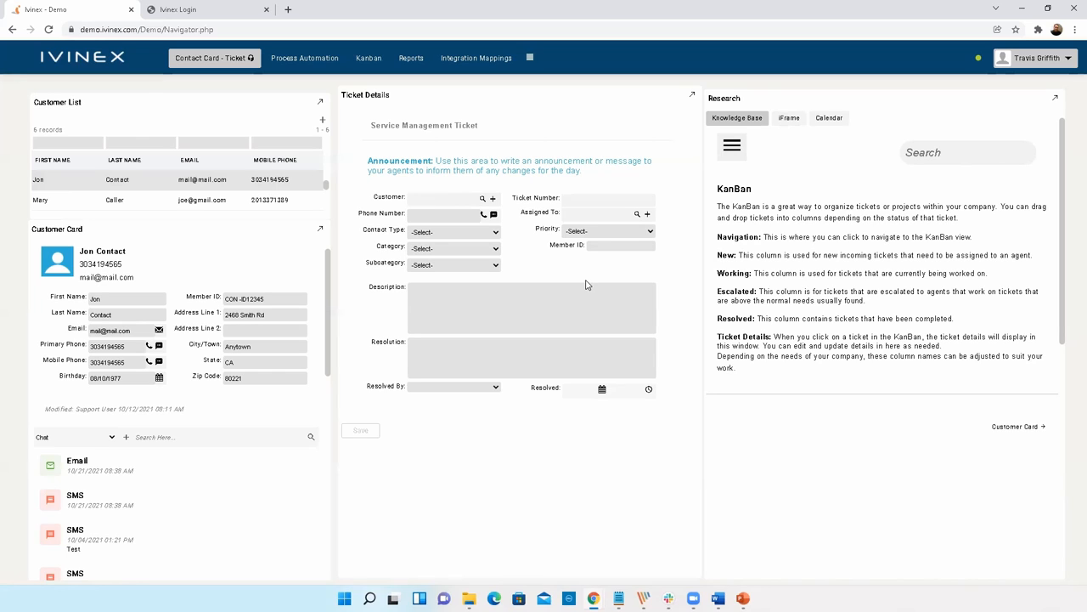
mouse_move(508, 402)
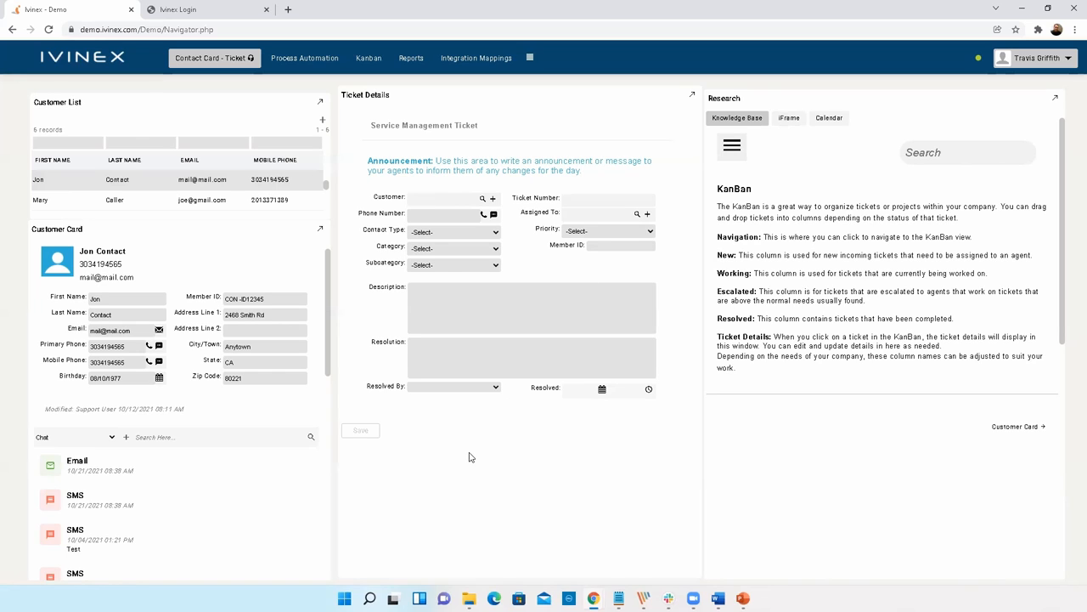
mouse_move(485, 448)
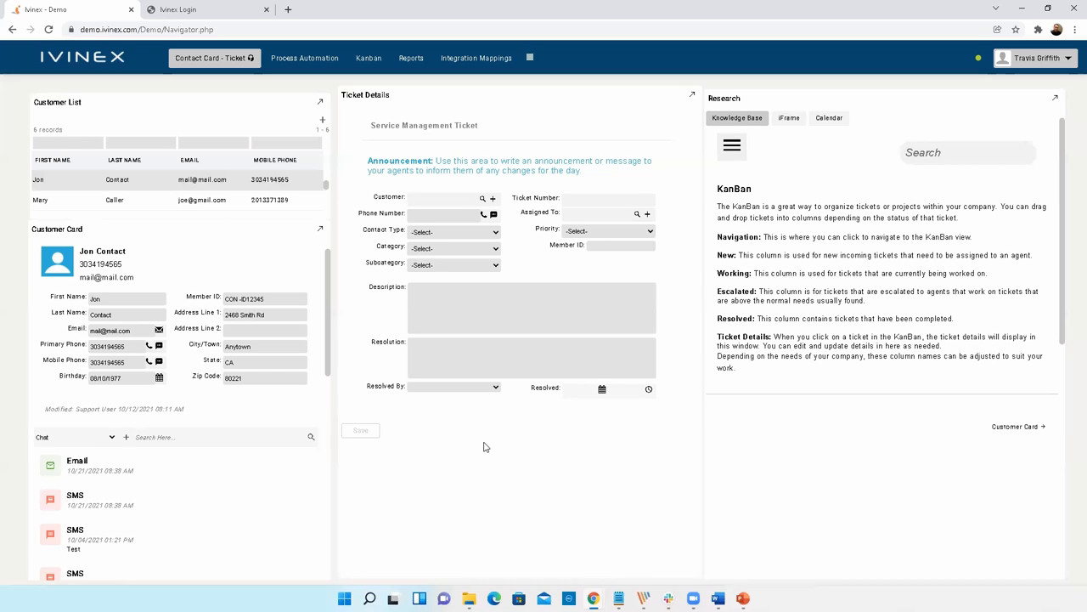
mouse_move(397, 491)
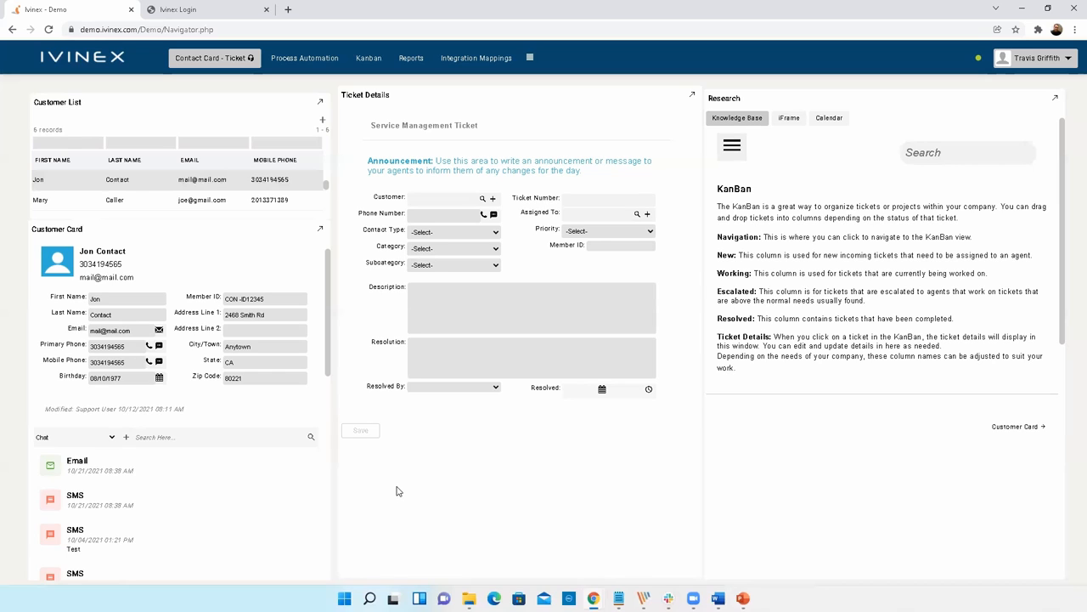
mouse_move(370, 478)
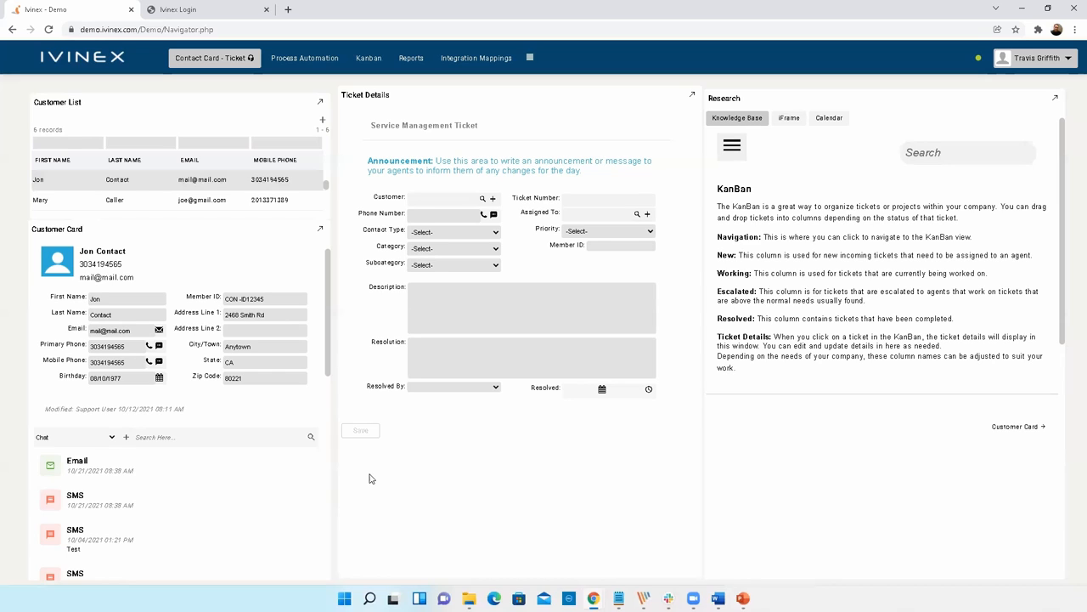
mouse_move(390, 467)
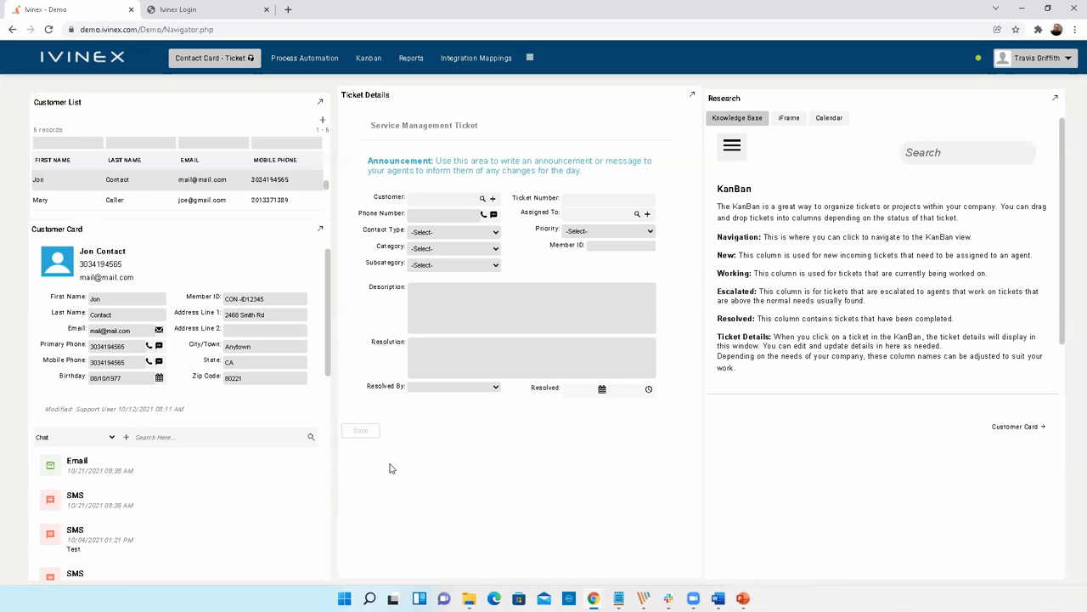
mouse_move(577, 246)
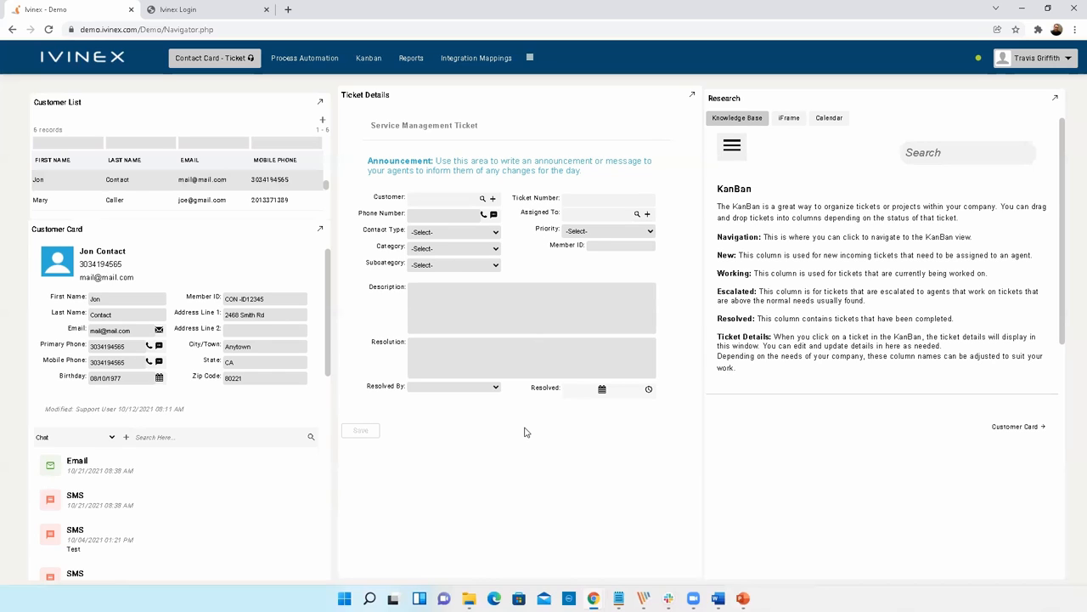
mouse_move(316, 235)
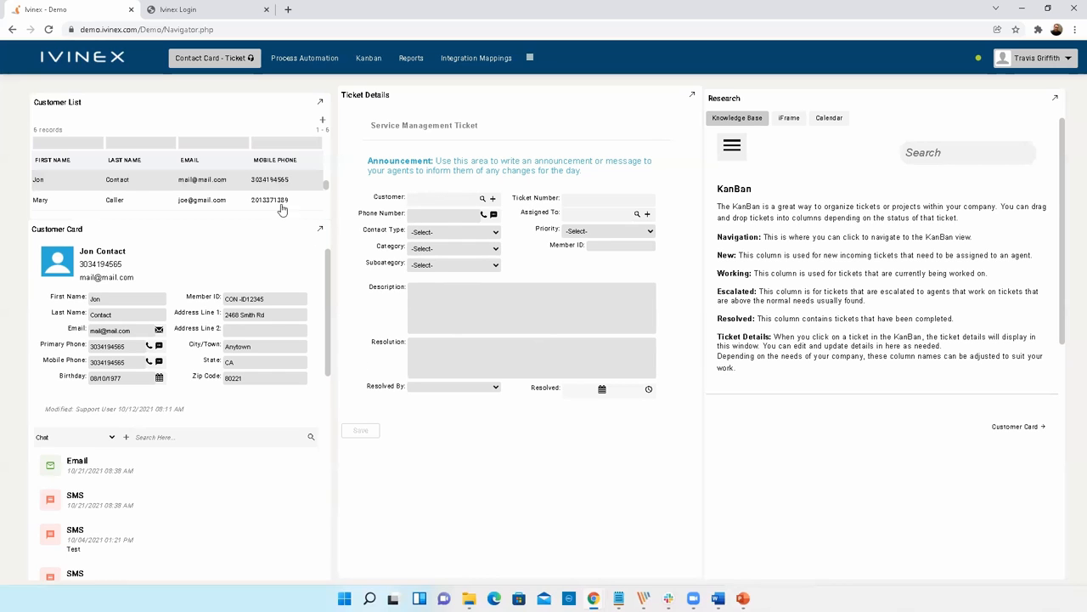
mouse_move(235, 118)
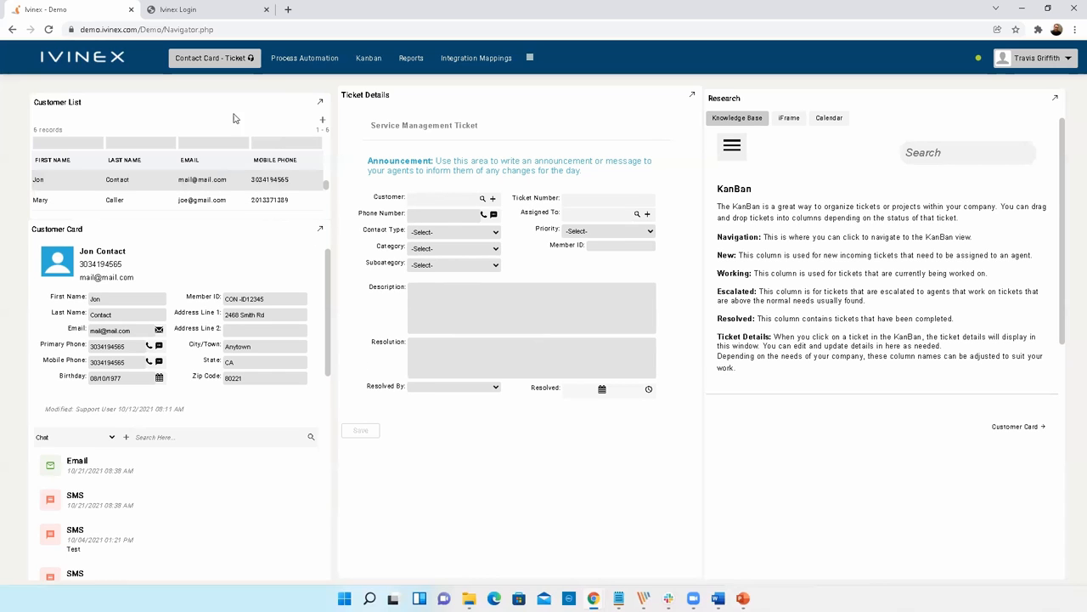
- Log in to the Pipeline B2B site using the saved autofill credentials
left_click(177, 9)
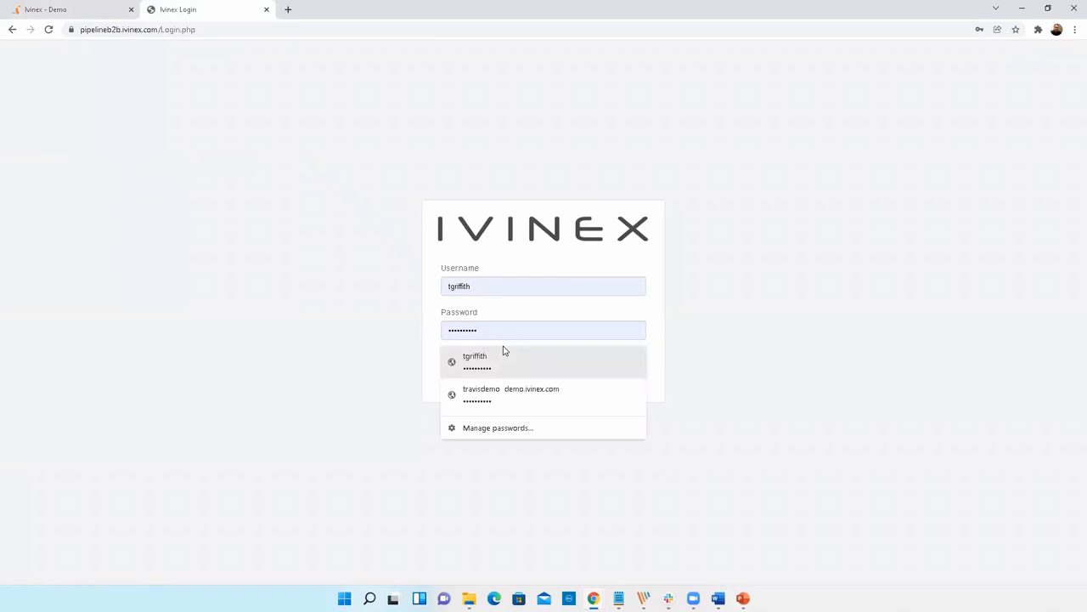
left_click(543, 354)
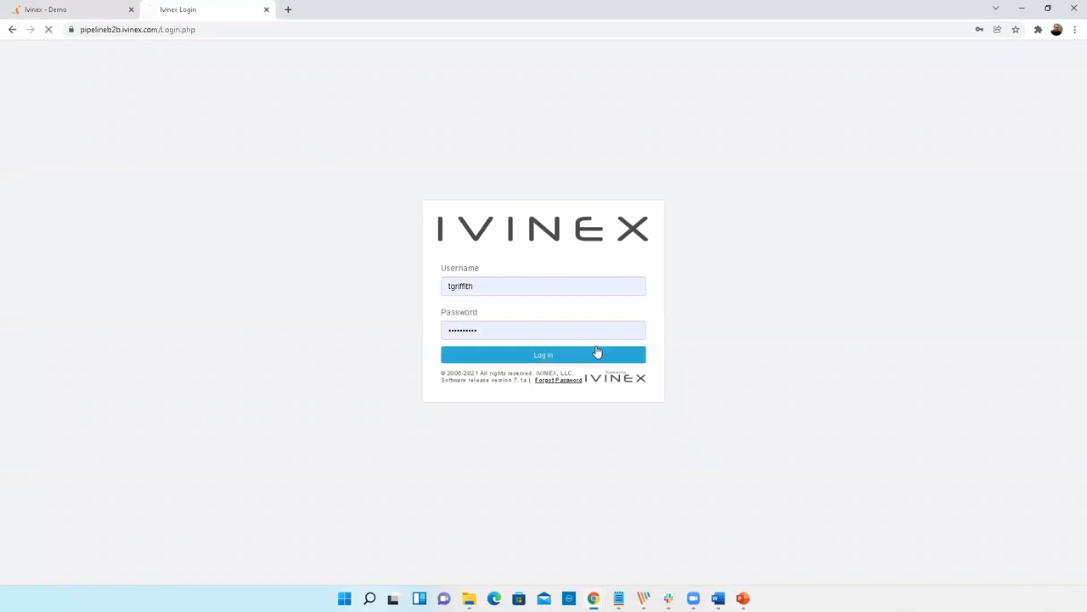
left_click(543, 354)
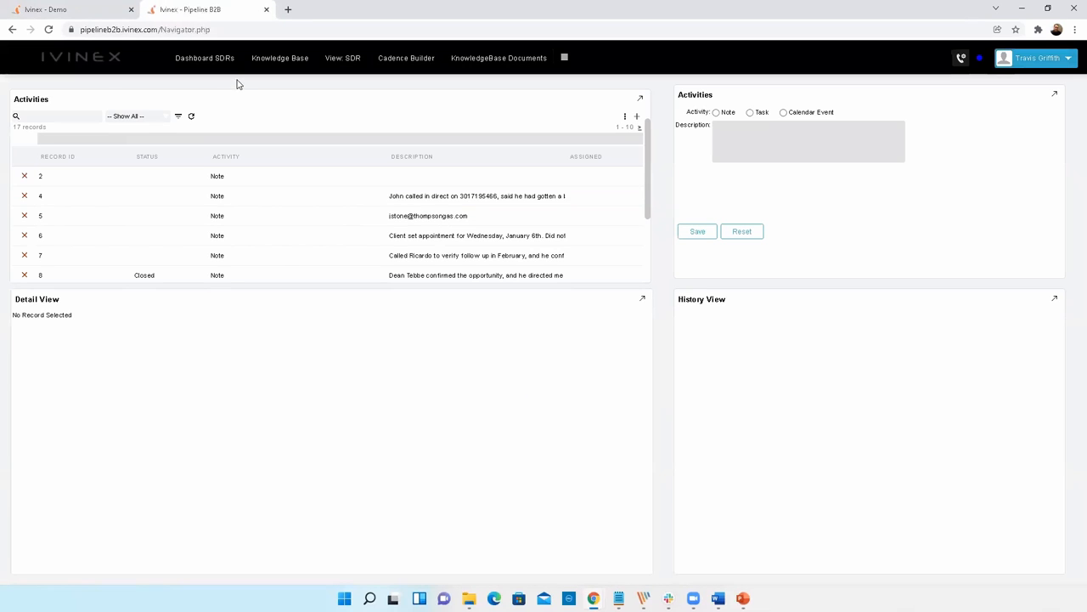
- Open Dashboard SDRs, check the Apt Set - Week leads, then dismiss the Downloads bubble
left_click(204, 58)
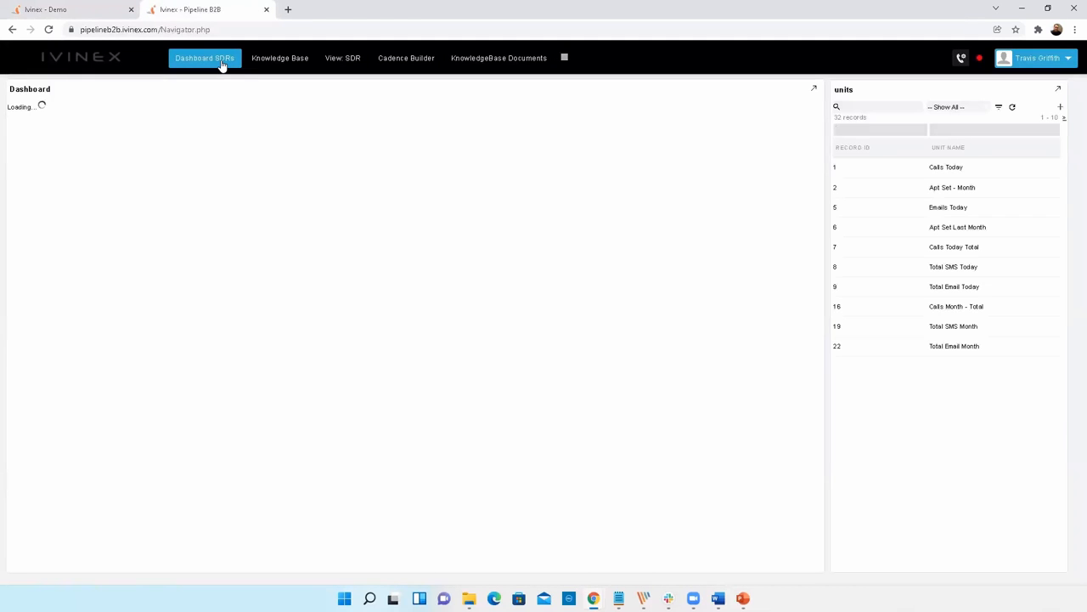
left_click(204, 58)
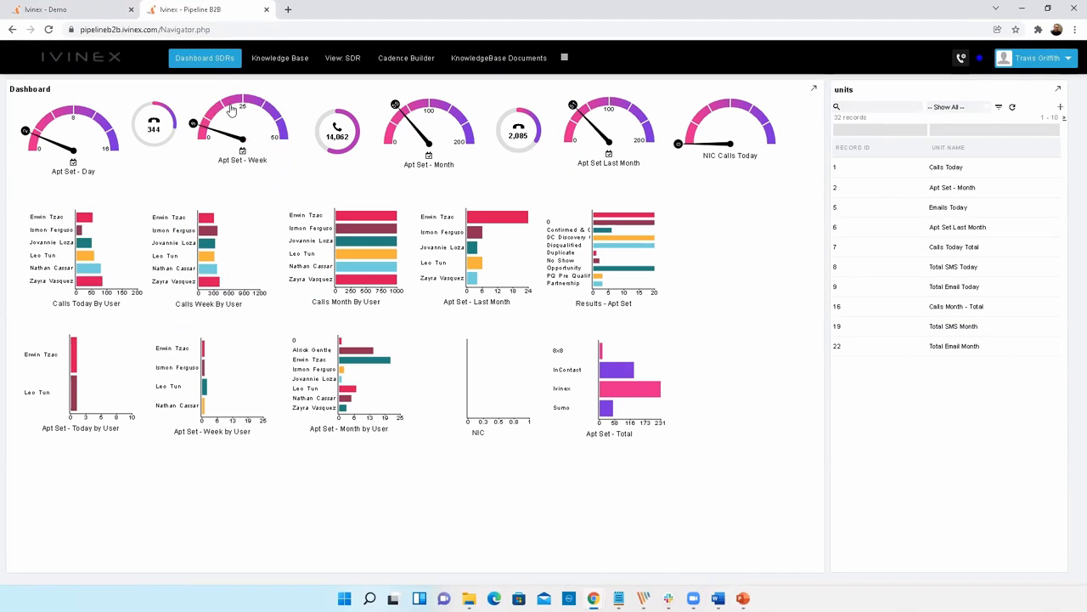
left_click(243, 119)
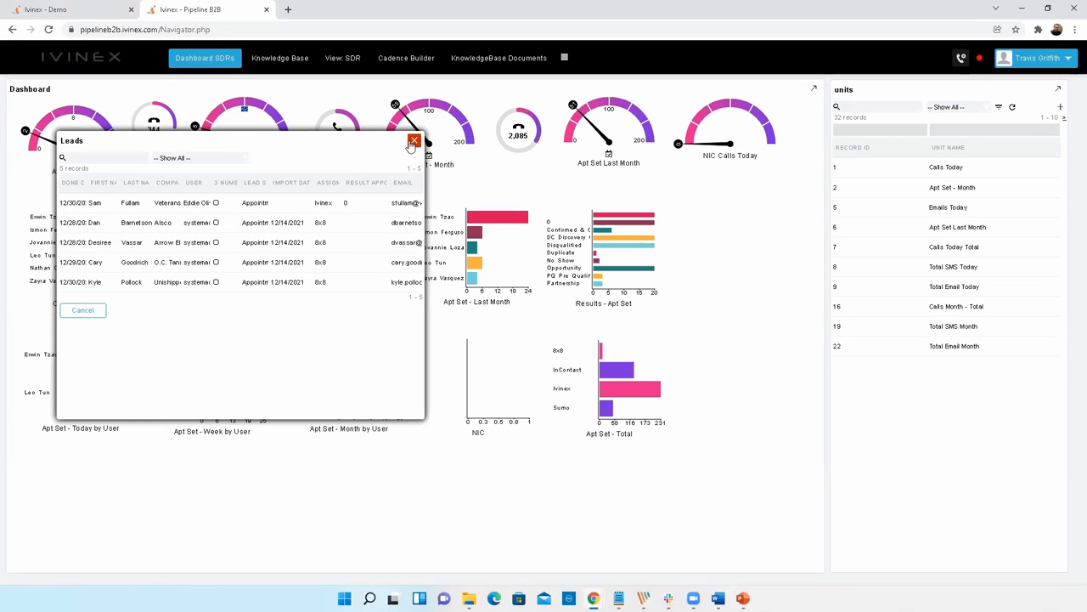
left_click(415, 140)
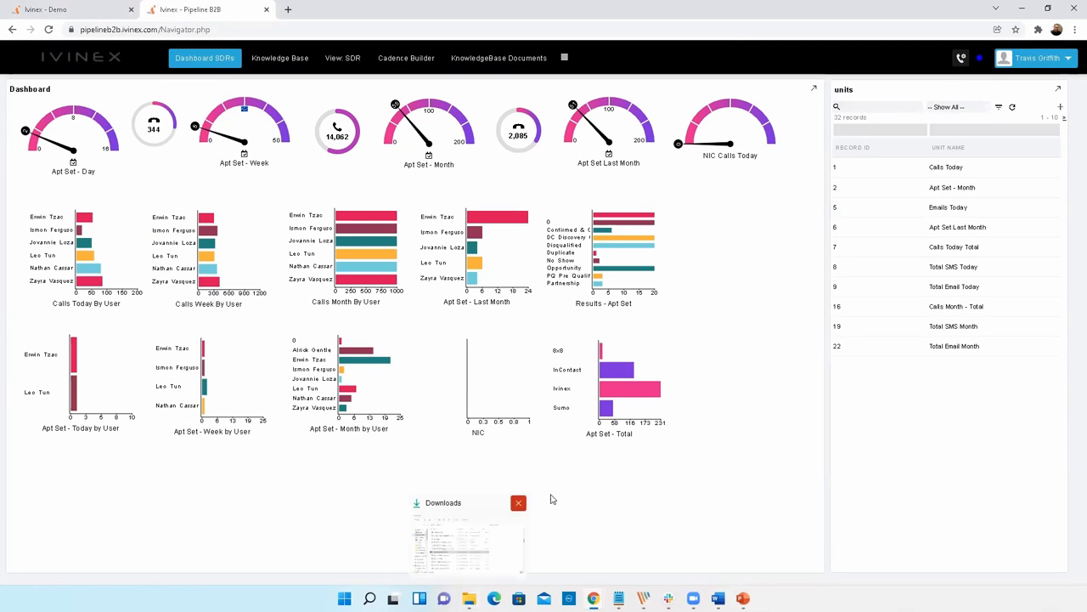
left_click(518, 502)
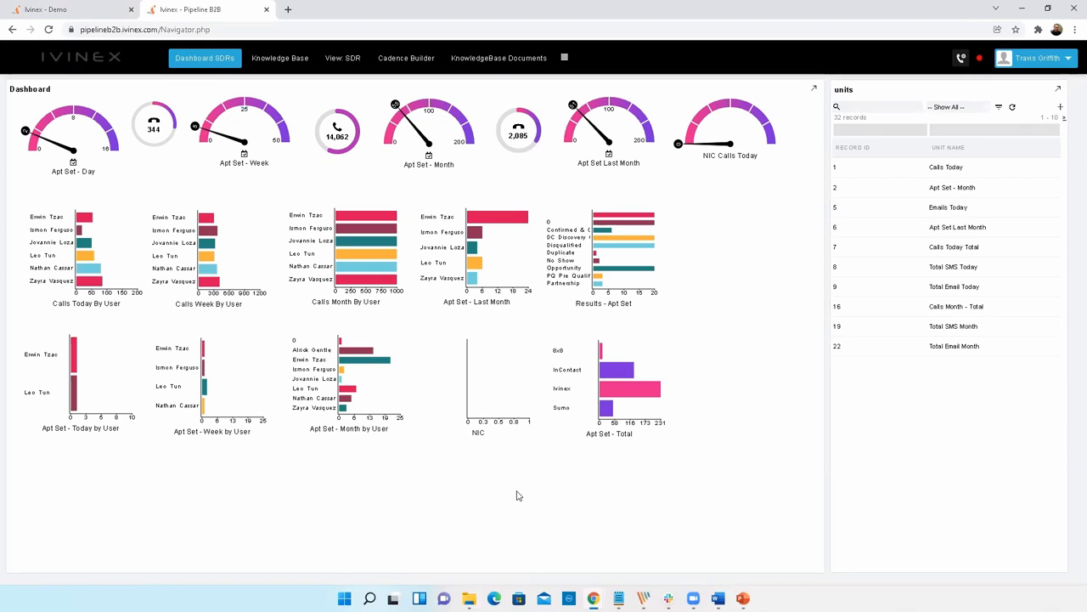
mouse_move(382, 516)
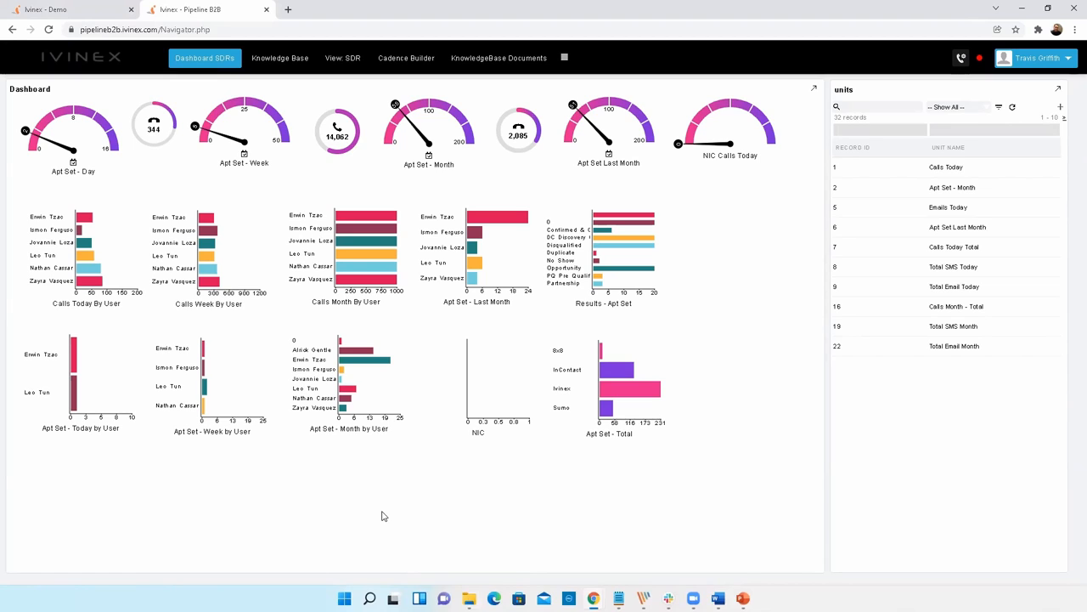
mouse_move(206, 198)
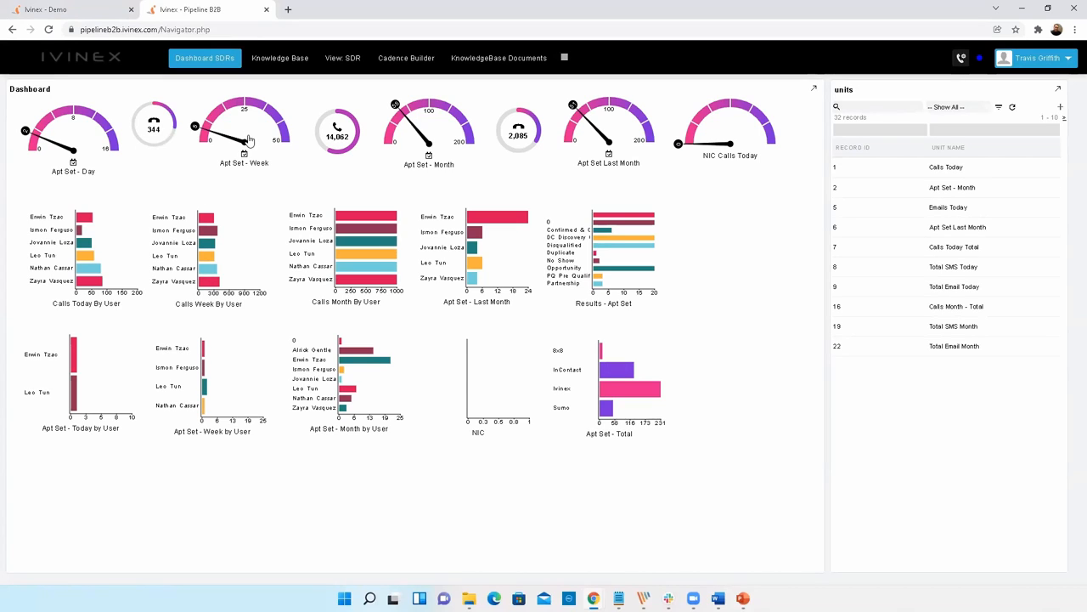
mouse_move(323, 220)
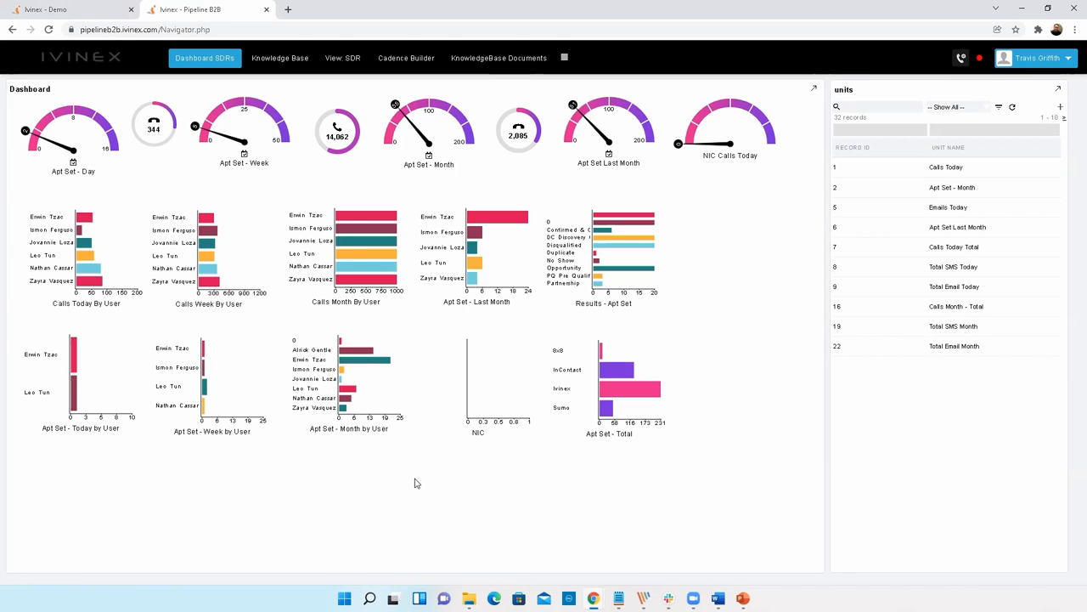
mouse_move(329, 491)
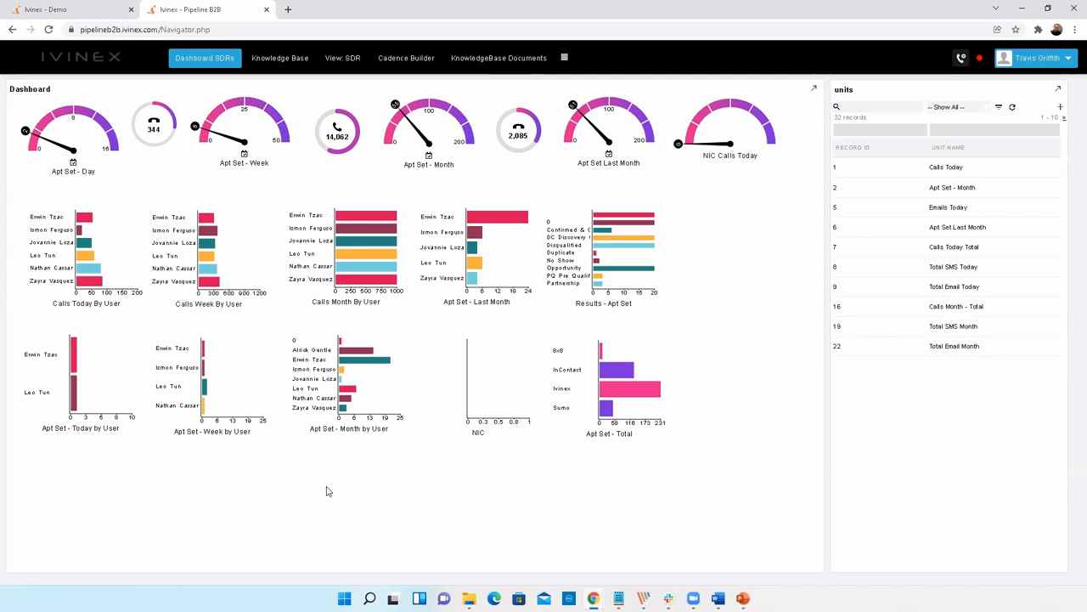
mouse_move(299, 117)
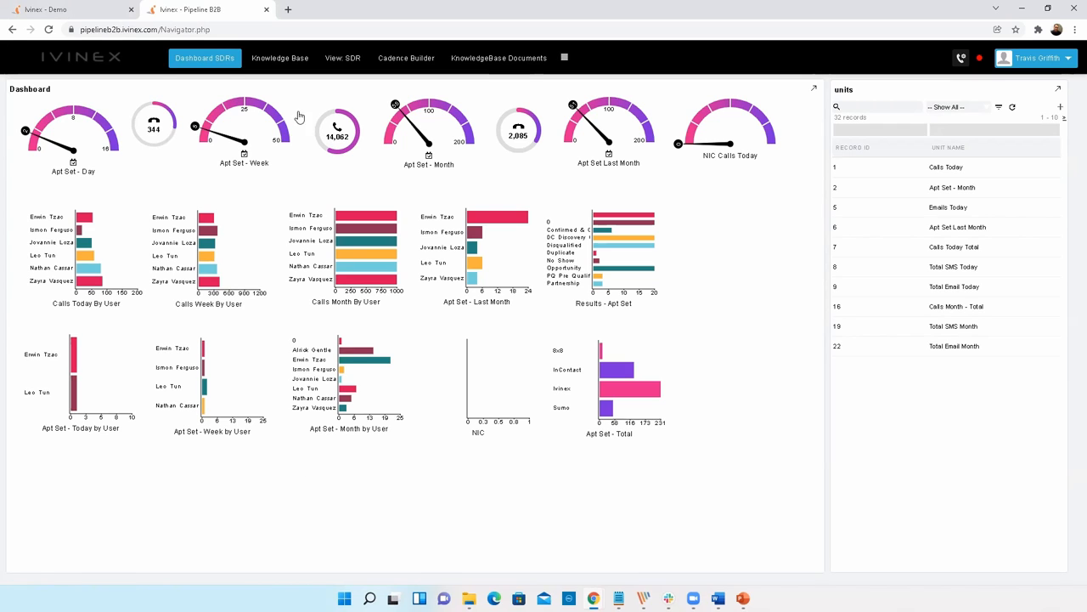
- Open the Cadence Builder and select the Partner SDR cadence
left_click(405, 58)
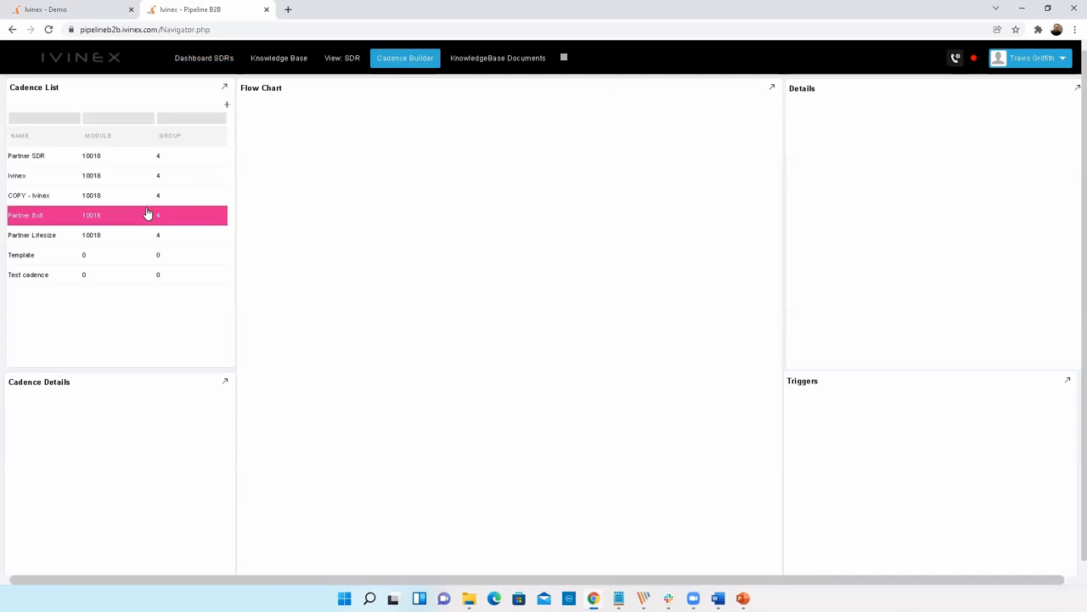
left_click(27, 156)
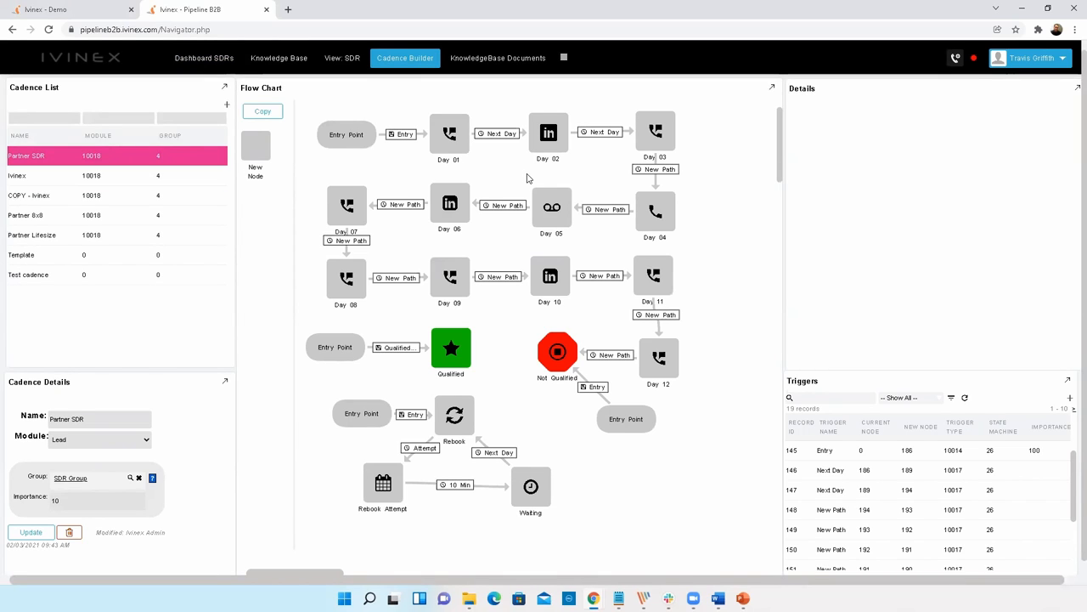
mouse_move(502, 178)
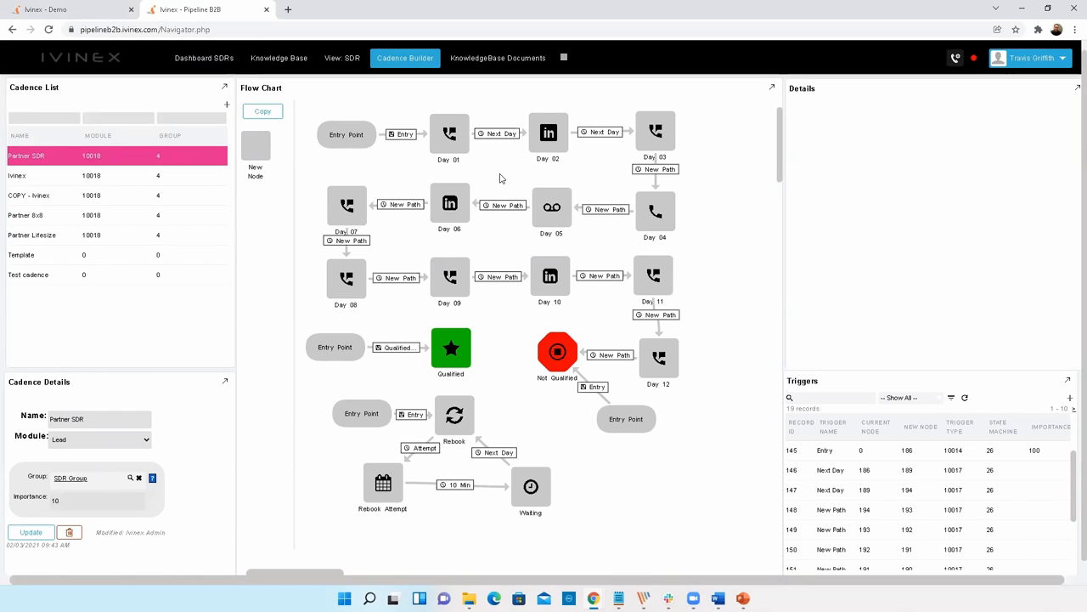
mouse_move(488, 177)
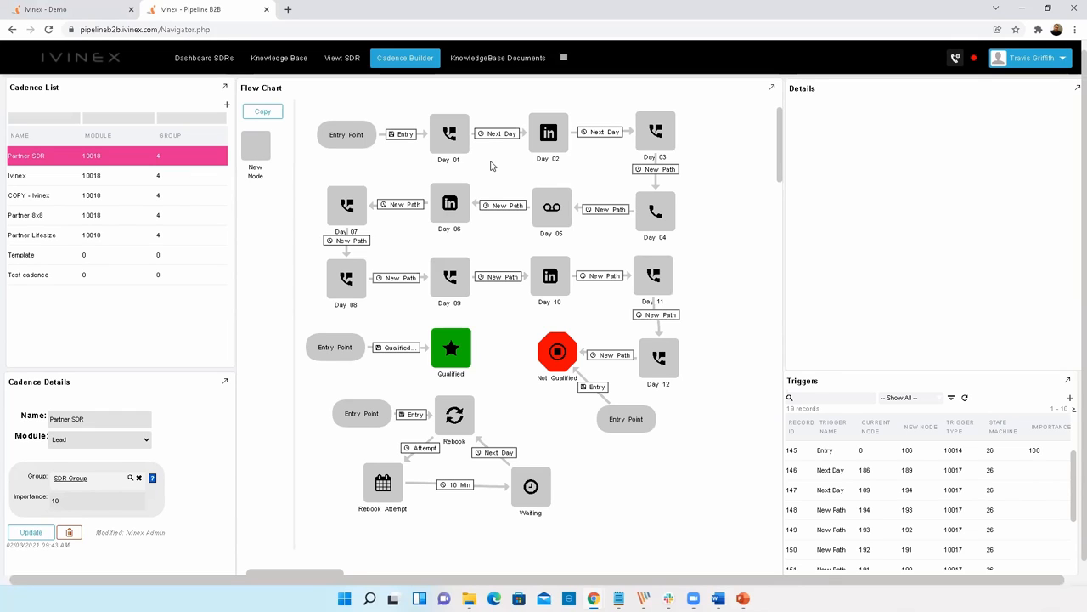
mouse_move(530, 171)
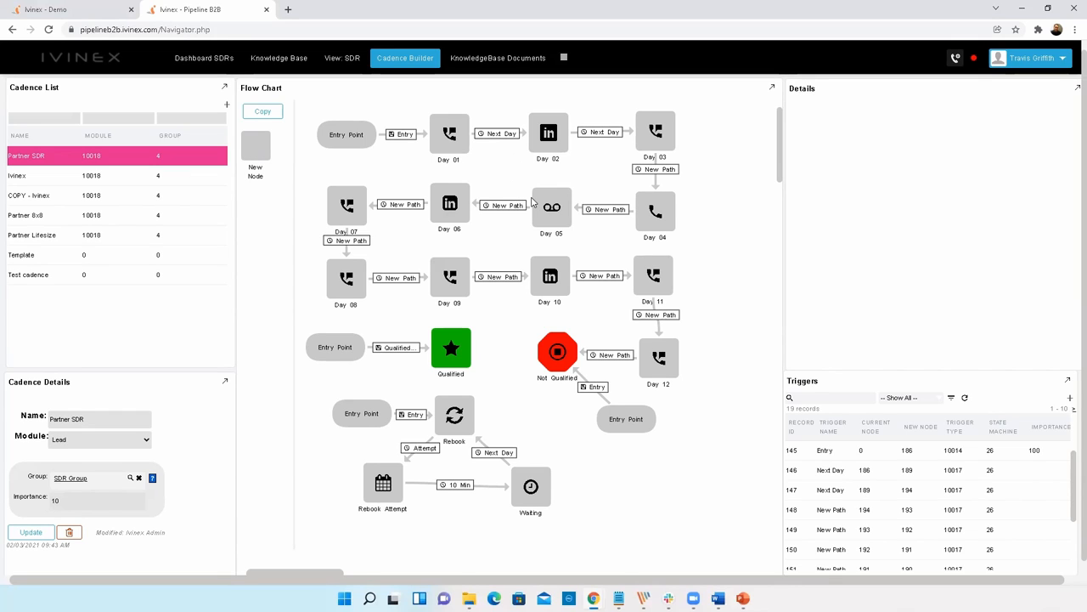
mouse_move(545, 166)
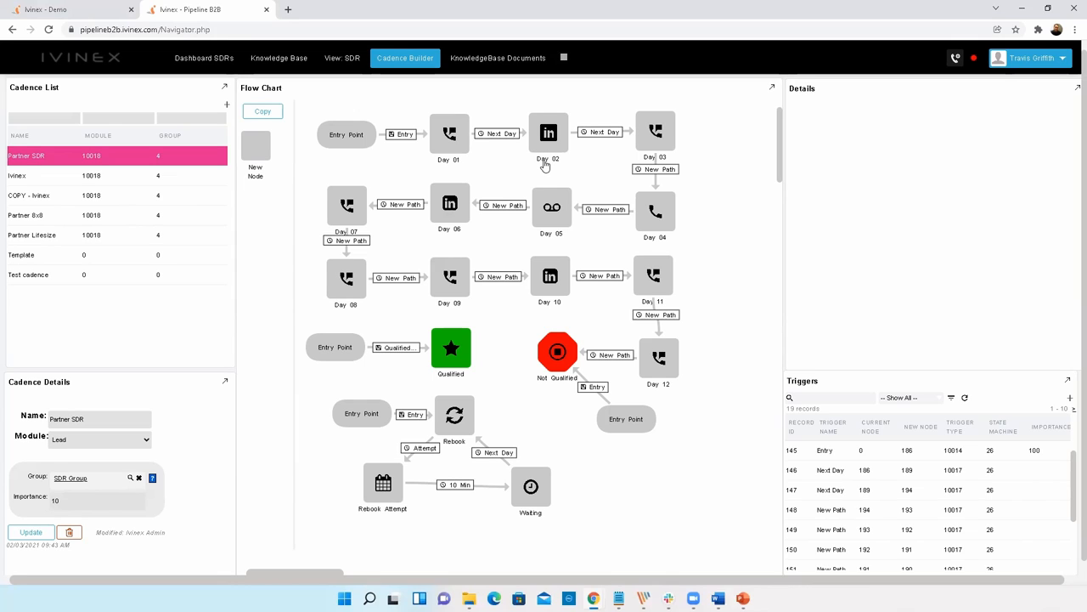
mouse_move(528, 201)
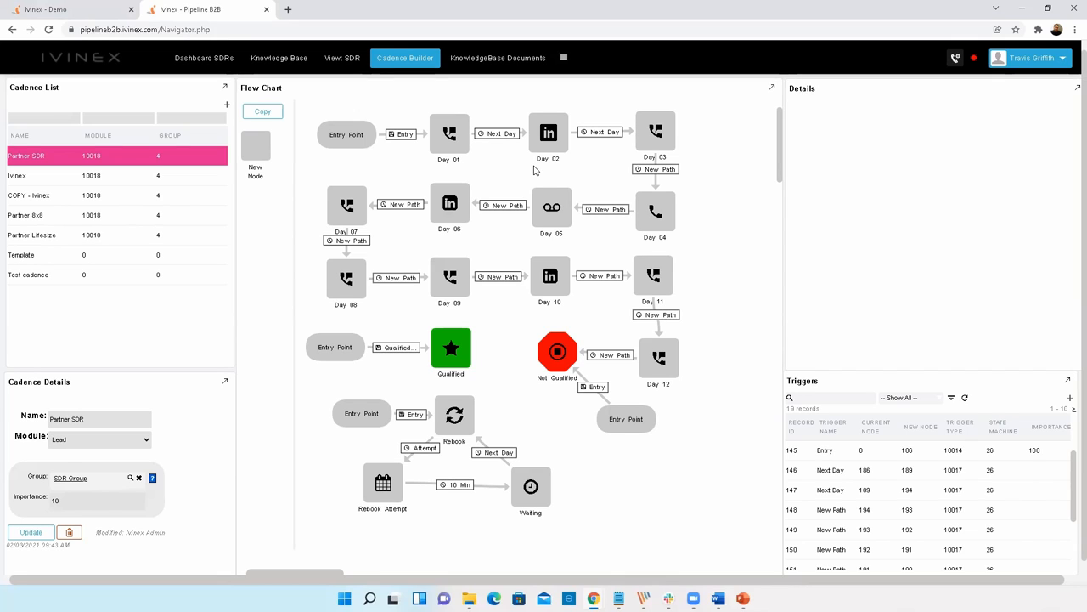
mouse_move(571, 159)
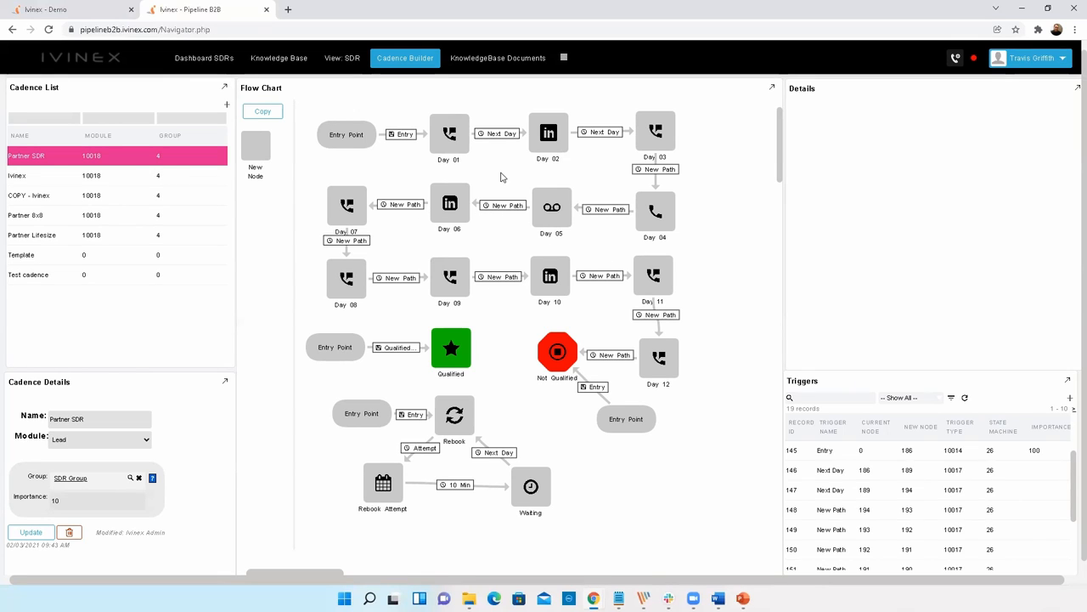
- Review the Entry trigger's filter criteria, then close Filter Details without saving
left_click(402, 134)
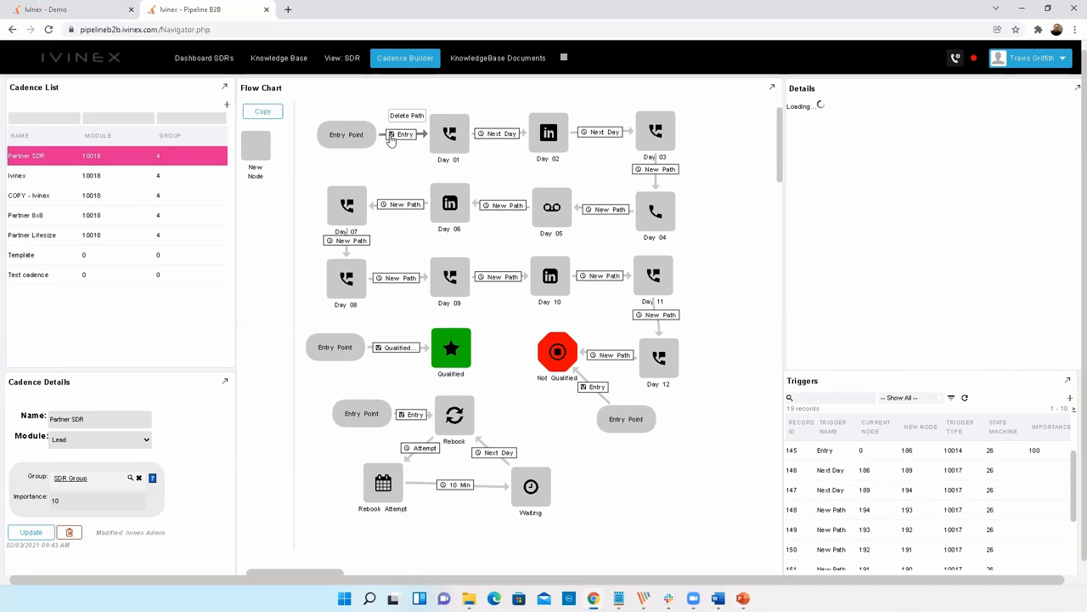
left_click(404, 134)
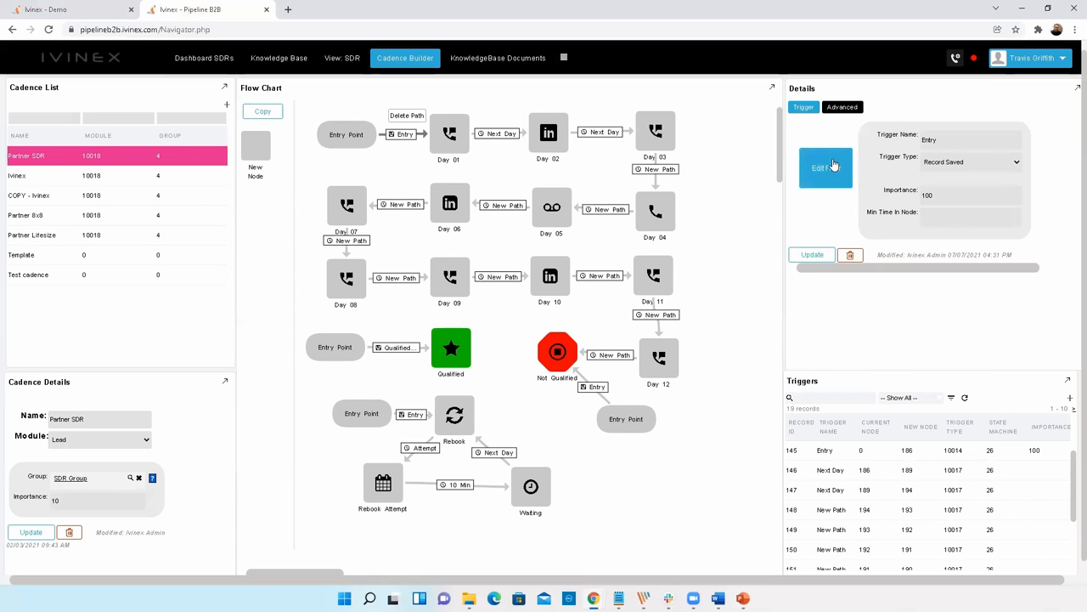
left_click(825, 167)
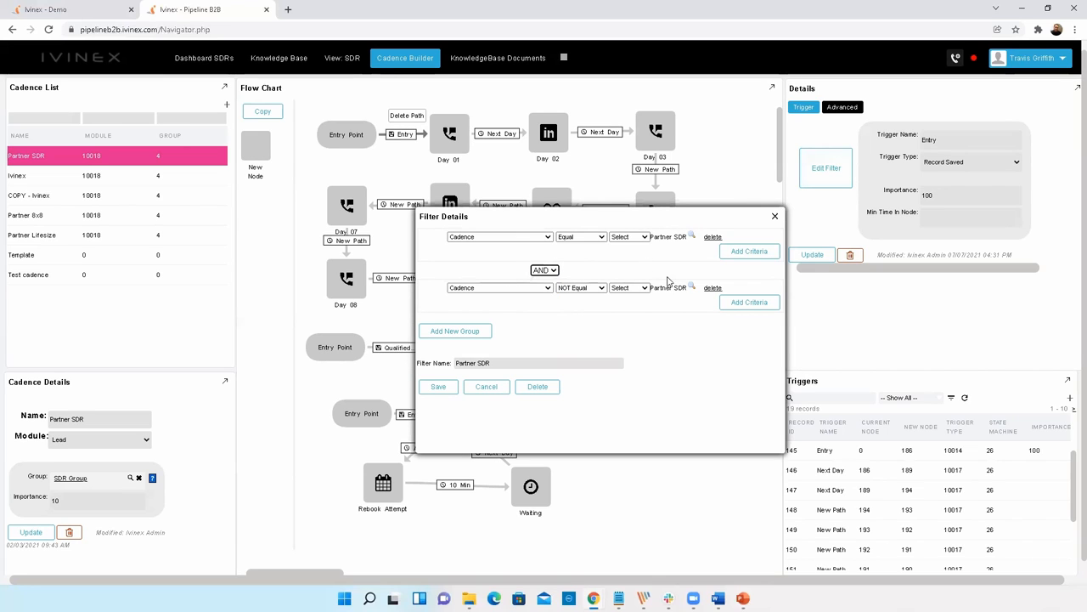
left_click(748, 301)
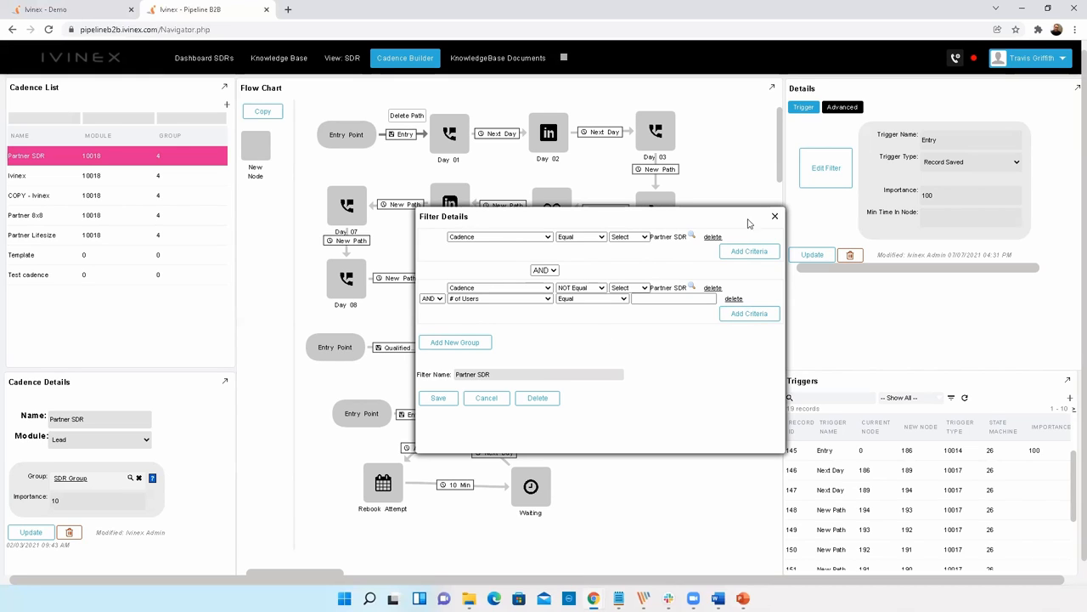
left_click(774, 217)
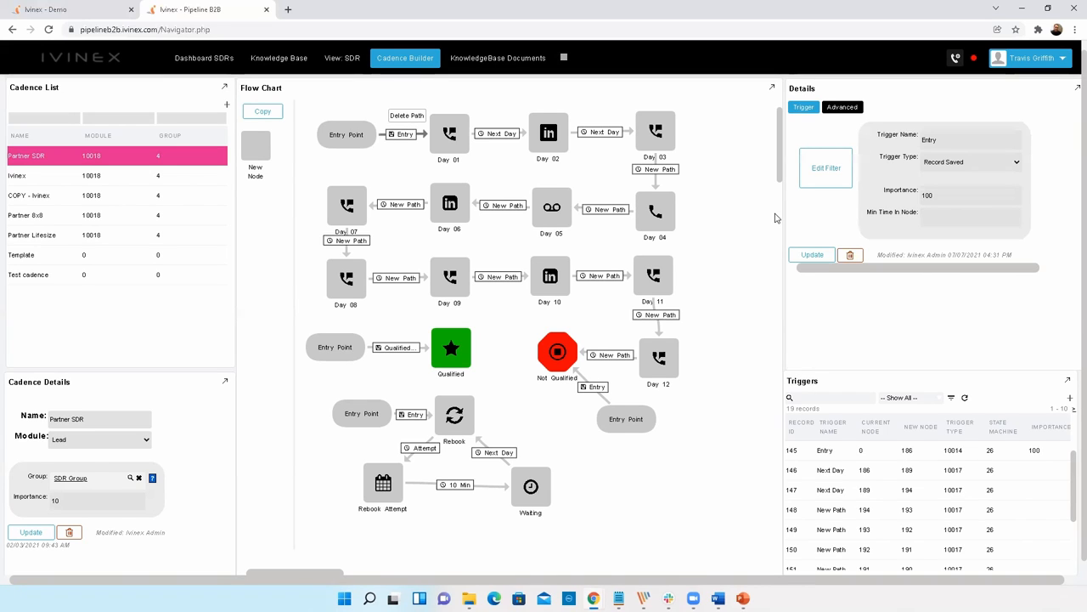
mouse_move(765, 301)
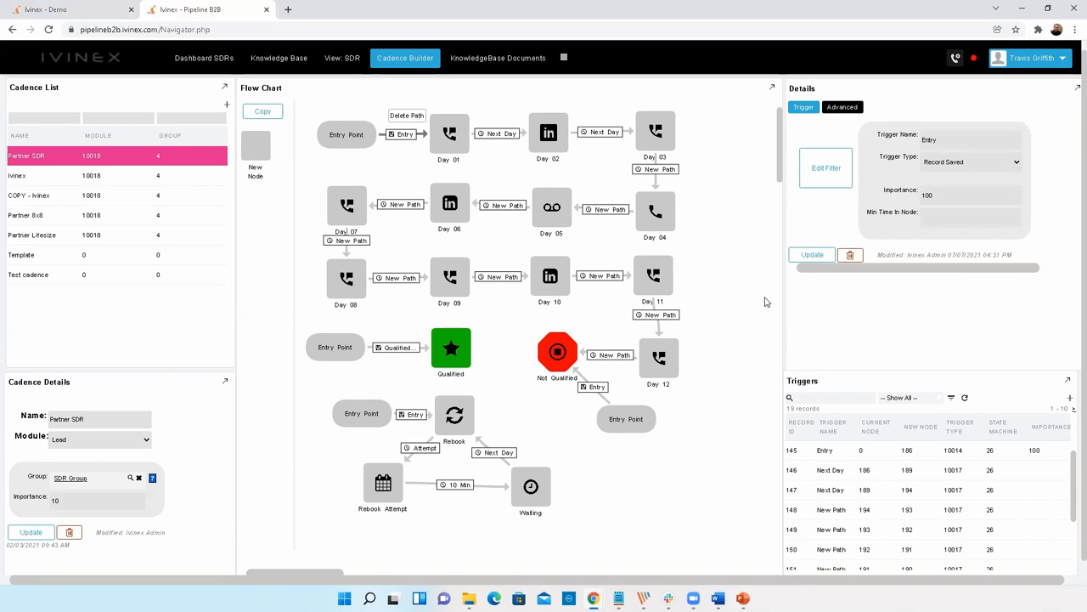
mouse_move(758, 246)
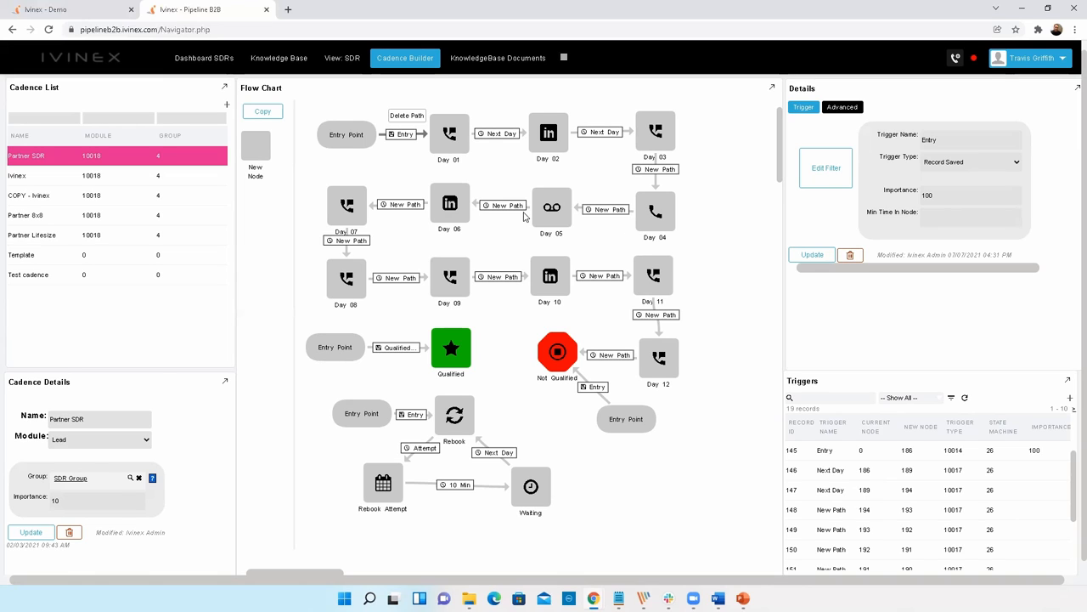
- Review the Day 01 node's call and email actions, then close the actions dialog
right_click(448, 134)
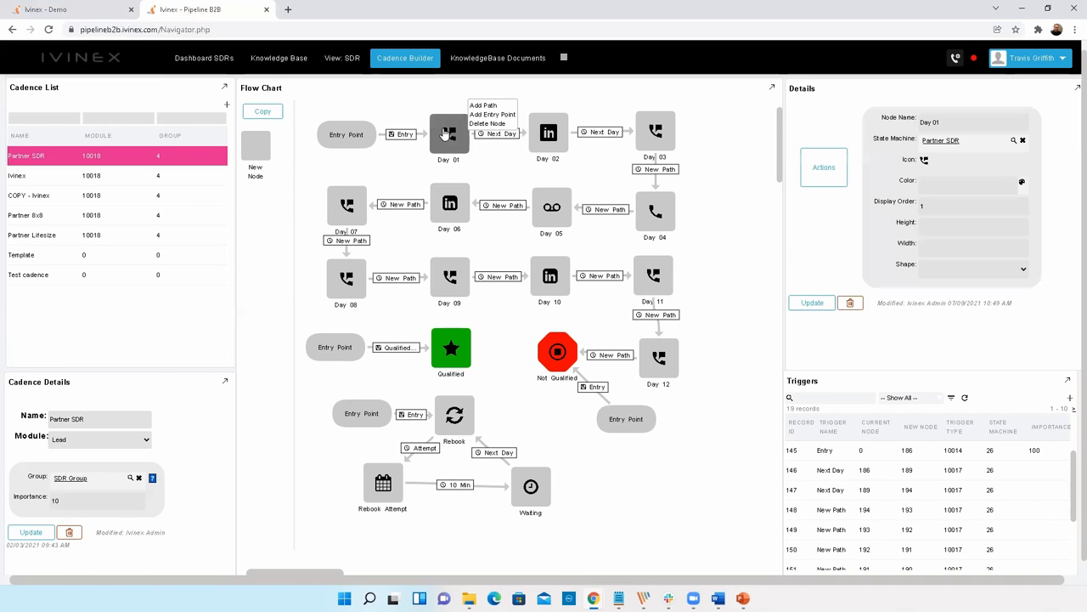
mouse_move(756, 262)
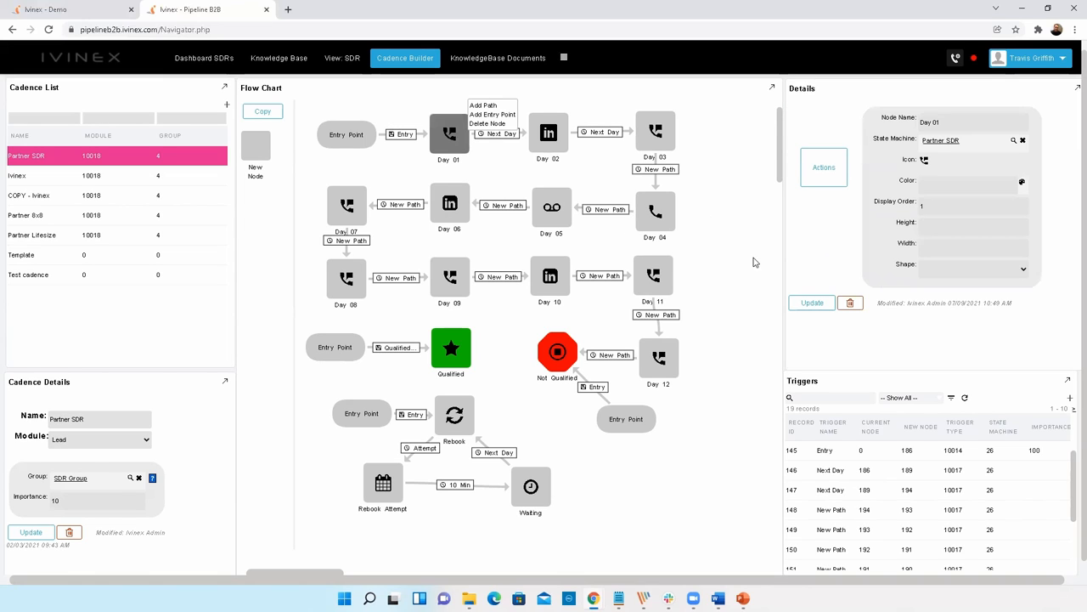
mouse_move(787, 226)
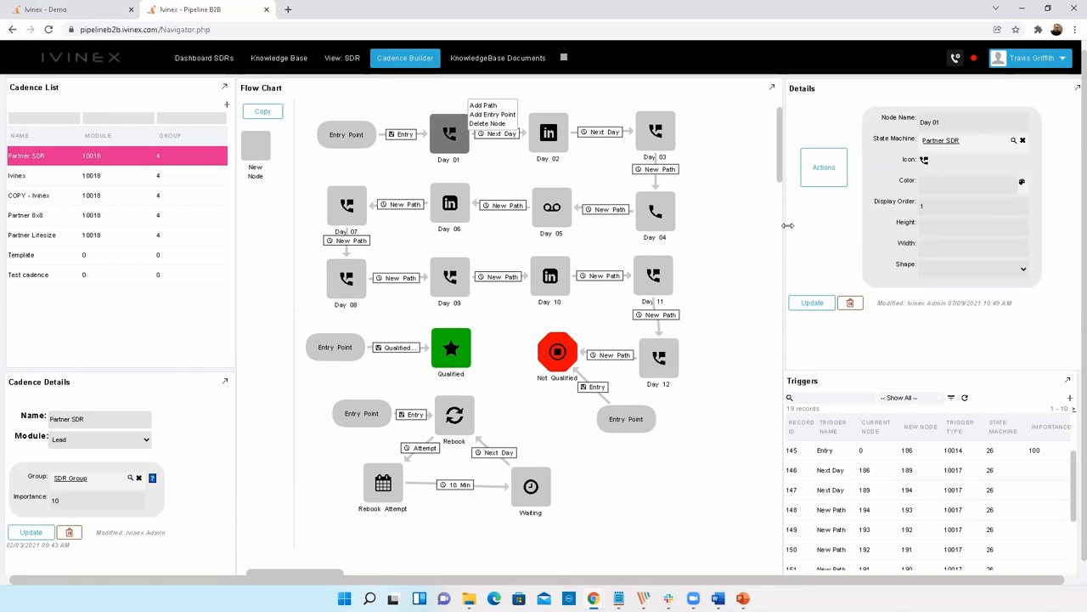
mouse_move(823, 167)
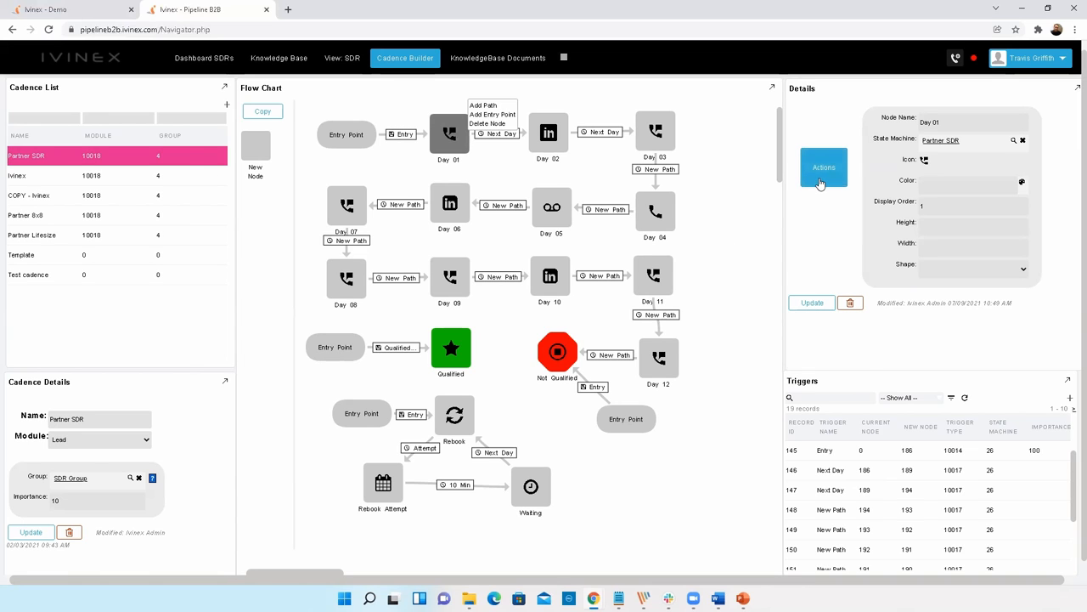
left_click(823, 167)
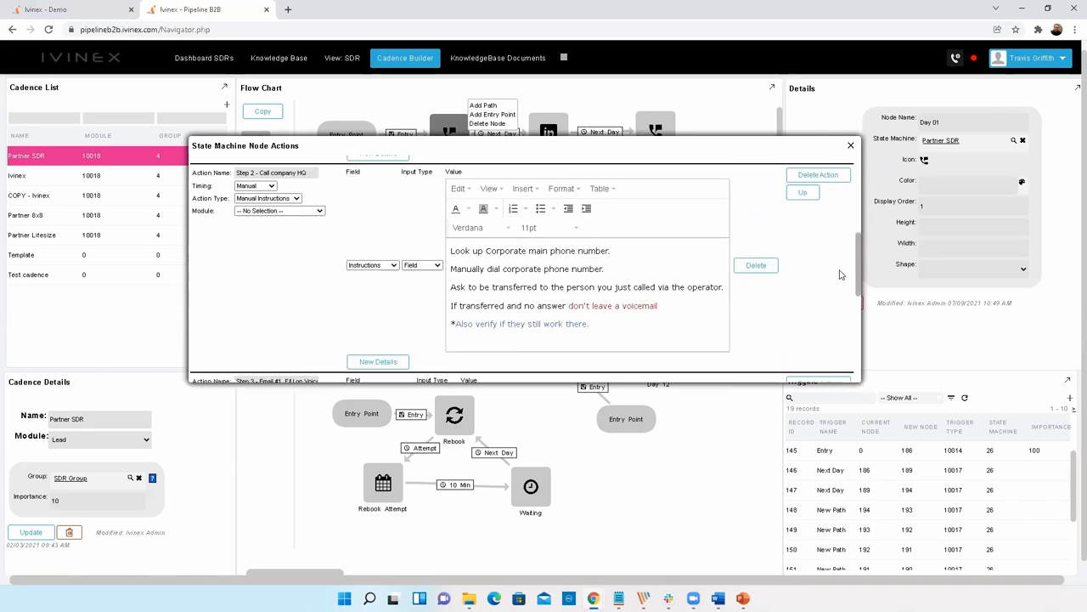
scroll("down", 3)
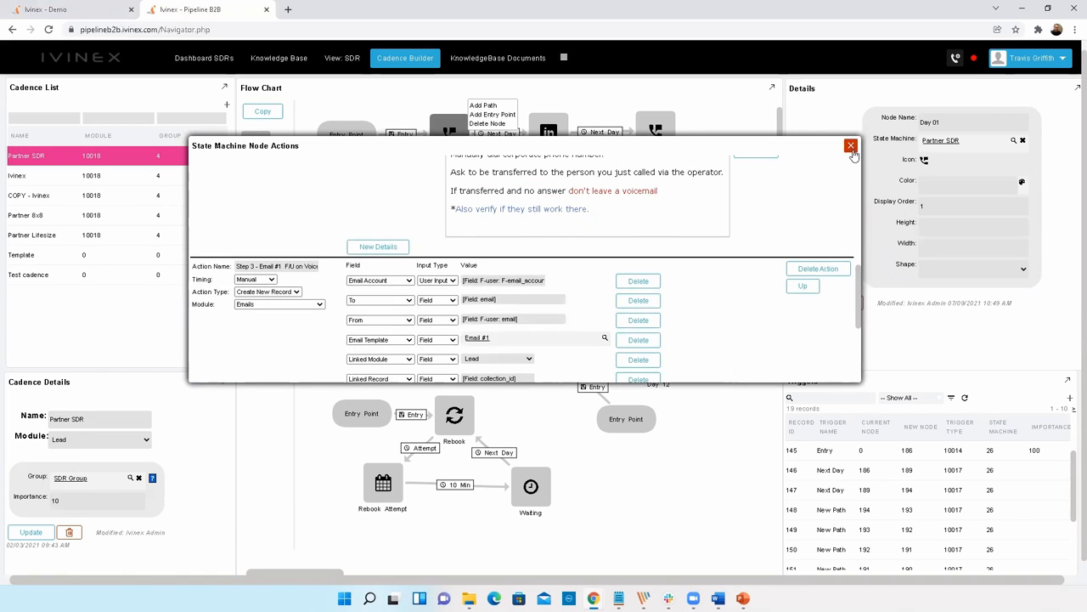
left_click(849, 146)
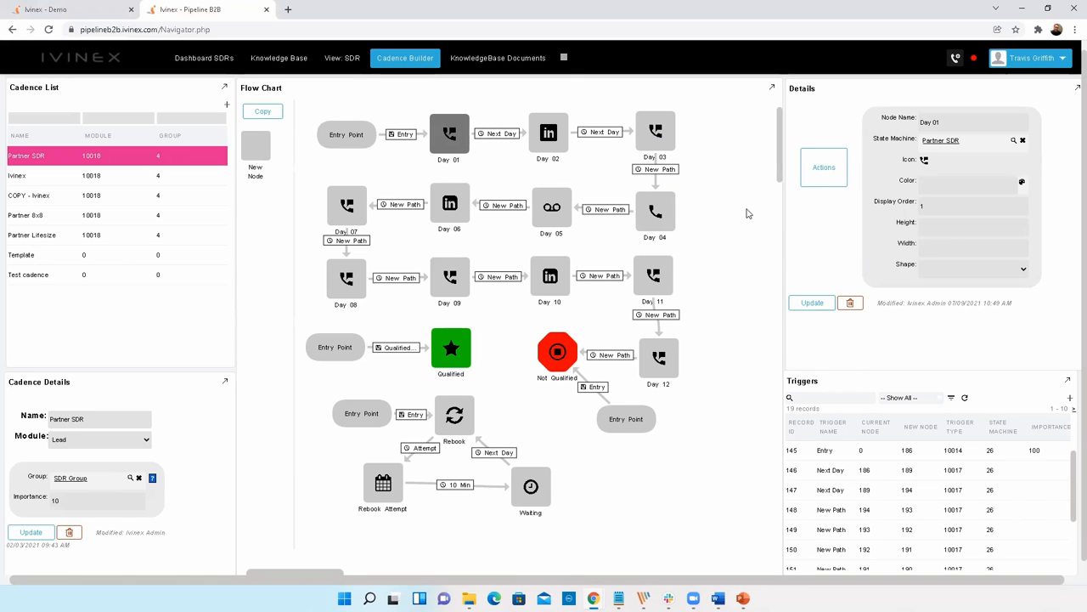
mouse_move(701, 190)
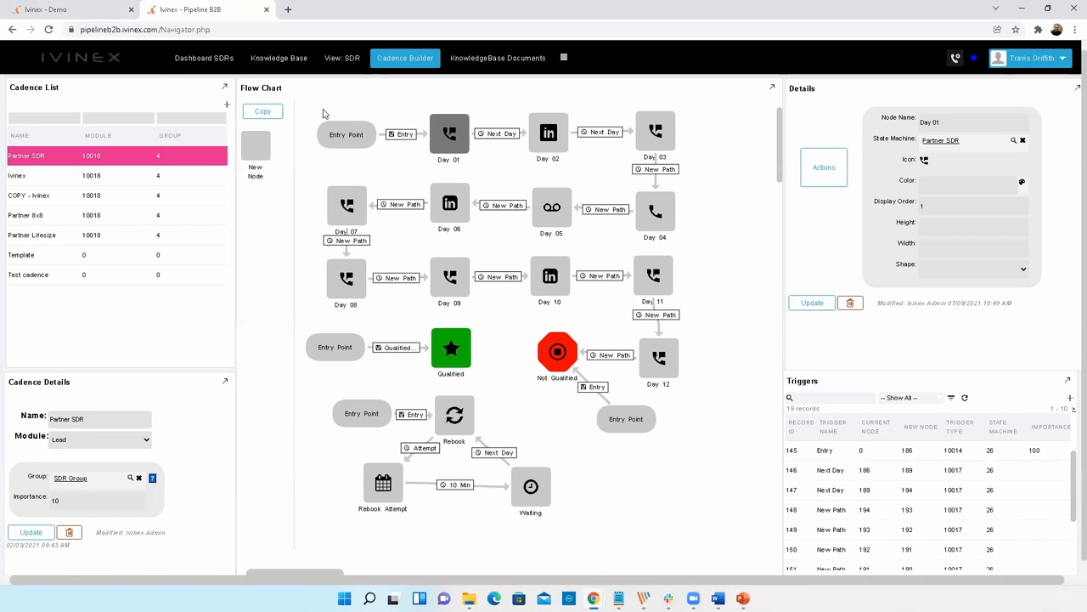
- View Dashboard SDRs, then switch to the Ivinex - Demo tab and start loading Kanban
left_click(204, 58)
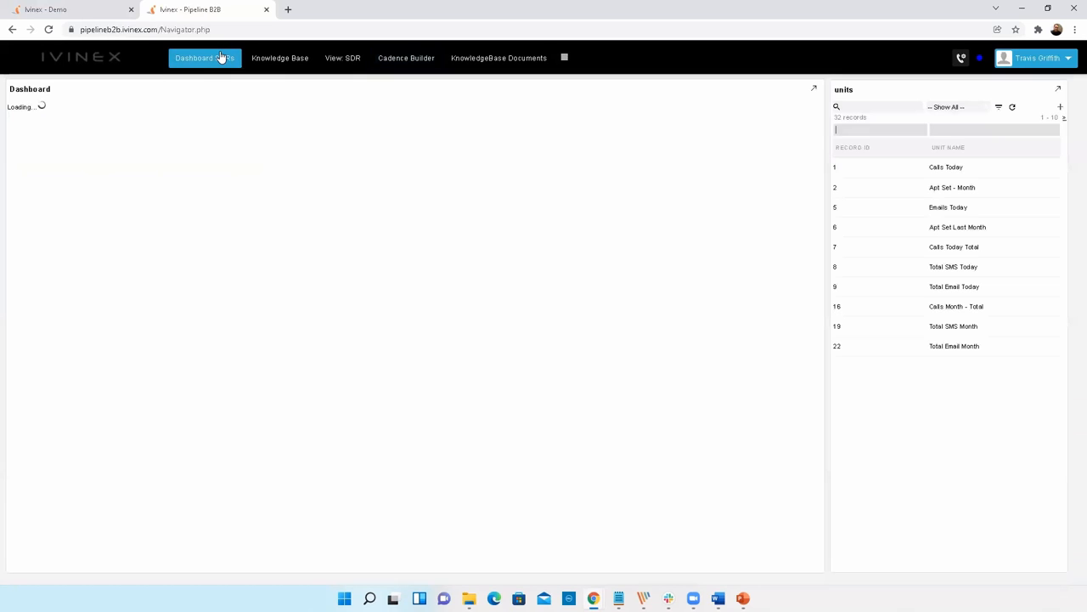
left_click(204, 58)
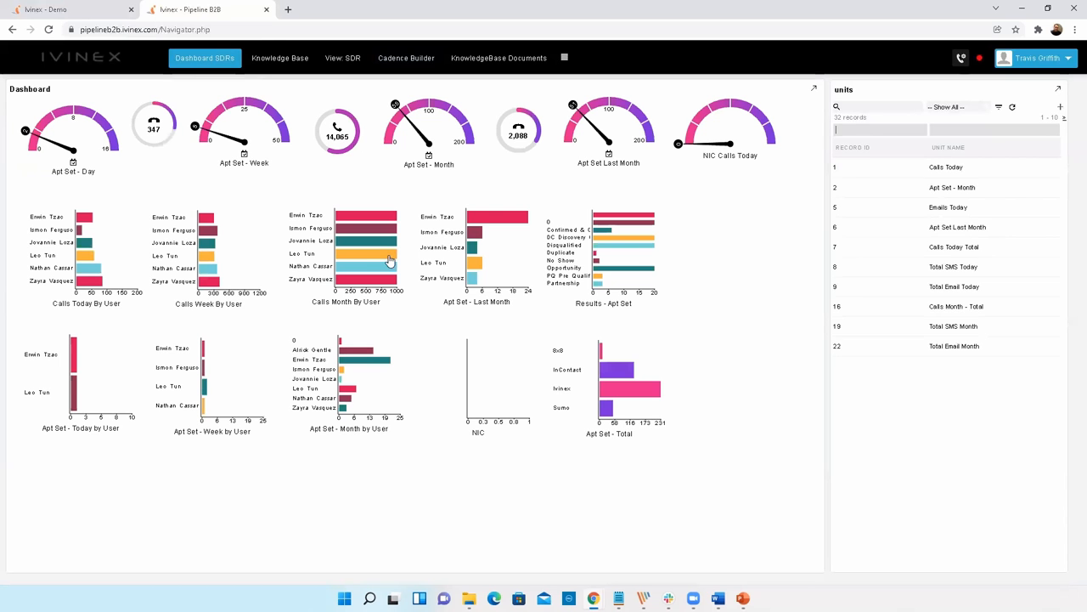
mouse_move(394, 340)
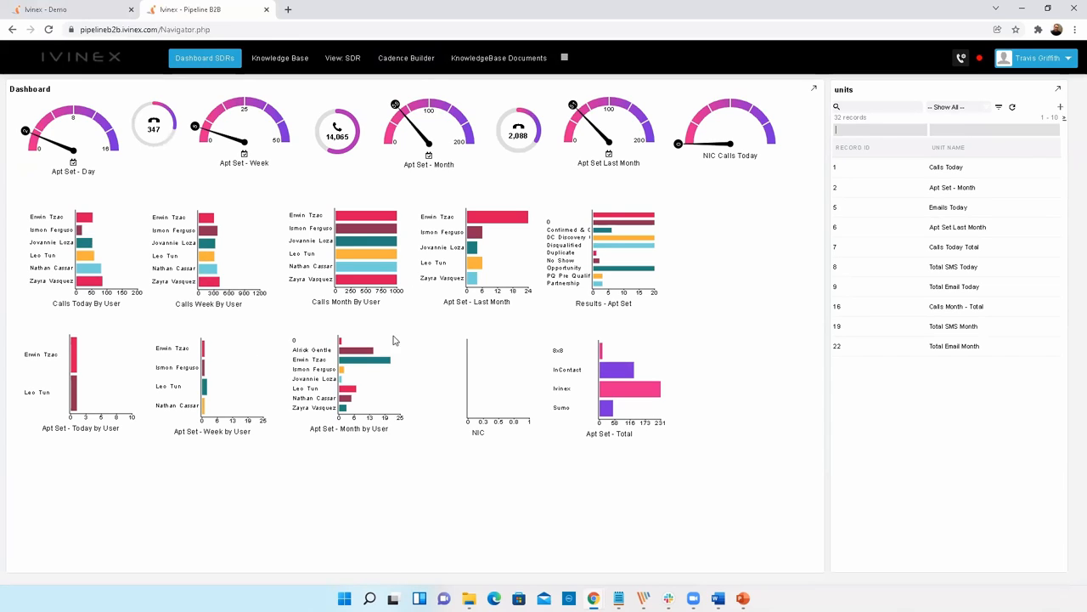
mouse_move(249, 204)
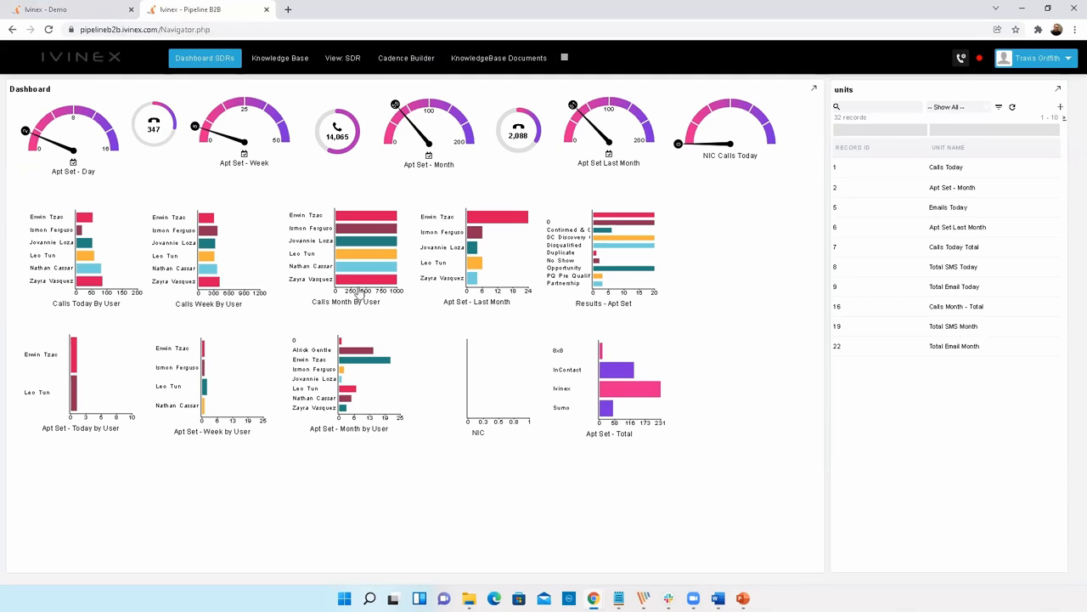
mouse_move(293, 150)
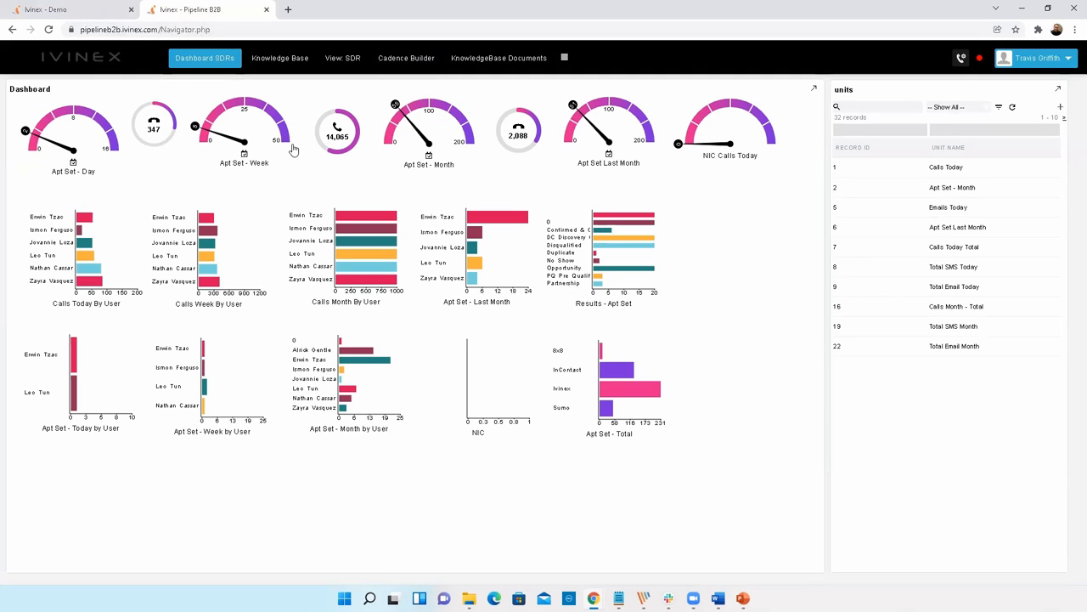
left_click(59, 10)
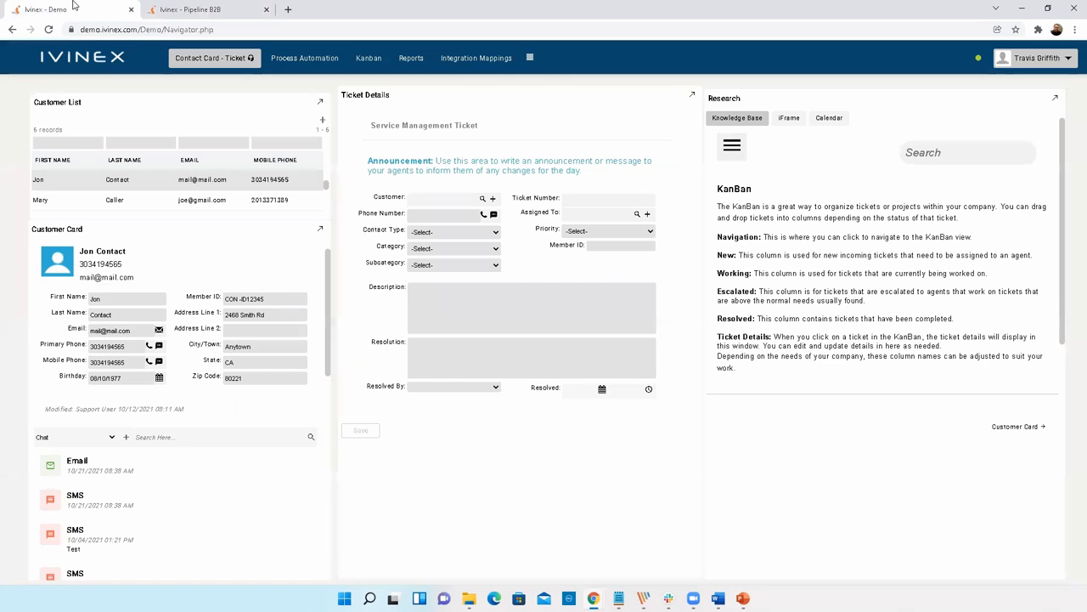
mouse_move(364, 111)
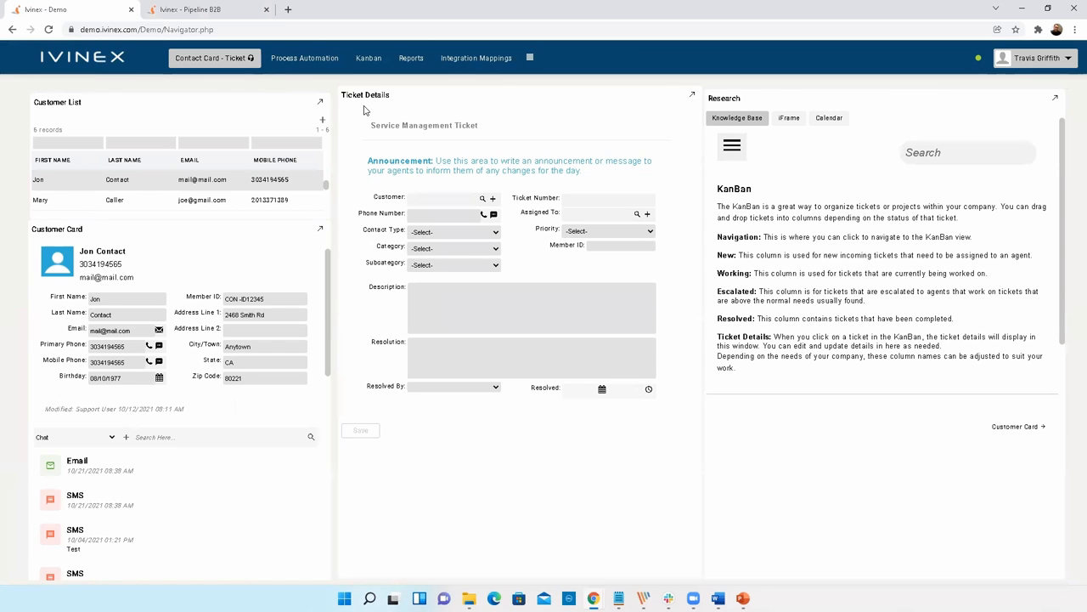
left_click(369, 58)
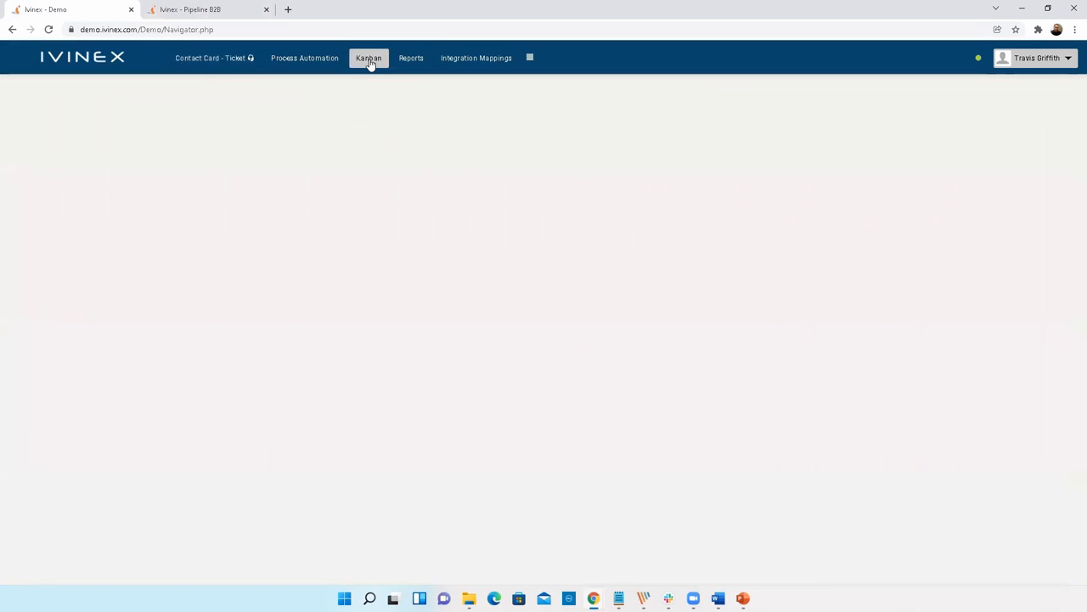
- Load the Kanban board and select the Ticket # 3039 card in New
left_click(368, 58)
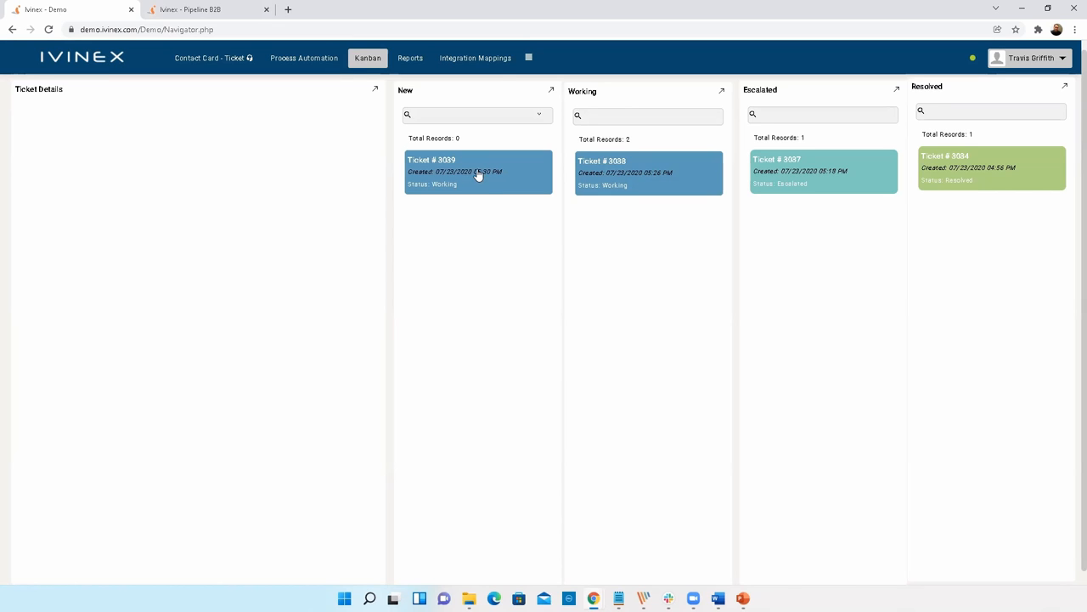
left_click(477, 165)
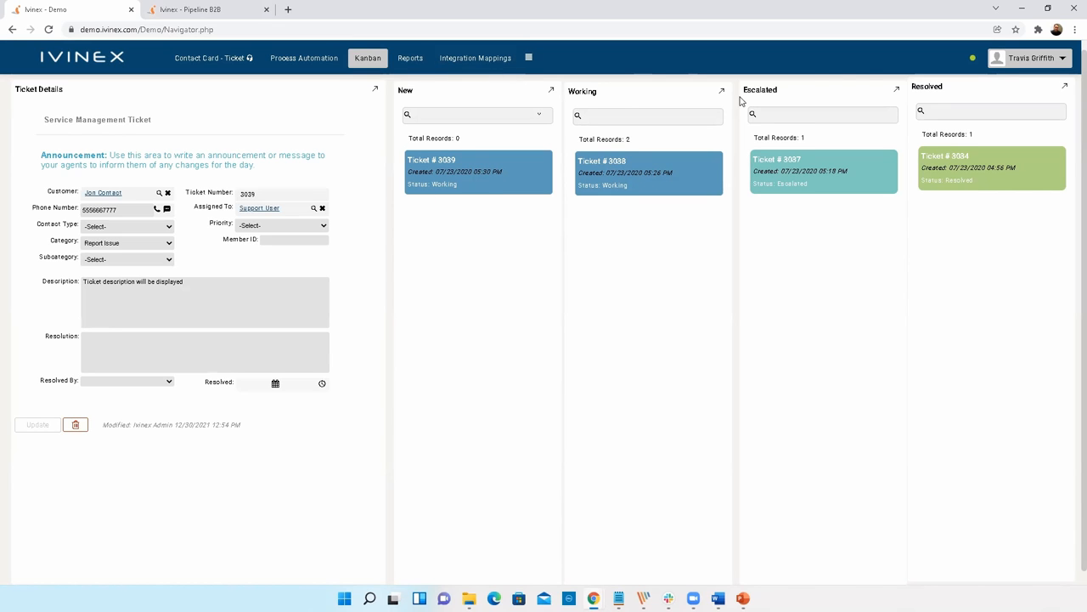
mouse_move(431, 367)
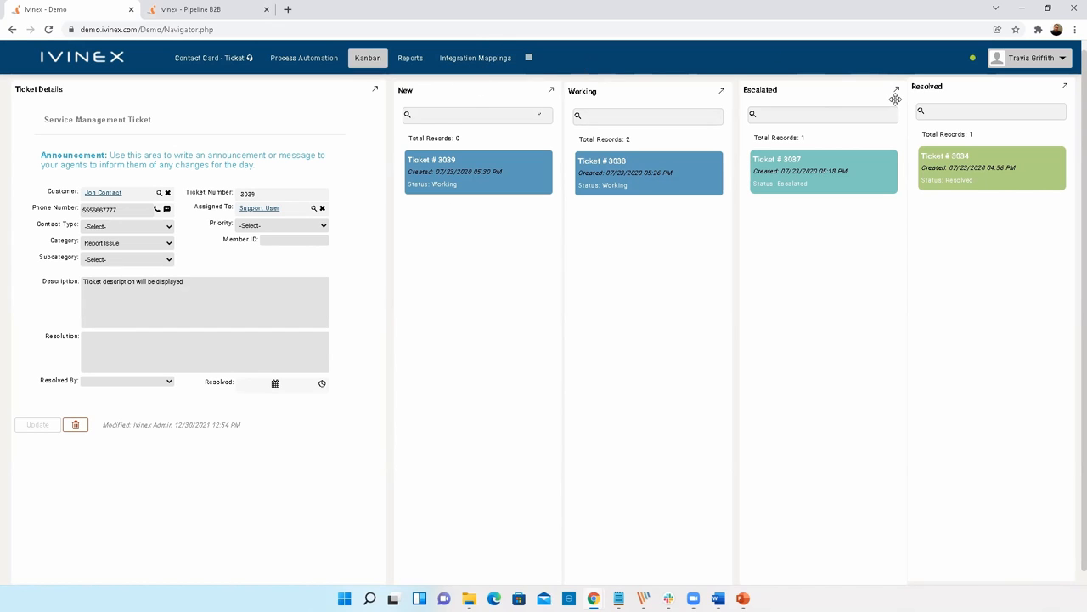
mouse_move(612, 427)
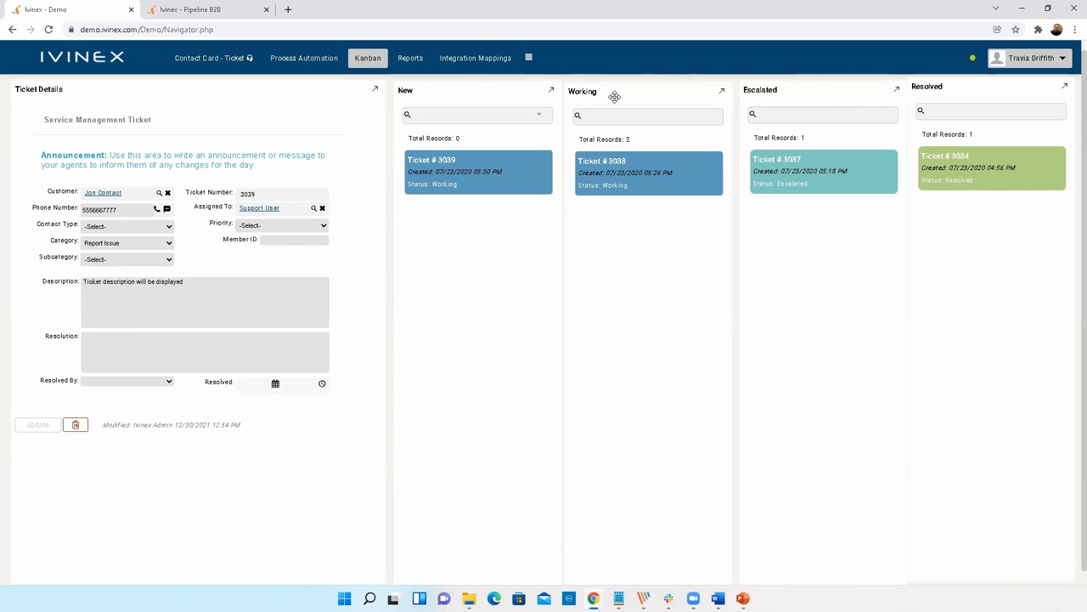
mouse_move(728, 233)
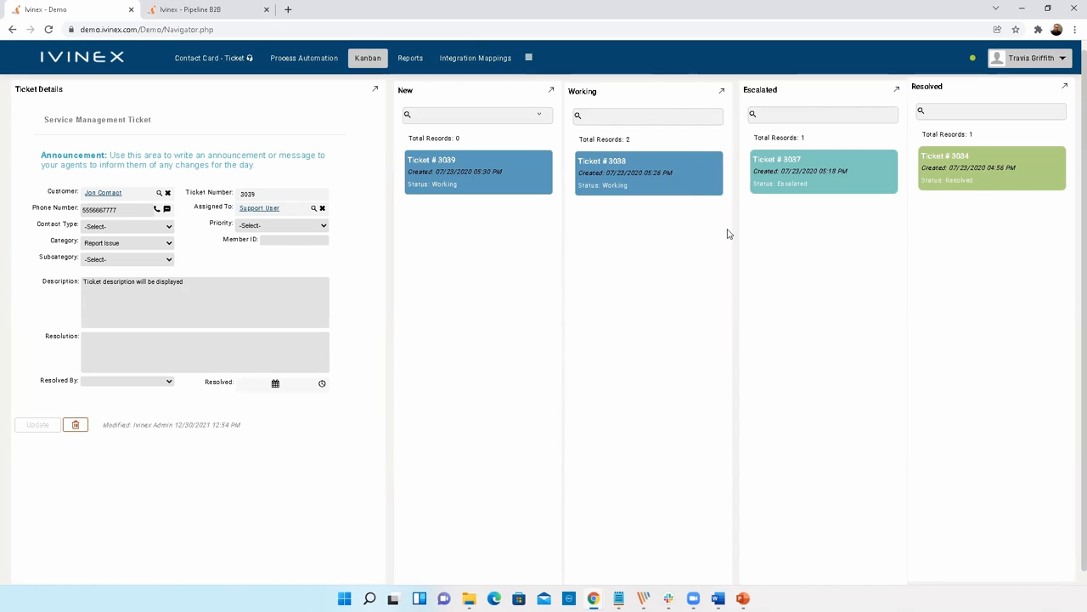
mouse_move(535, 375)
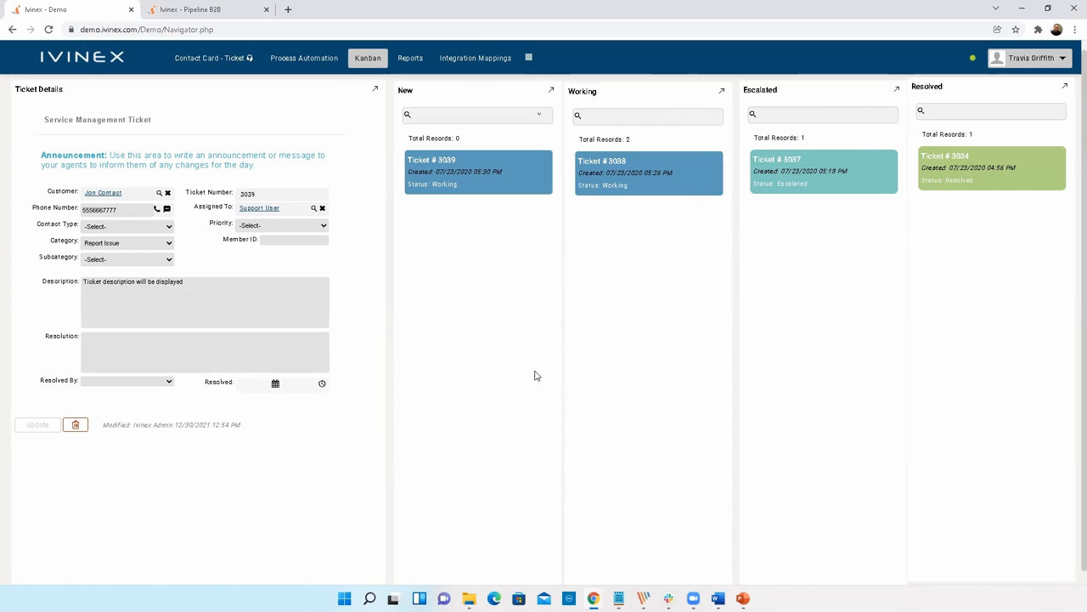
mouse_move(643, 178)
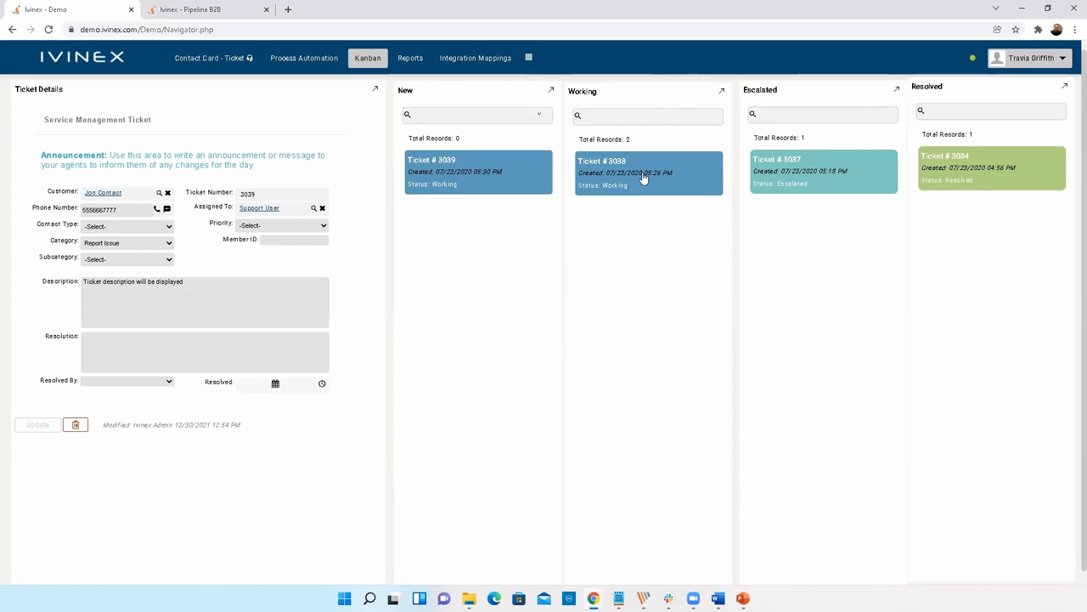
- Drag ticket 3038 into Escalated, then load ticket 3039 in Ticket Details
left_click_drag(648, 172, 478, 218)
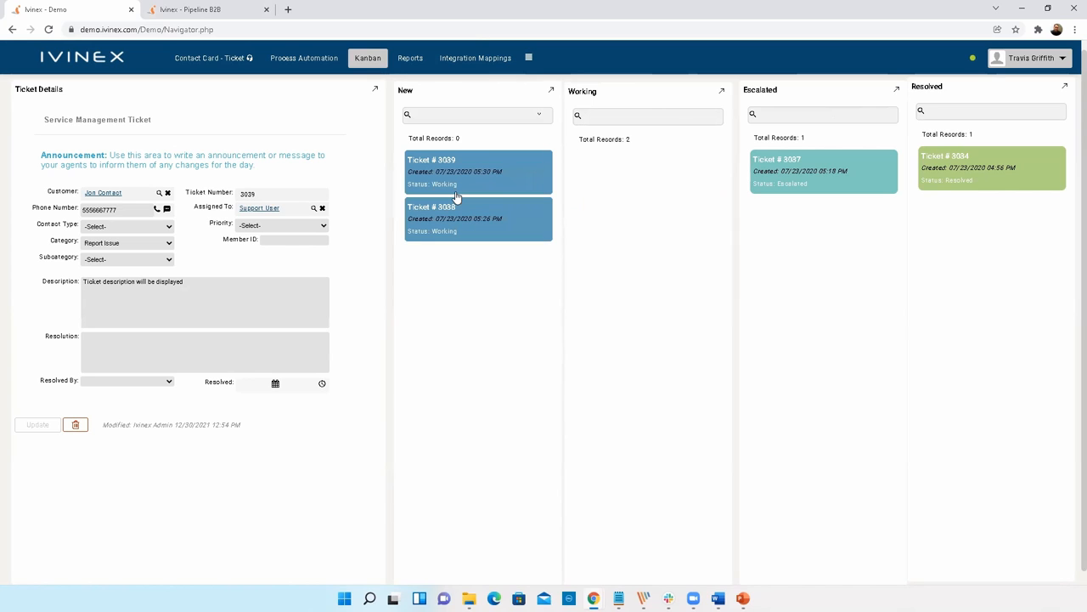
mouse_move(507, 232)
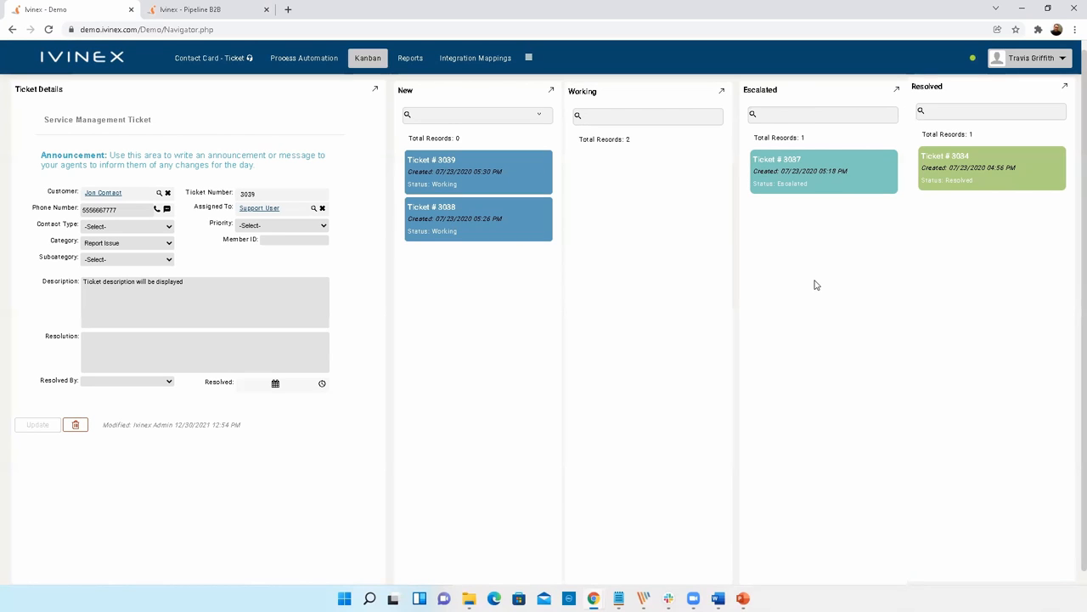
mouse_move(697, 314)
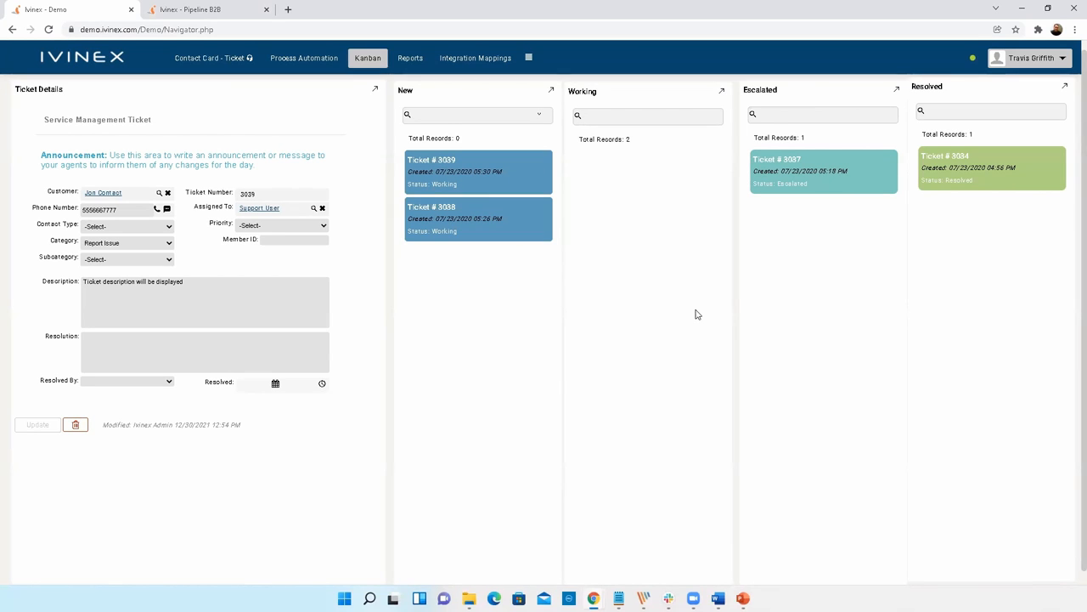
mouse_move(531, 333)
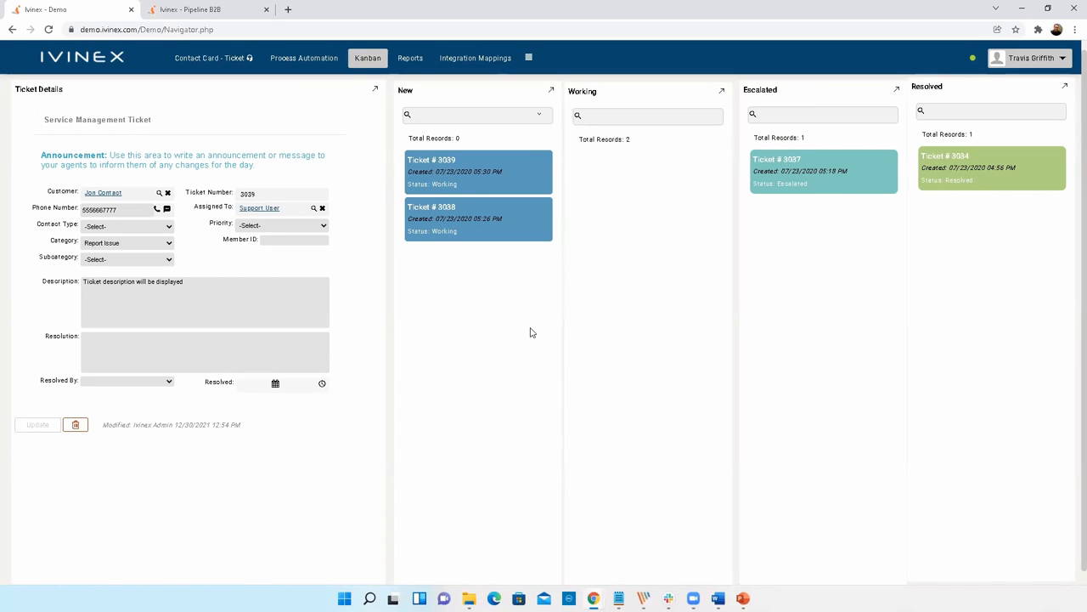
left_click_drag(477, 218, 627, 228)
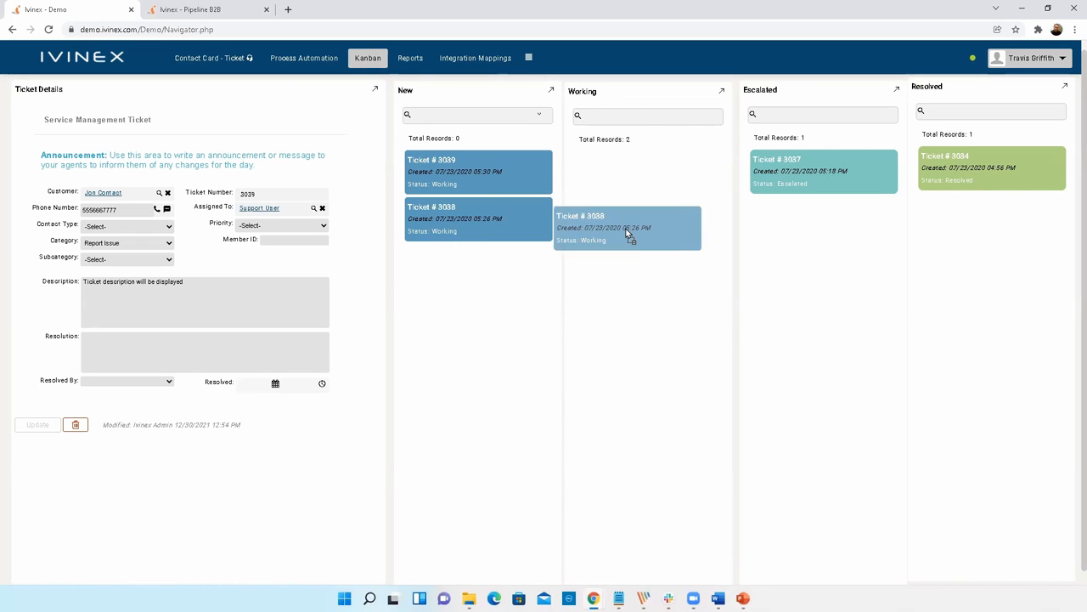
left_click_drag(629, 228, 823, 218)
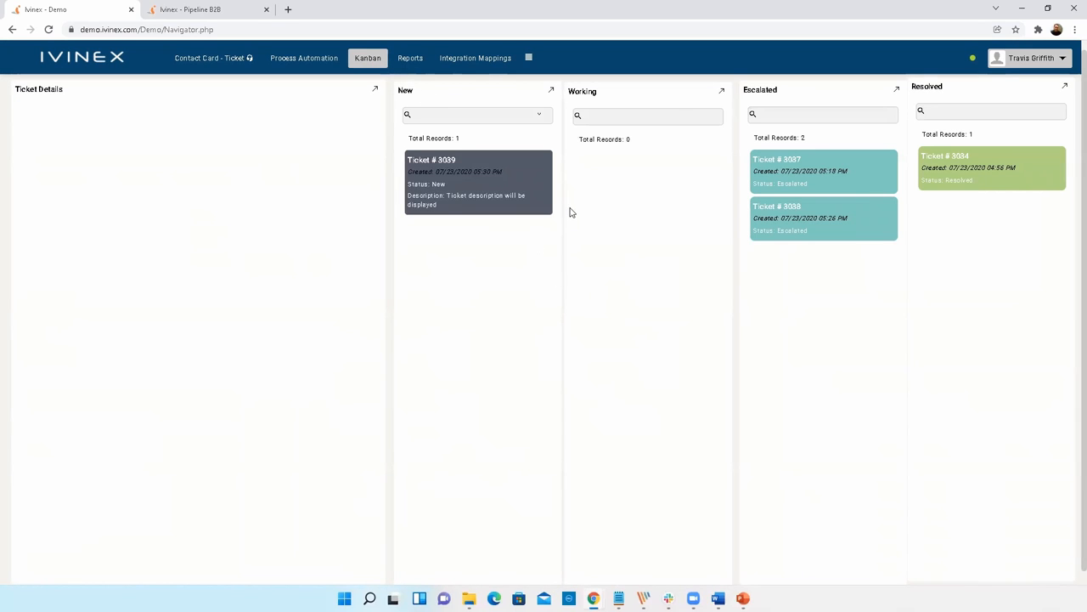
left_click(478, 181)
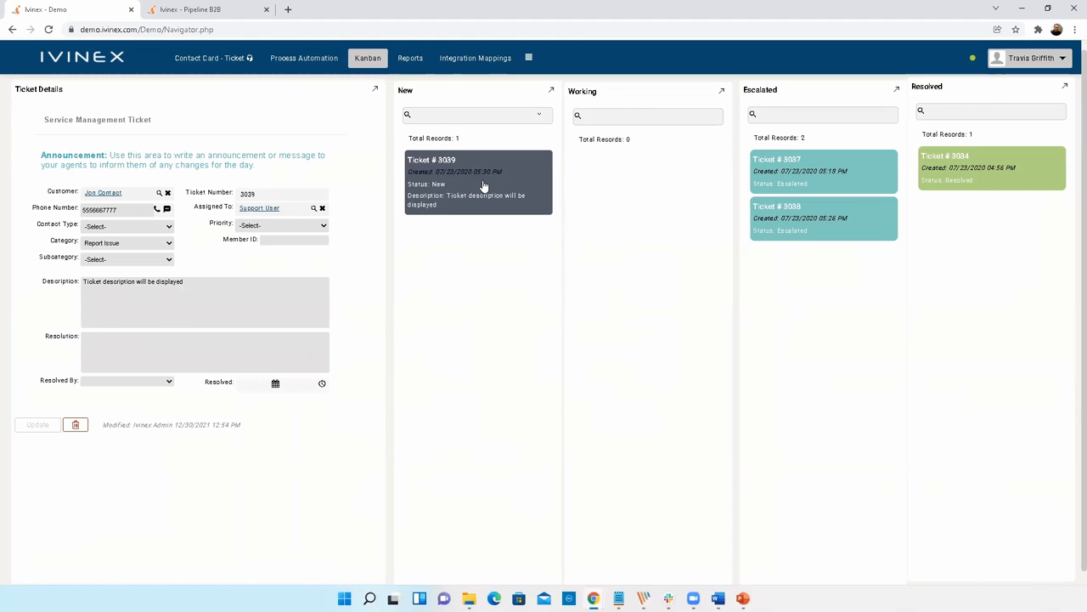
mouse_move(527, 253)
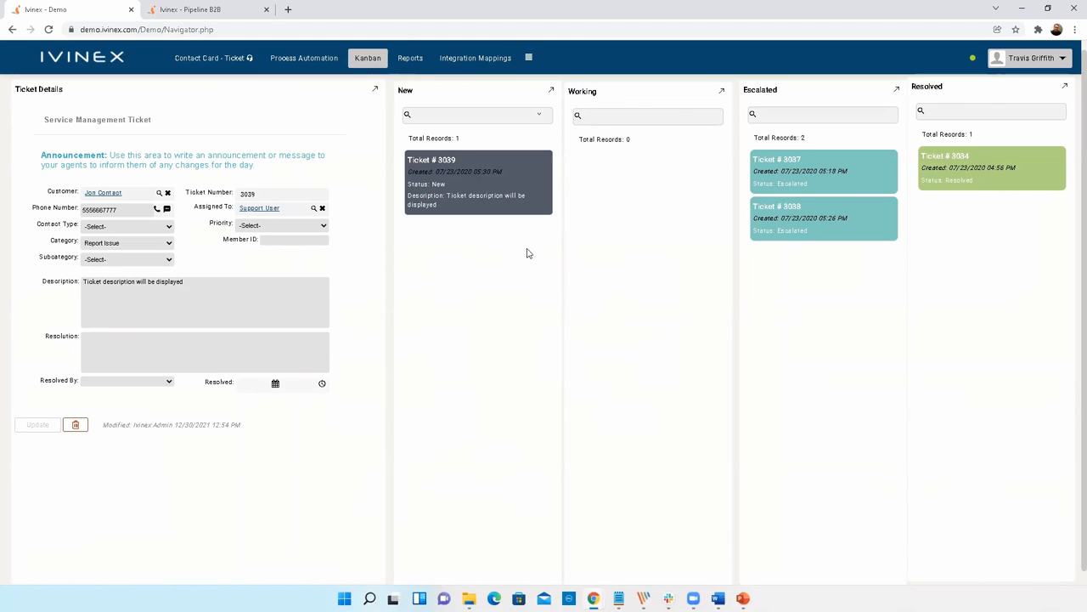
mouse_move(854, 204)
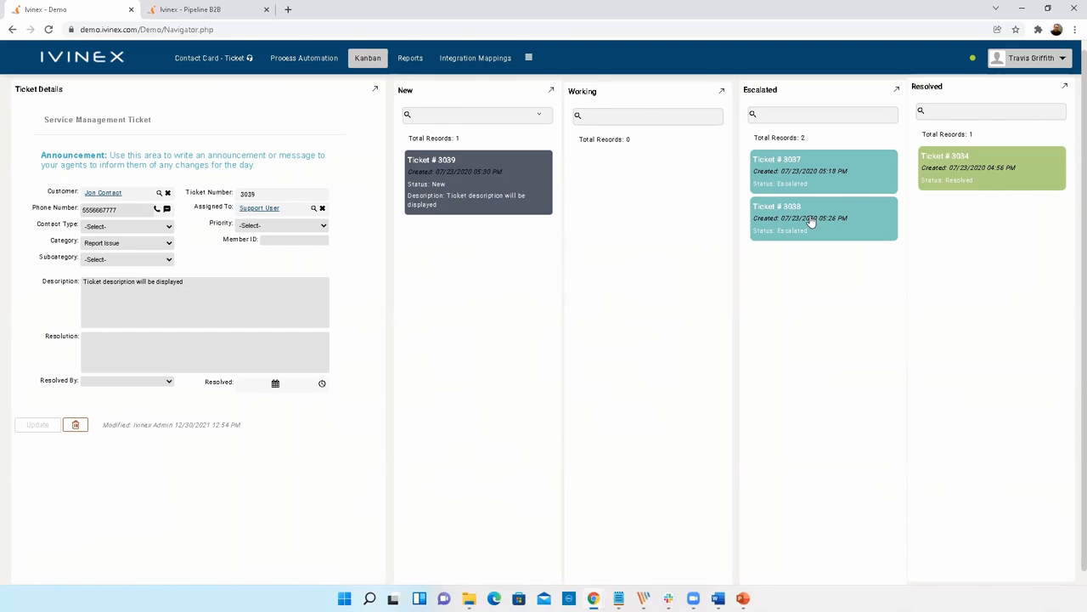
mouse_move(722, 151)
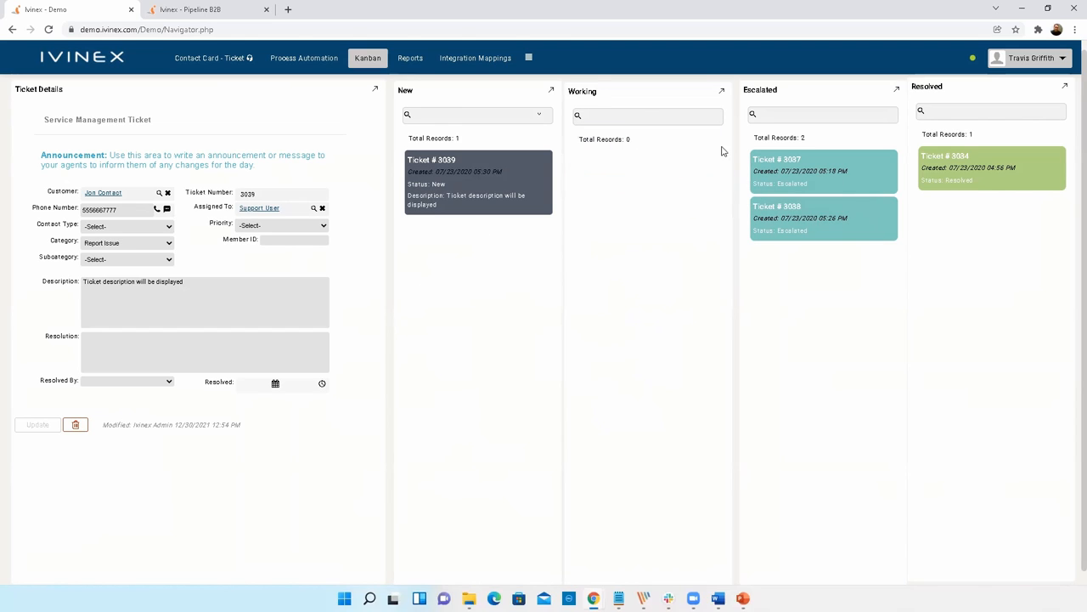
- Drag ticket 3038 from Escalated back toward the Working column
left_click_drag(822, 219, 641, 170)
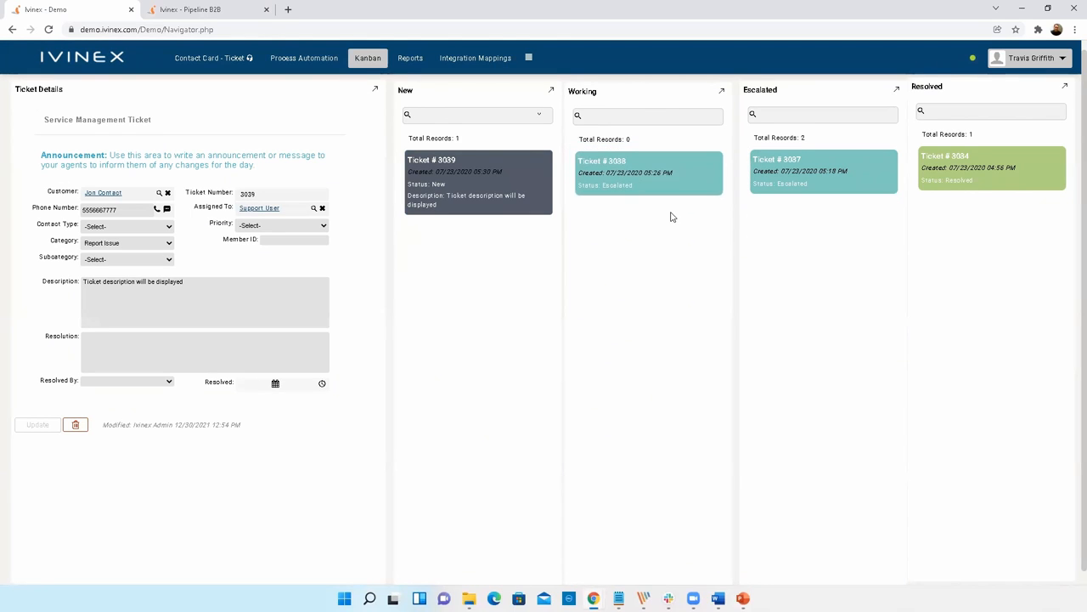
mouse_move(719, 359)
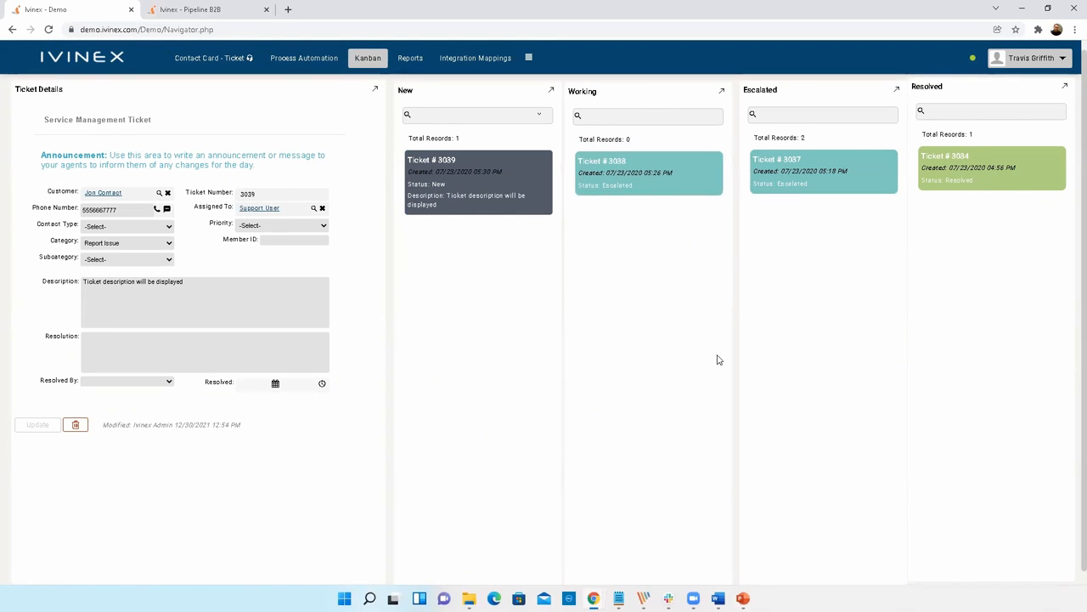
mouse_move(662, 274)
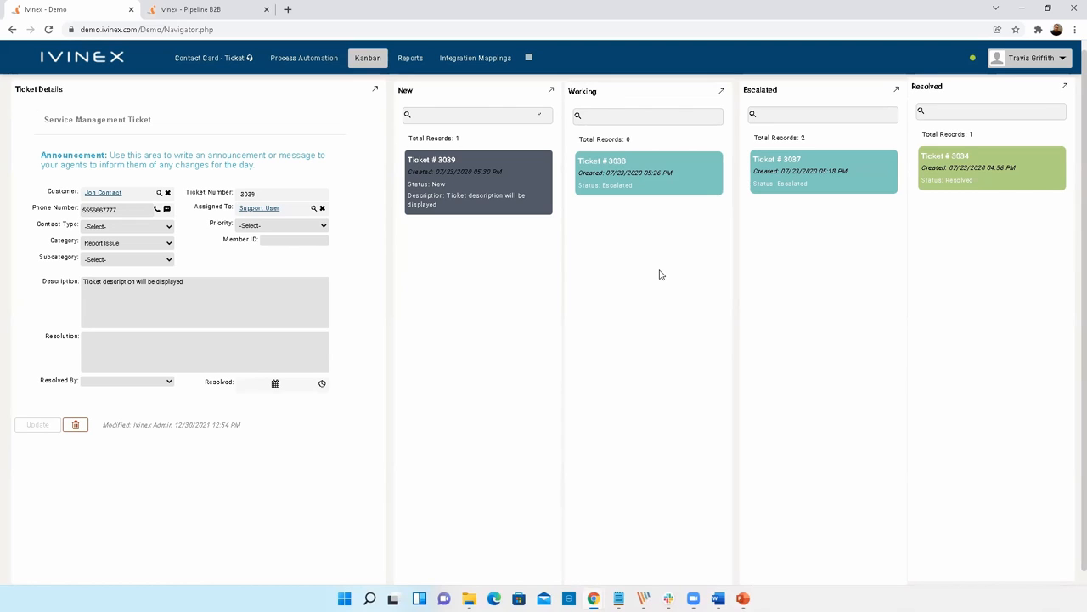
mouse_move(702, 353)
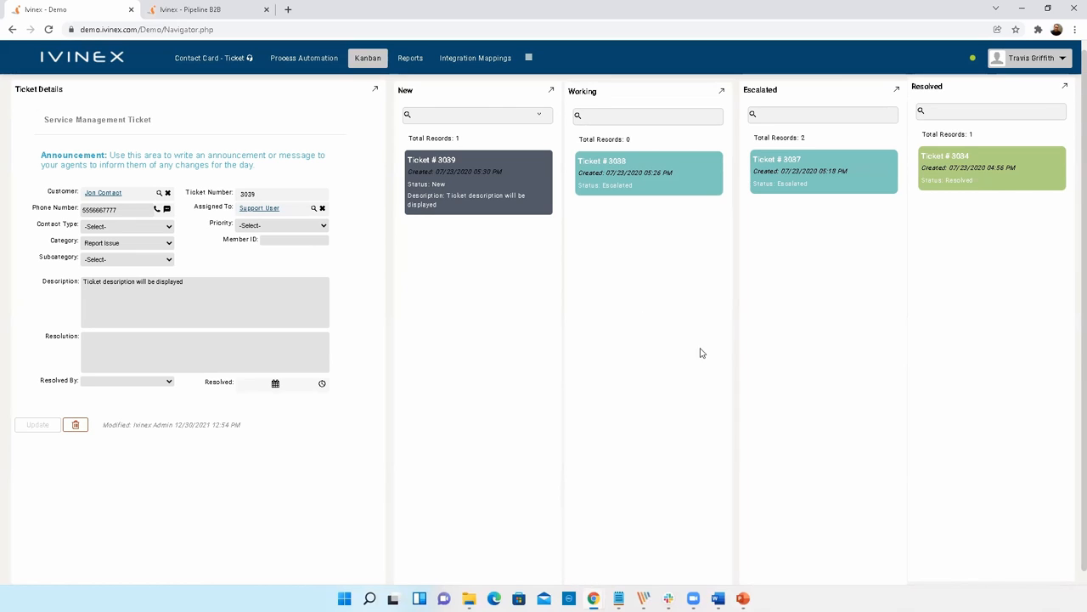
mouse_move(656, 407)
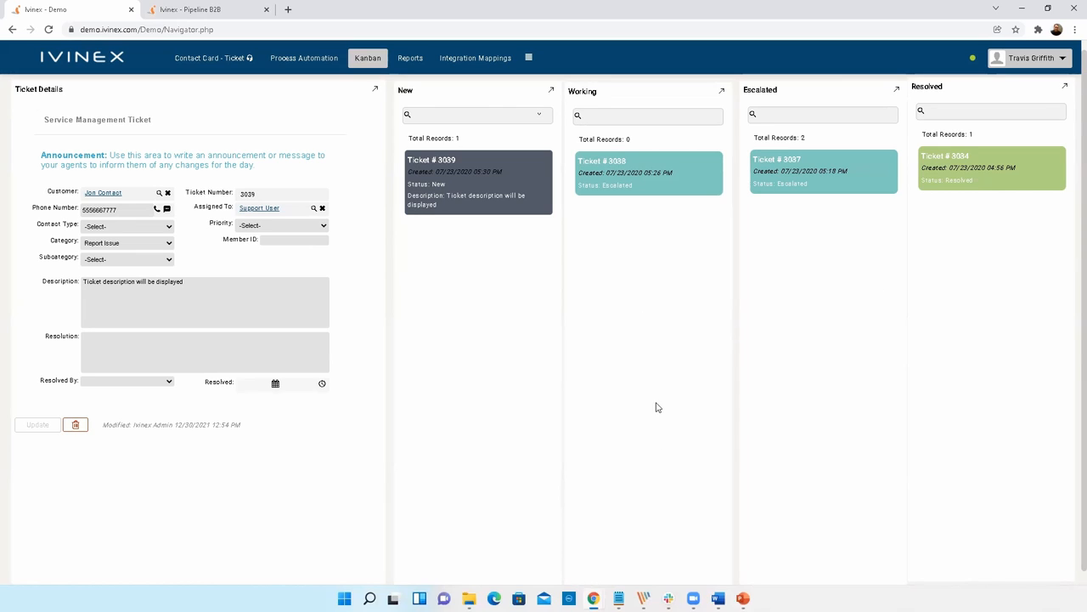
mouse_move(820, 283)
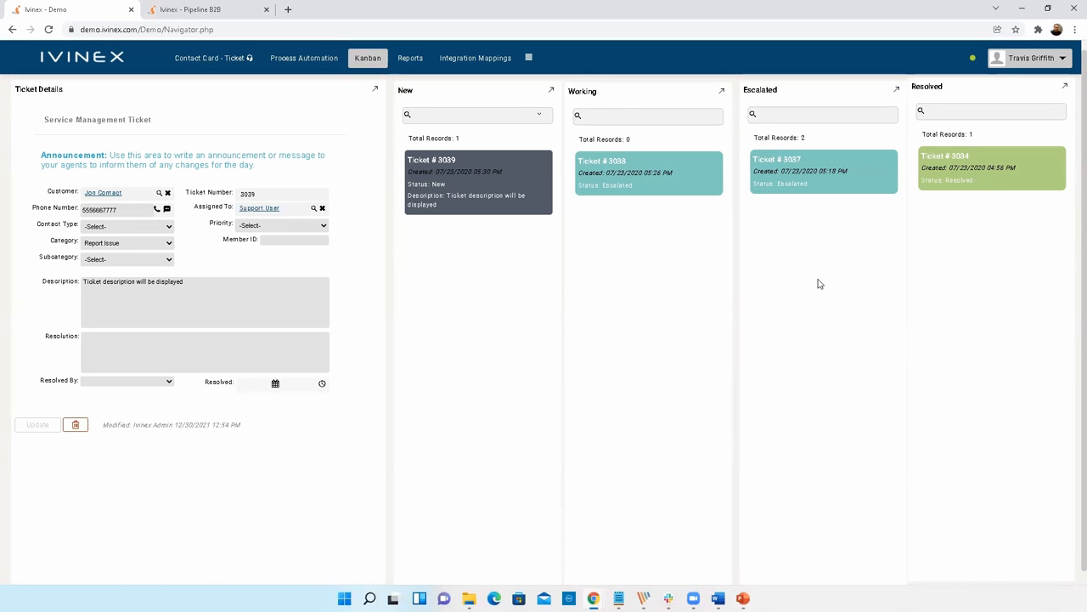
mouse_move(721, 304)
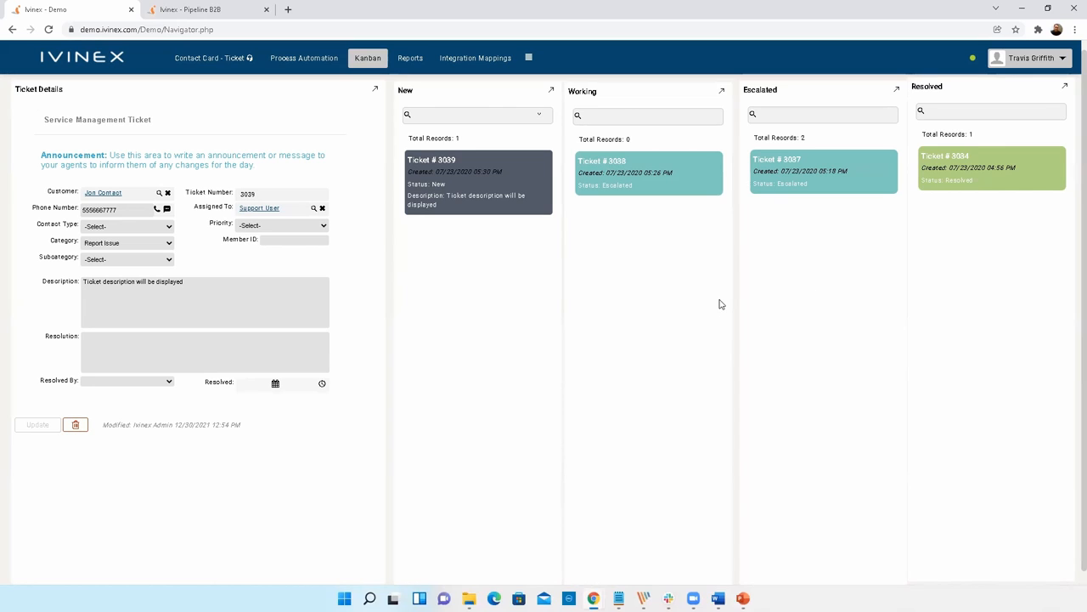
mouse_move(617, 314)
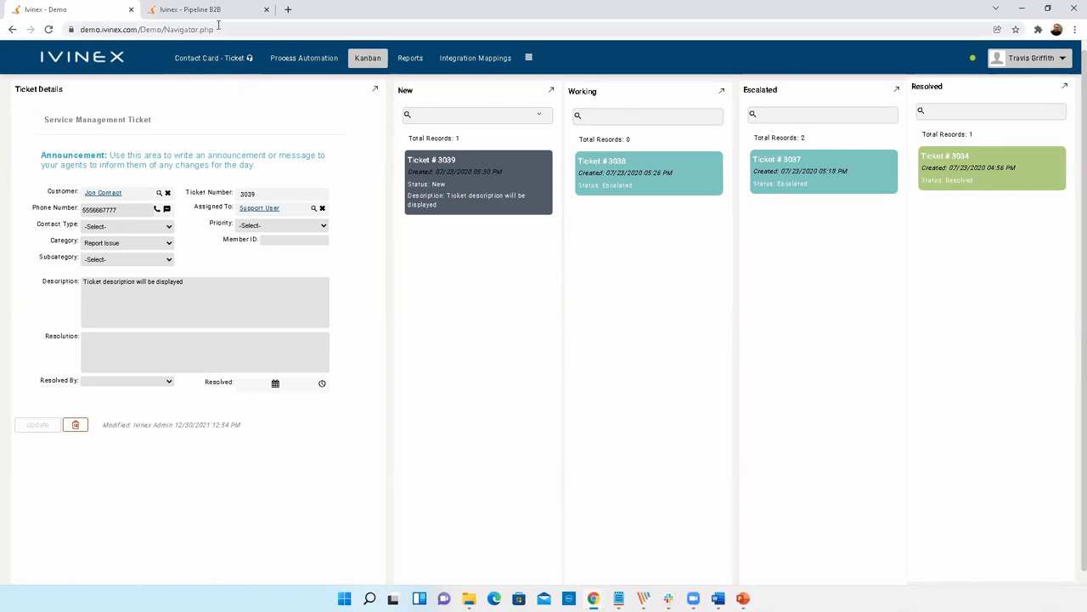
left_click(208, 9)
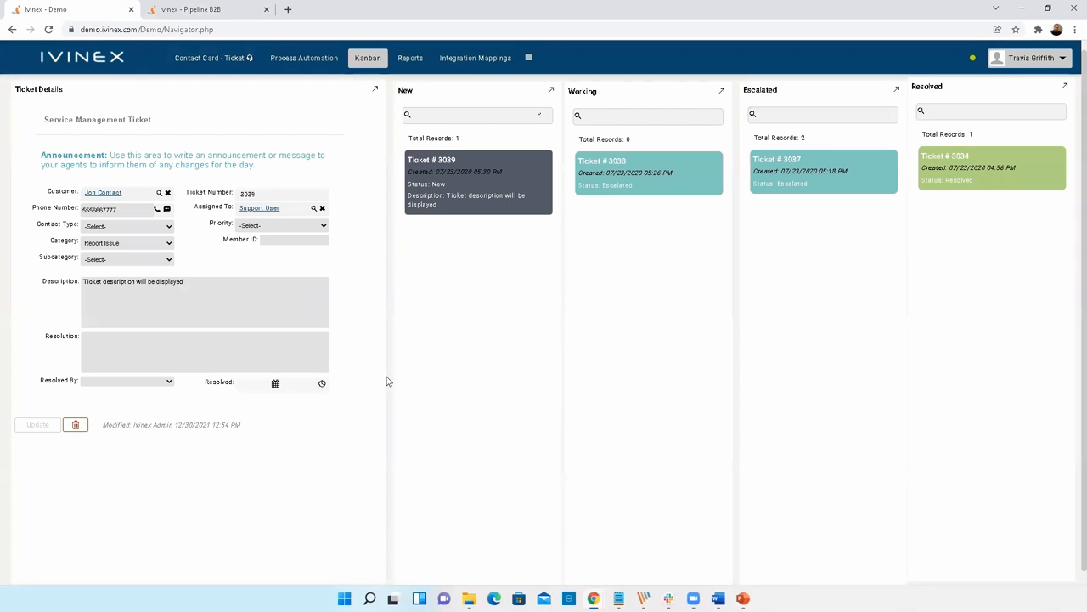
mouse_move(696, 197)
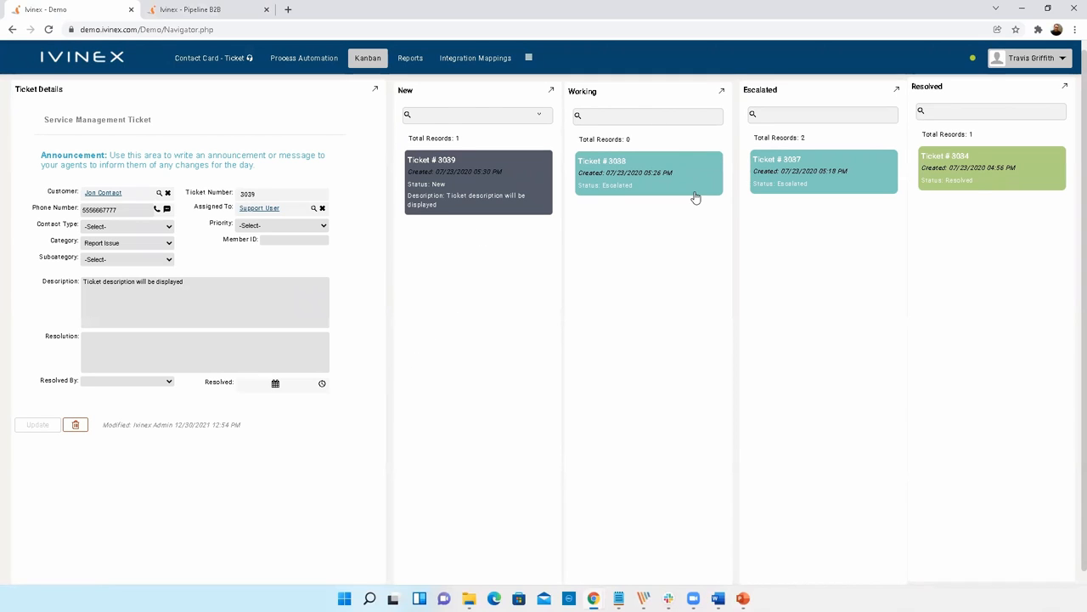
mouse_move(433, 309)
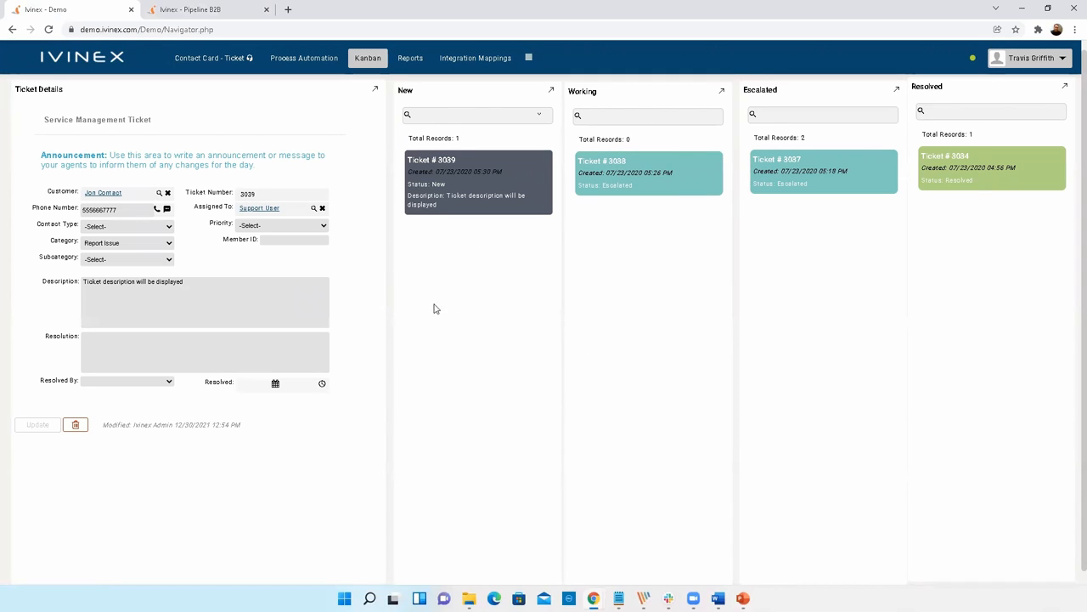
mouse_move(480, 339)
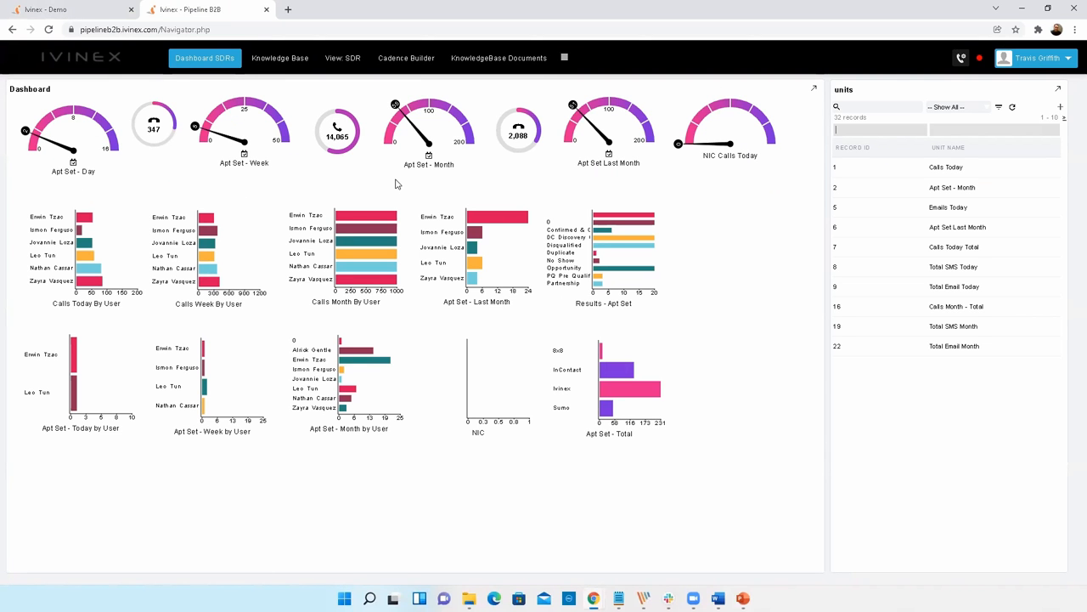
mouse_move(191, 424)
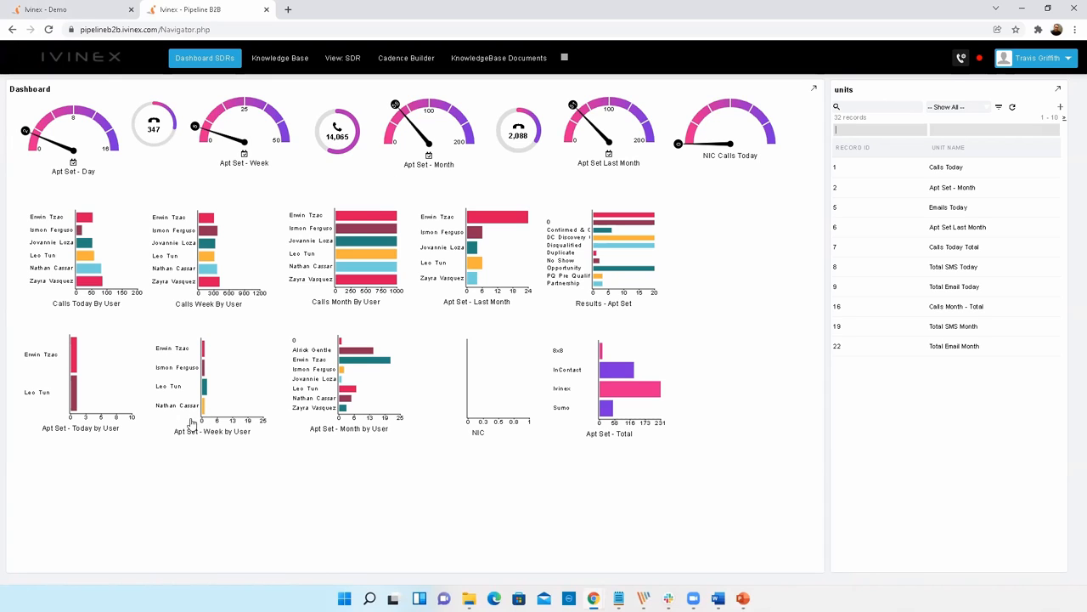
mouse_move(385, 426)
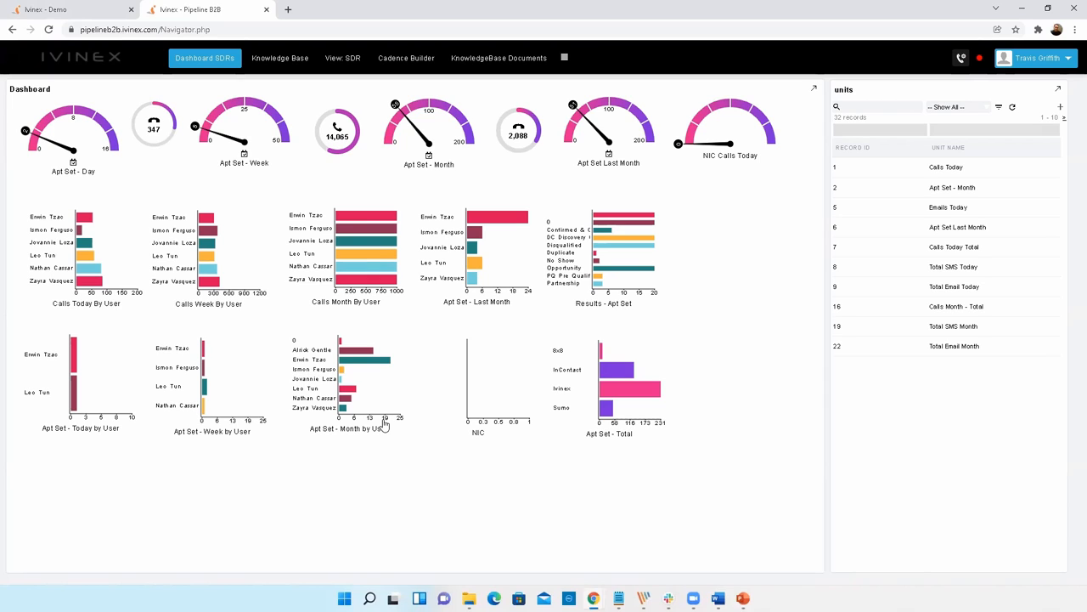
mouse_move(368, 279)
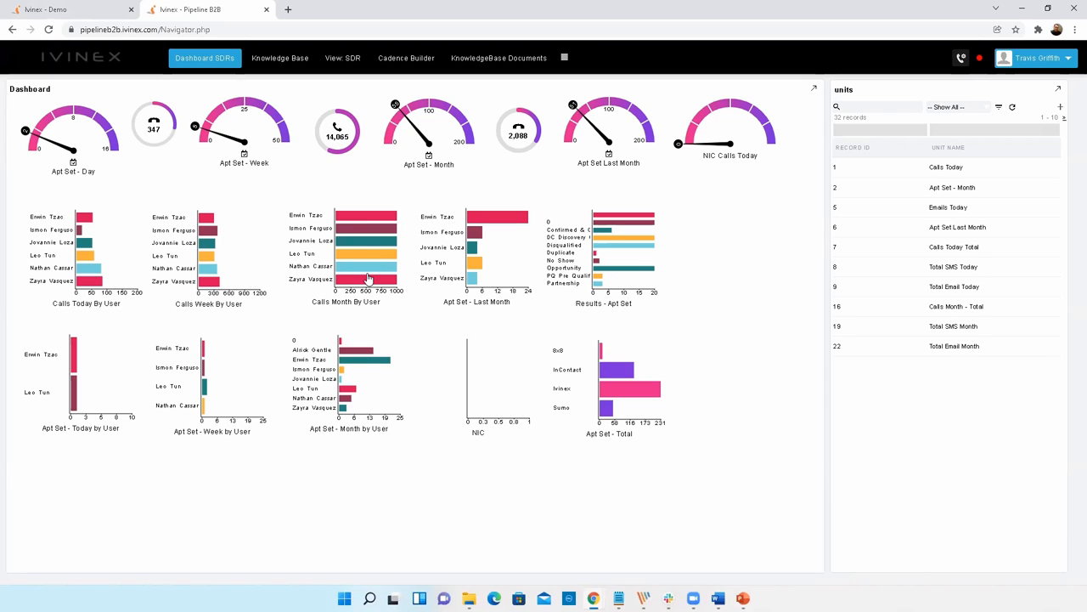
mouse_move(353, 174)
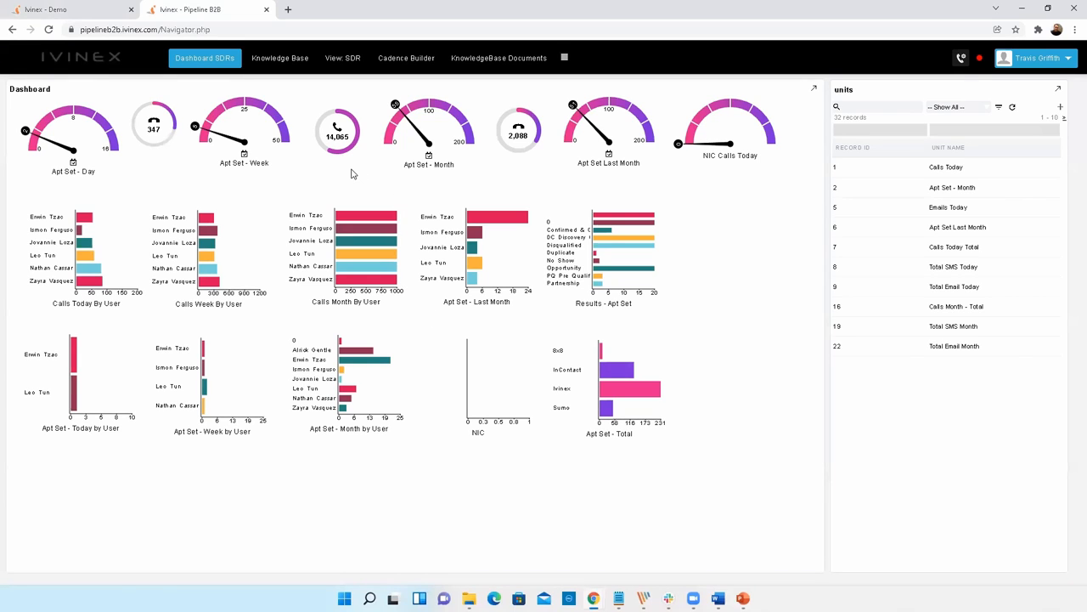
mouse_move(167, 125)
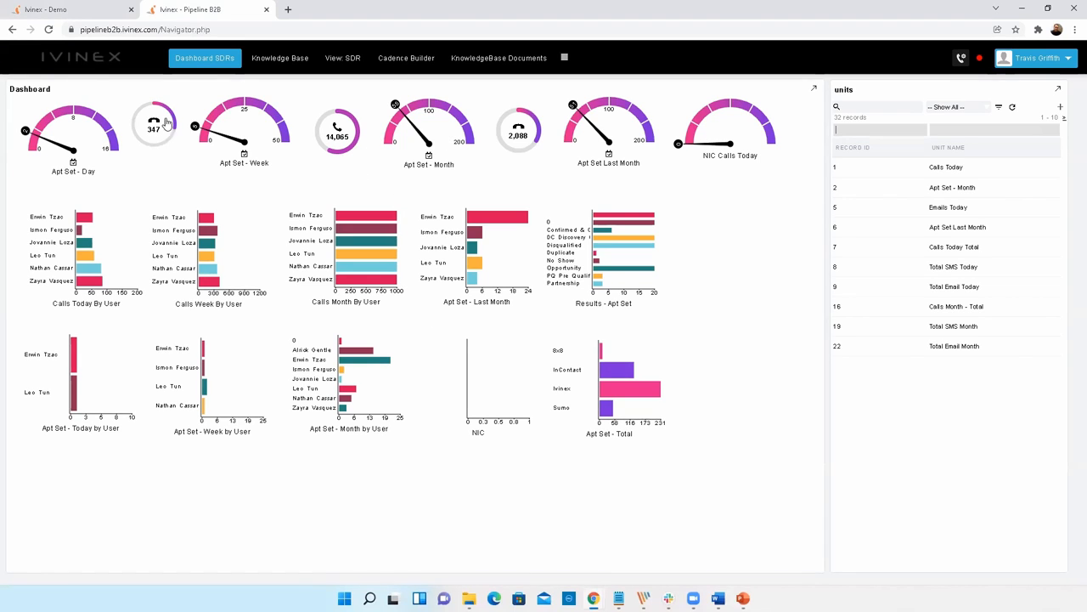
- Switch back to the Ivinex - Demo tab showing ticket 3038 under Working
left_click(64, 10)
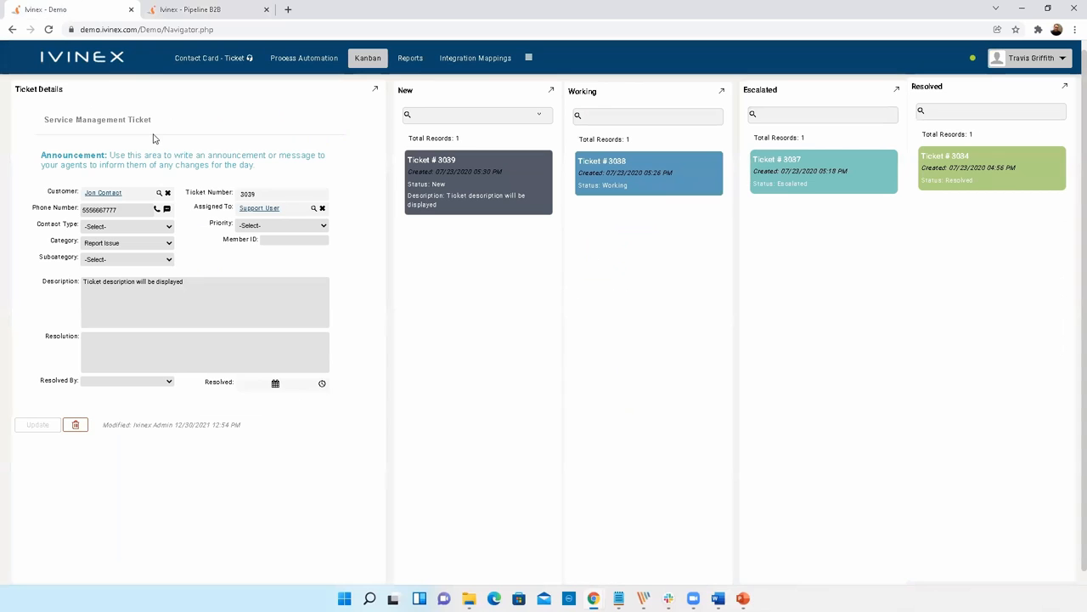
mouse_move(425, 305)
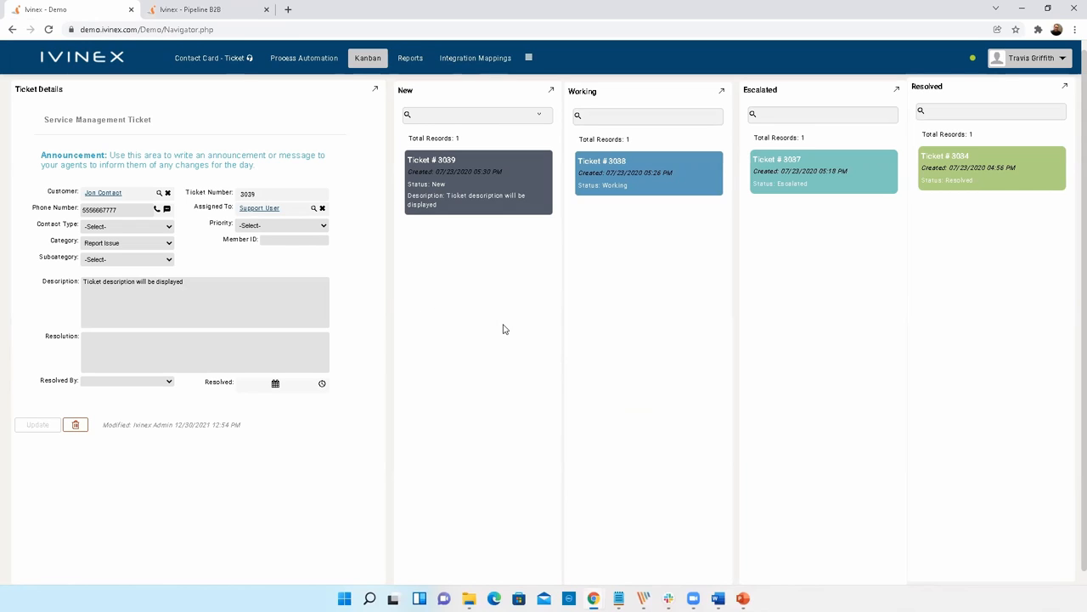
mouse_move(478, 327)
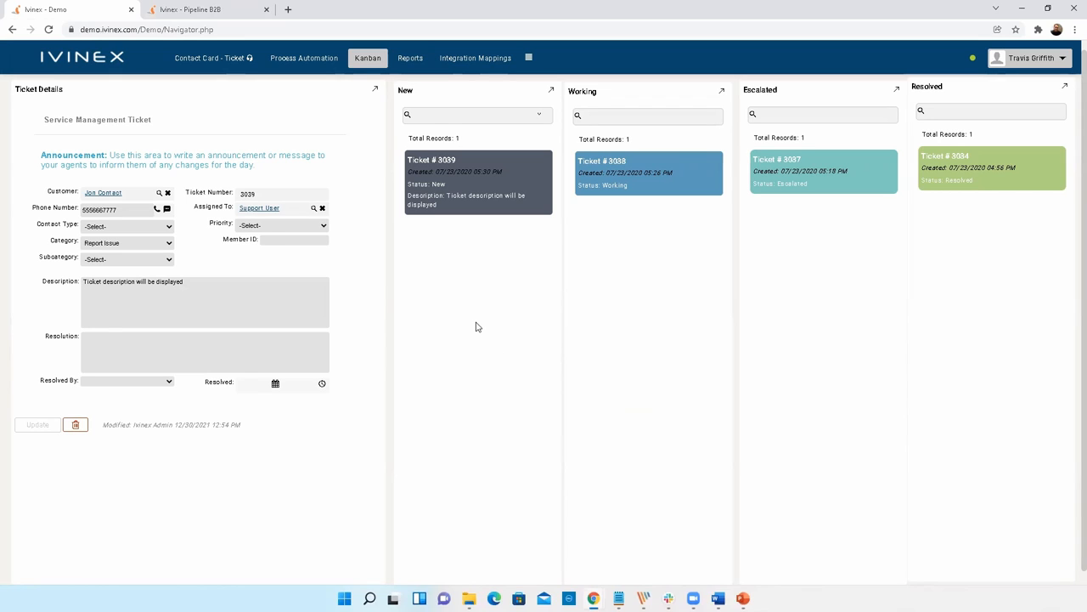
mouse_move(365, 312)
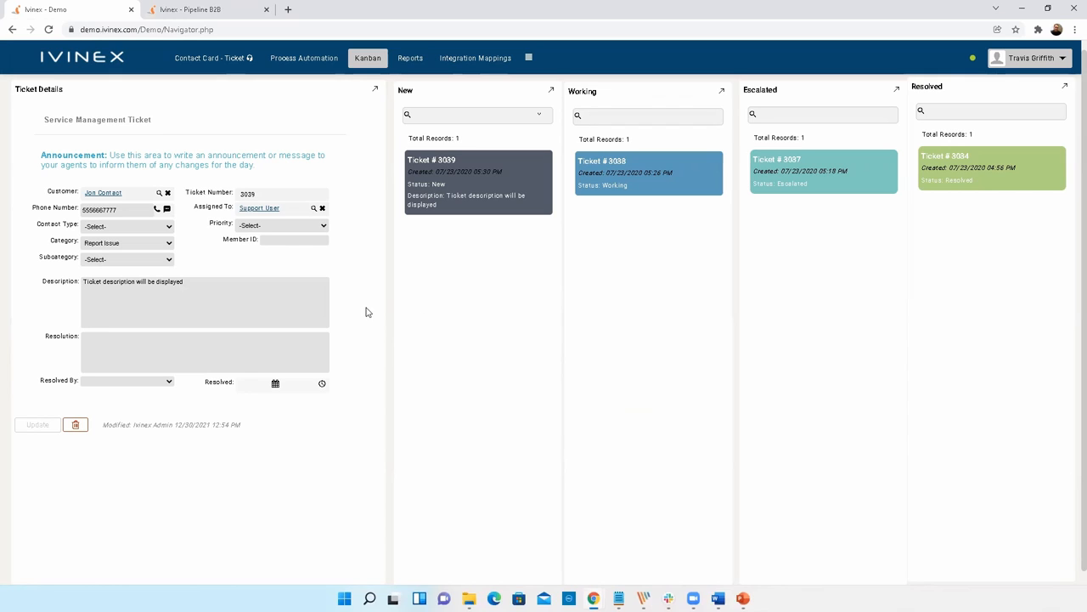